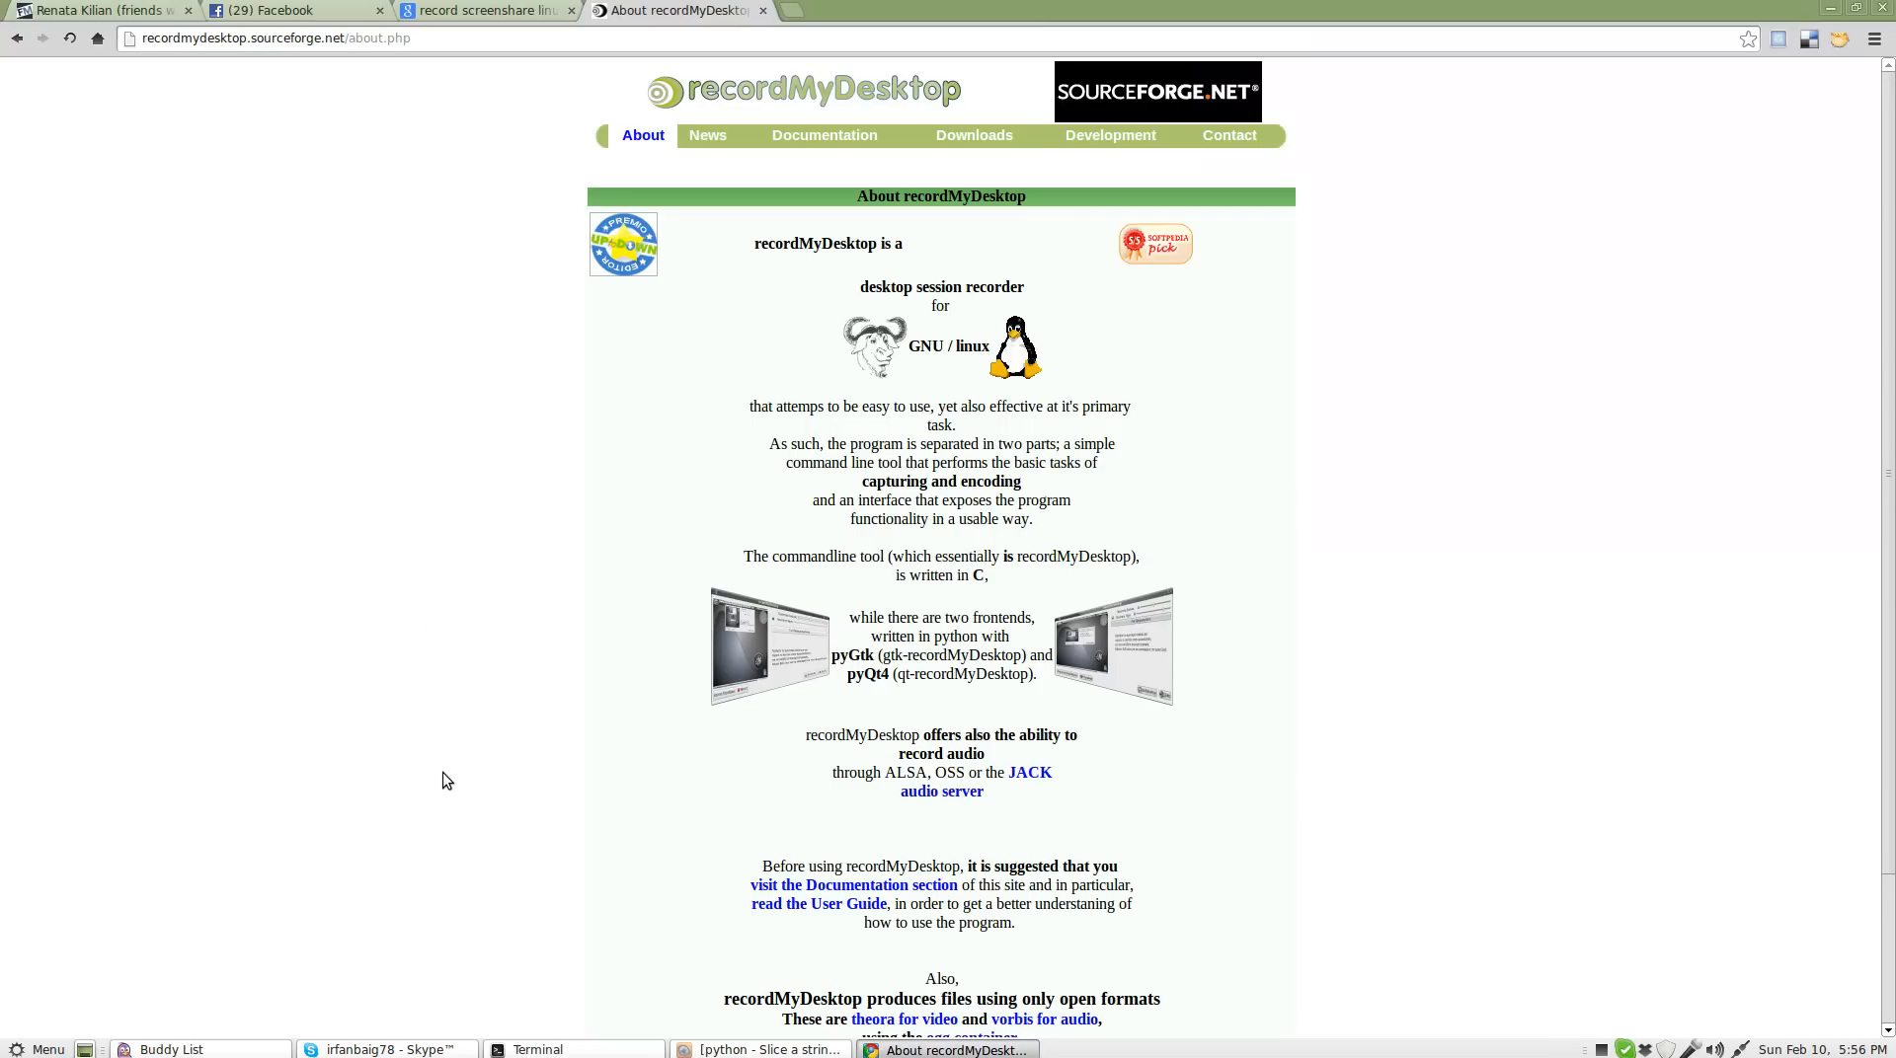
pyautogui.moveTo(438, 691)
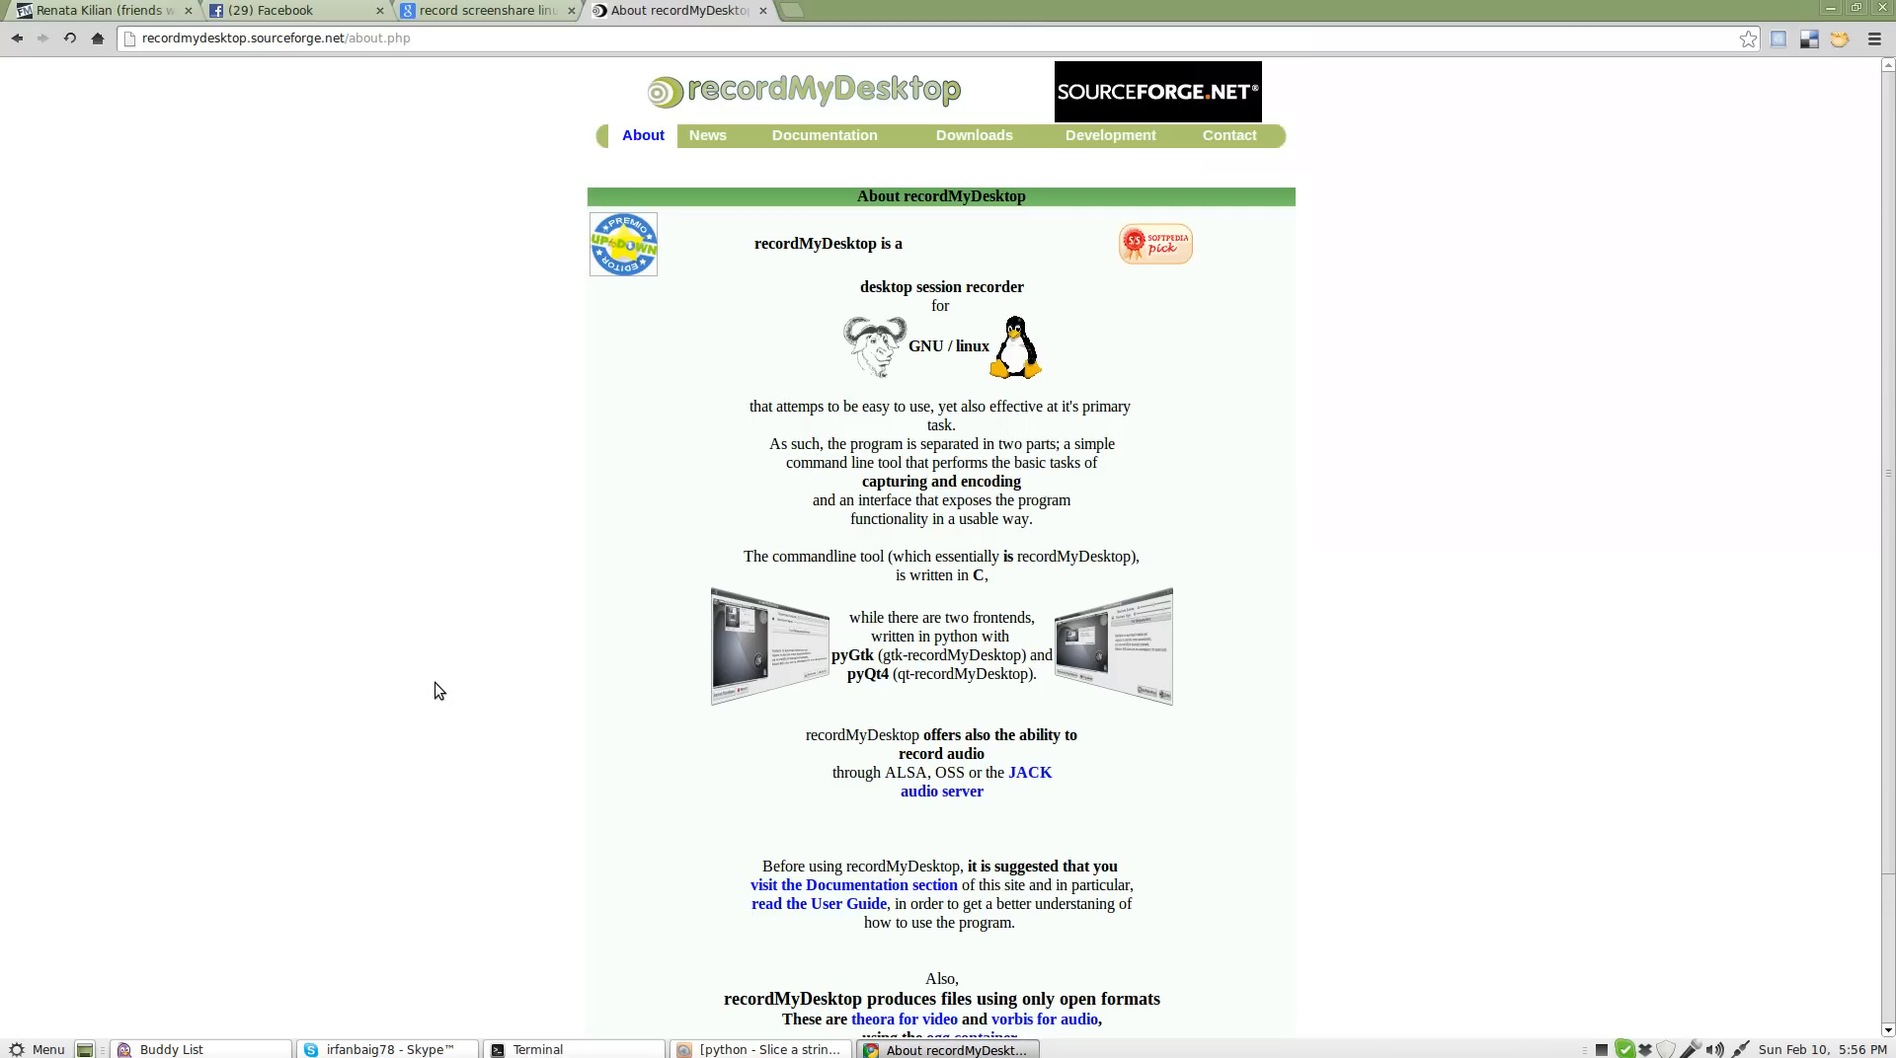
pyautogui.moveTo(577, 587)
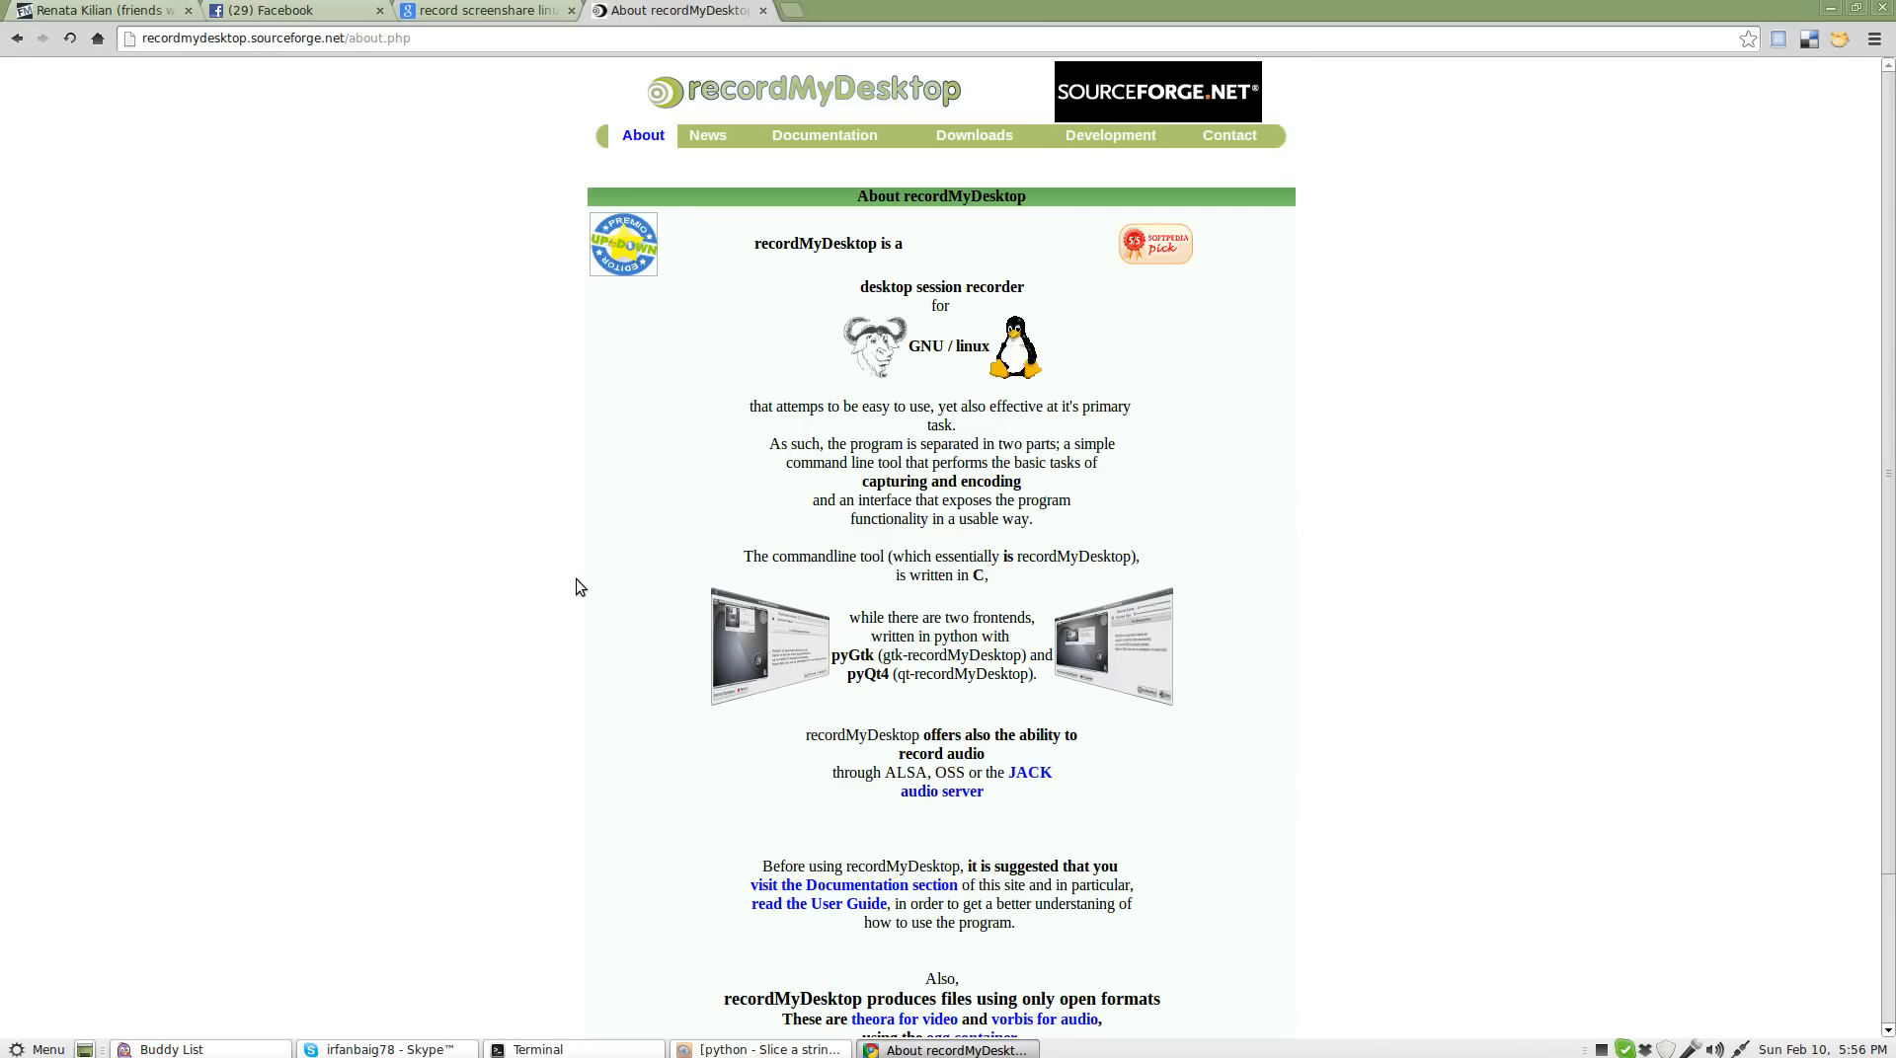
pyautogui.moveTo(662, 642)
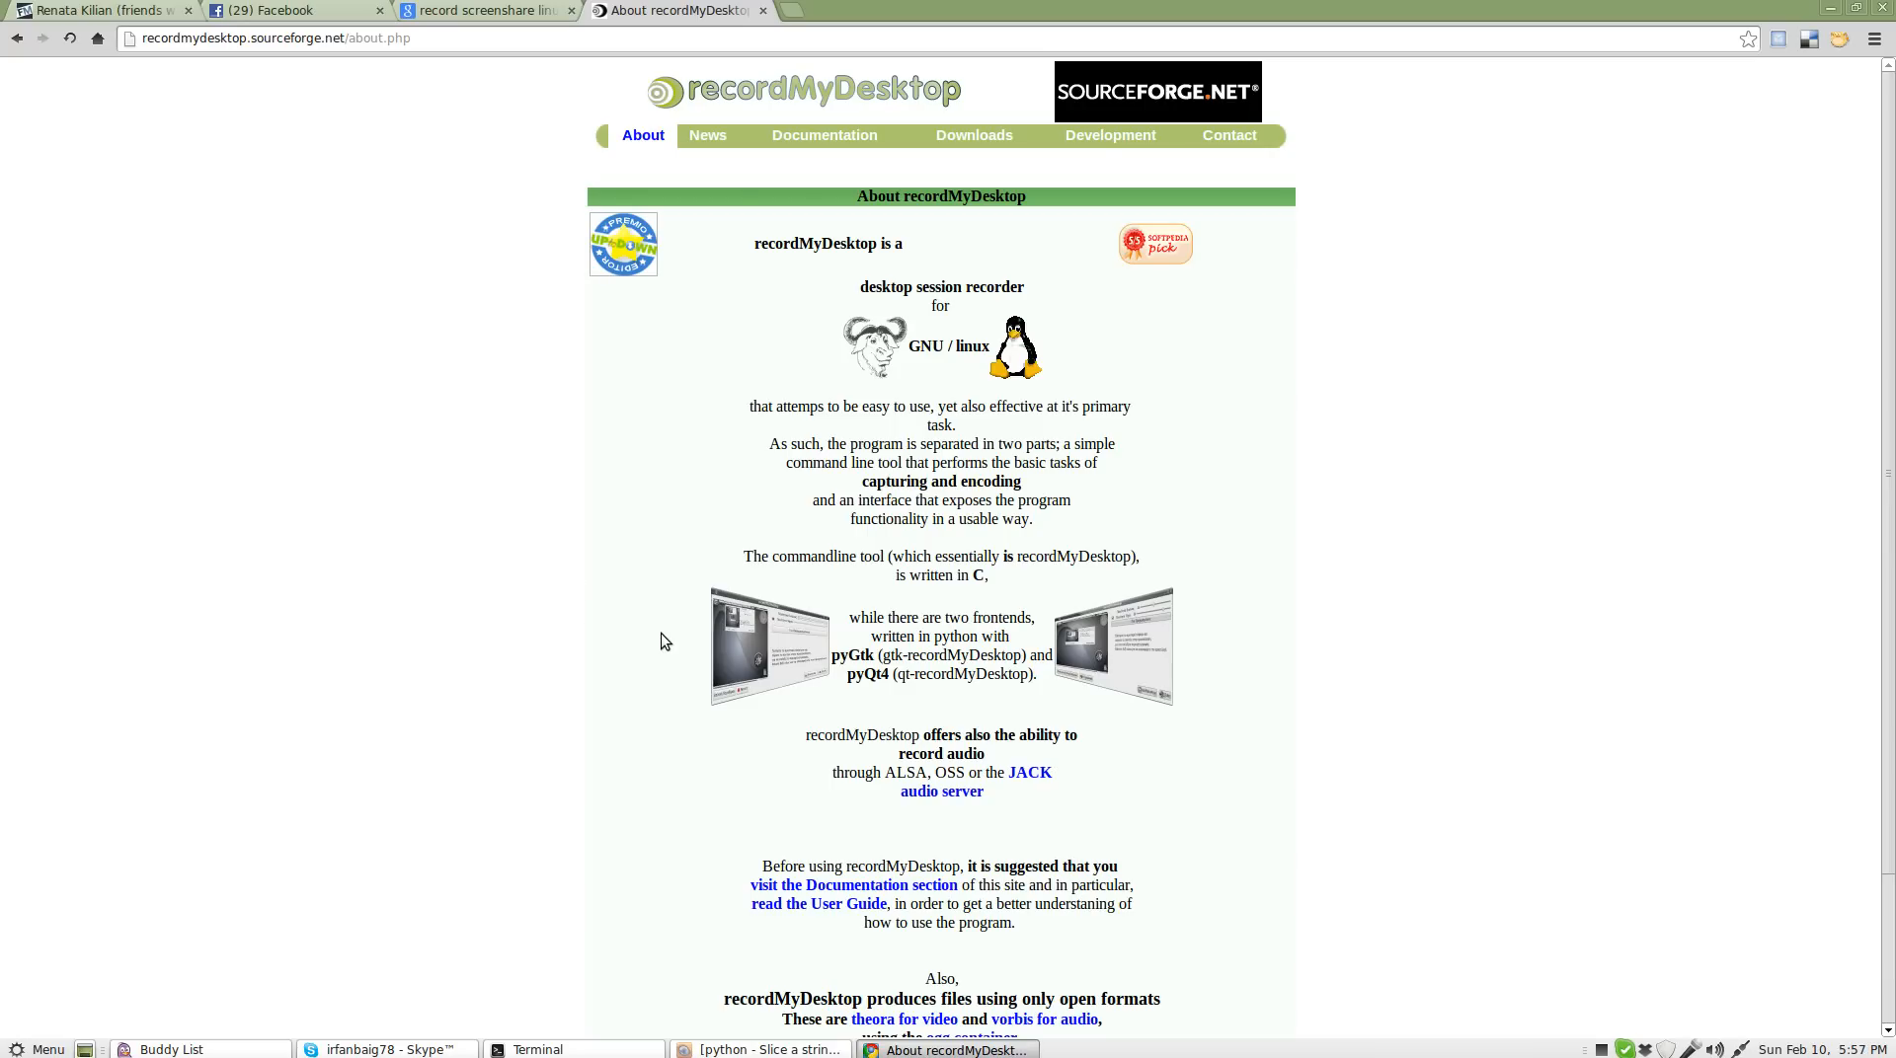
# Step: Browse the Mint applications menu through the Internet, Office and Programming categories
pyautogui.scroll(-3)
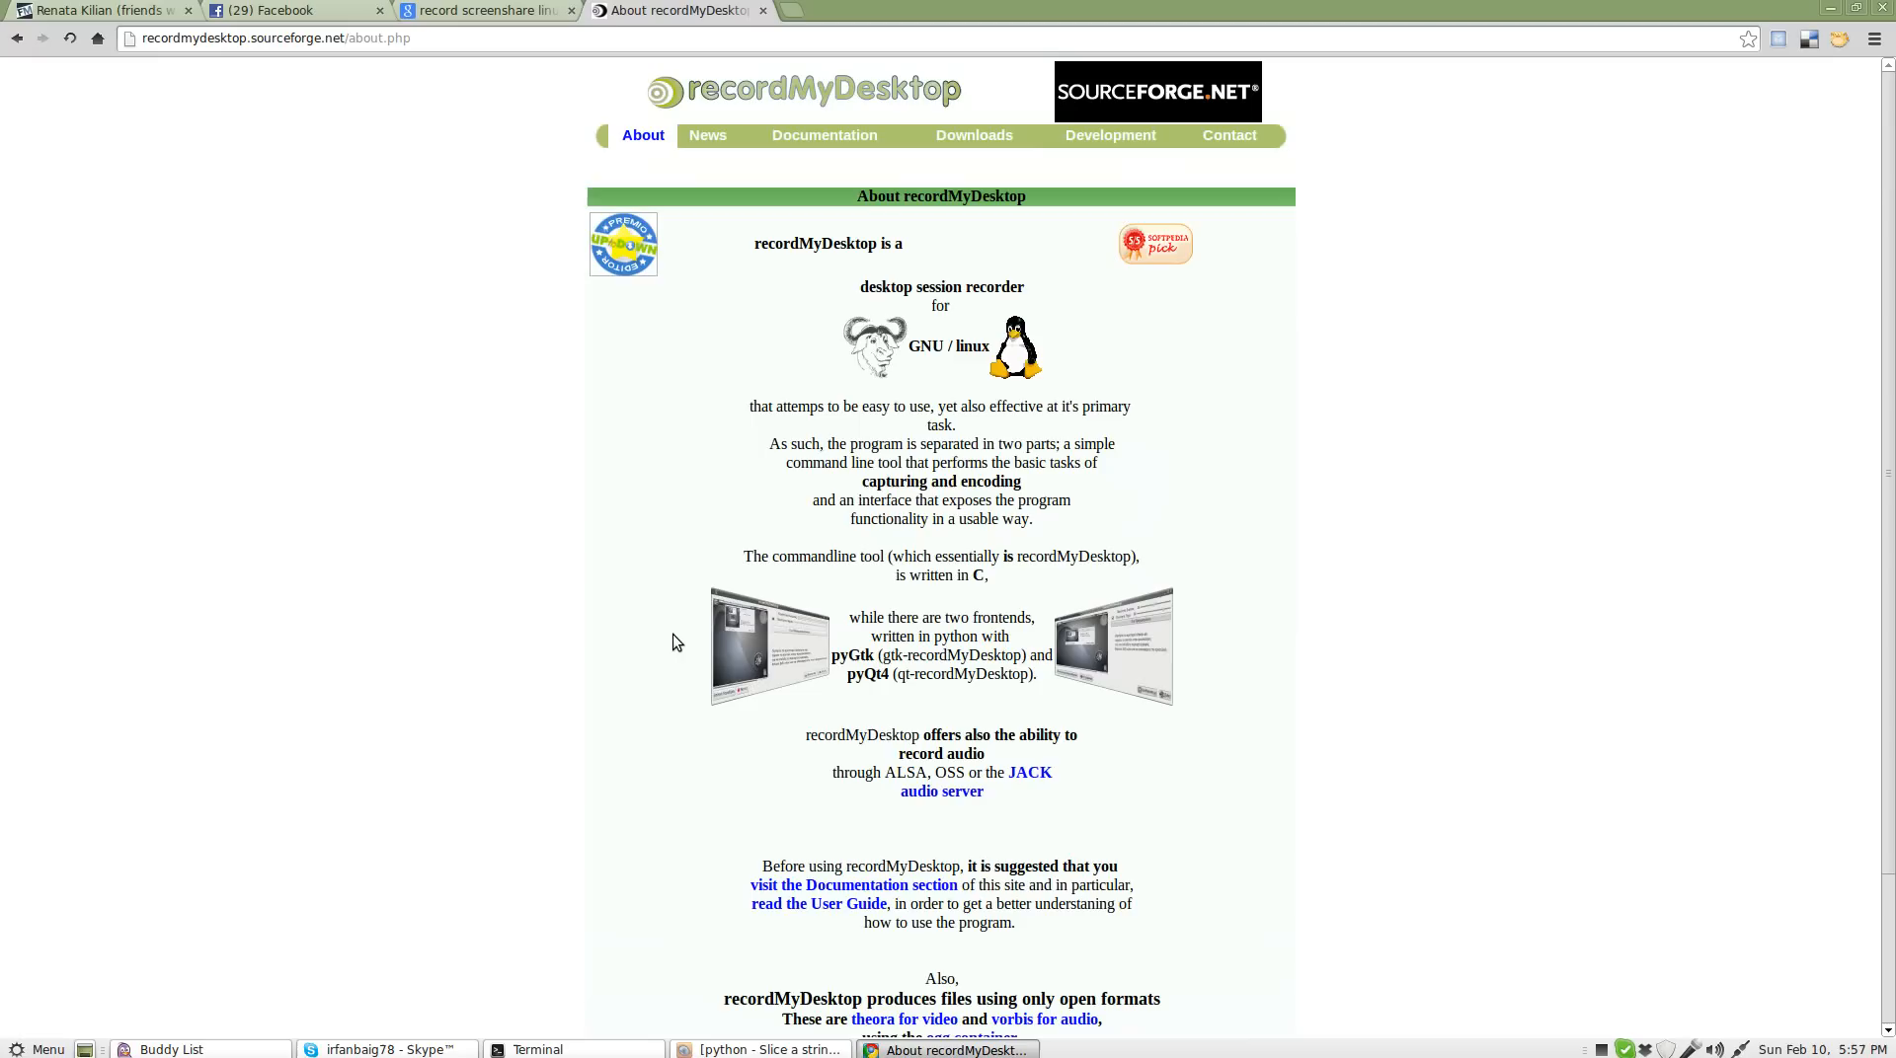
pyautogui.moveTo(694, 618)
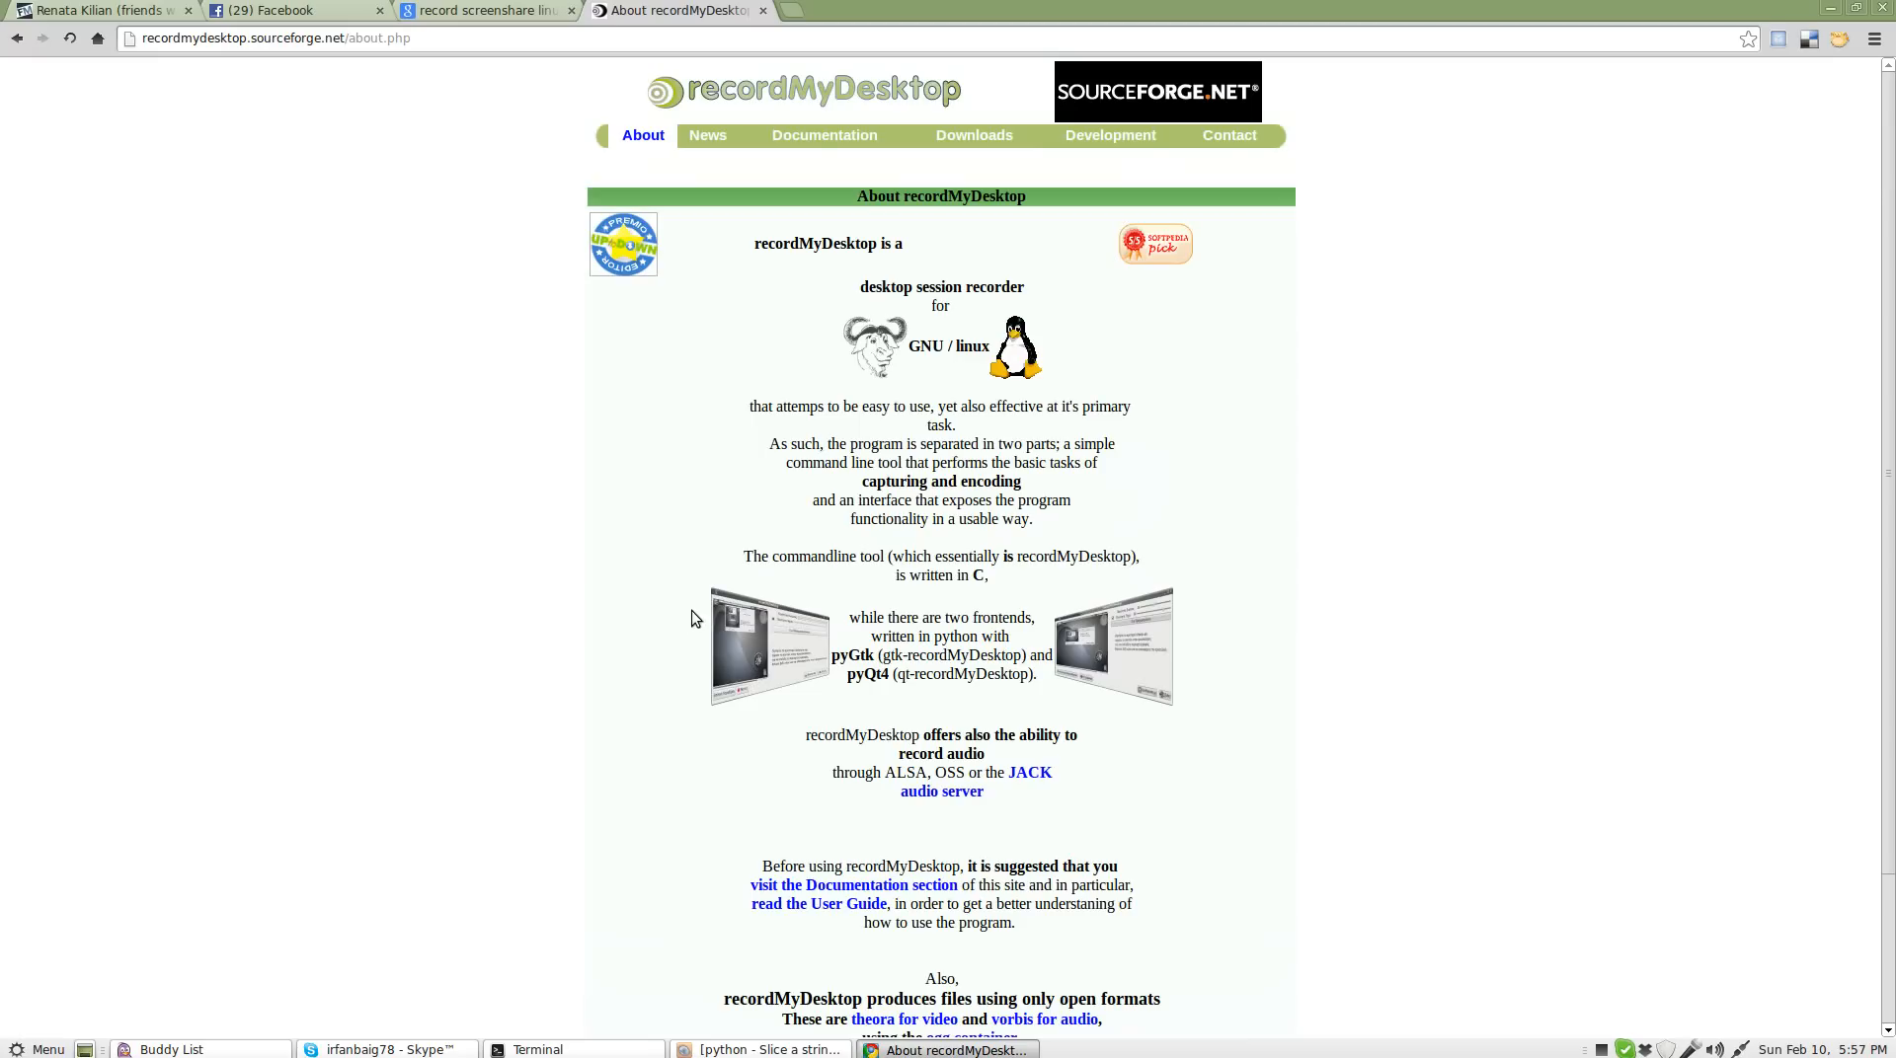
pyautogui.moveTo(994, 429)
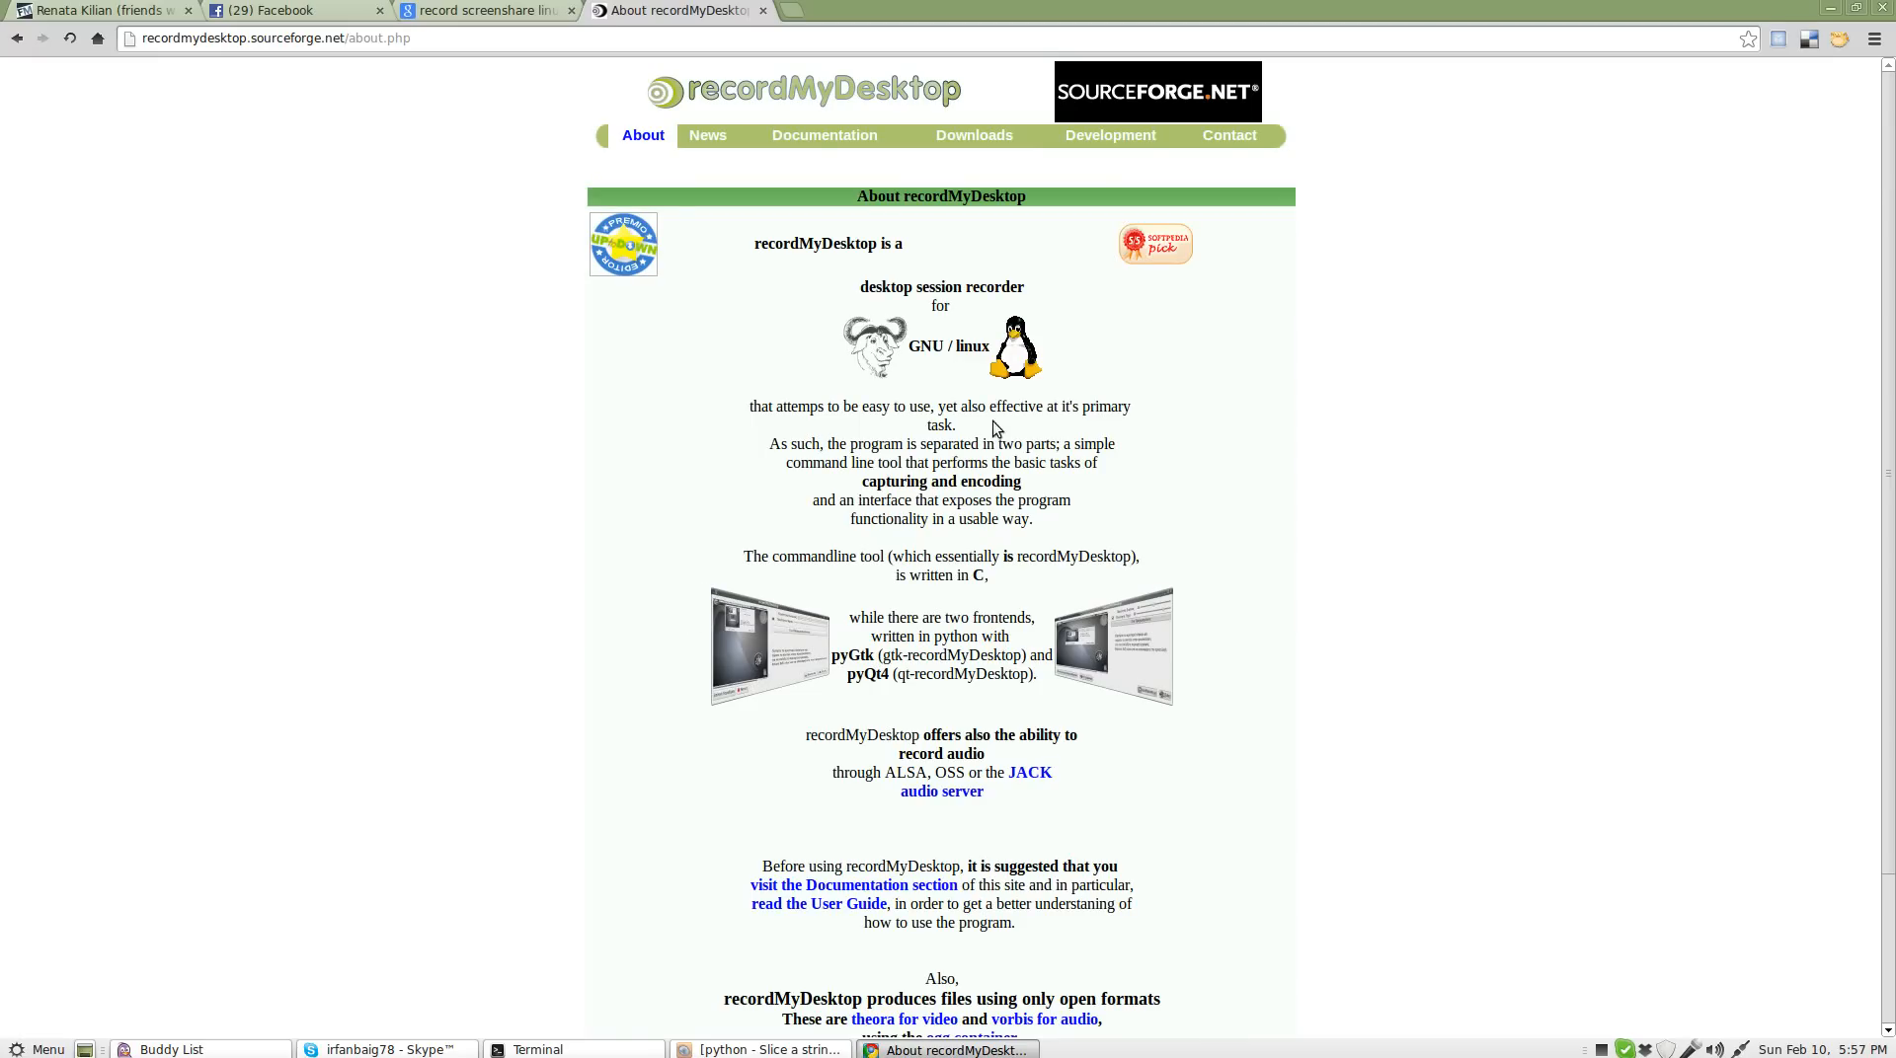
pyautogui.moveTo(847, 439)
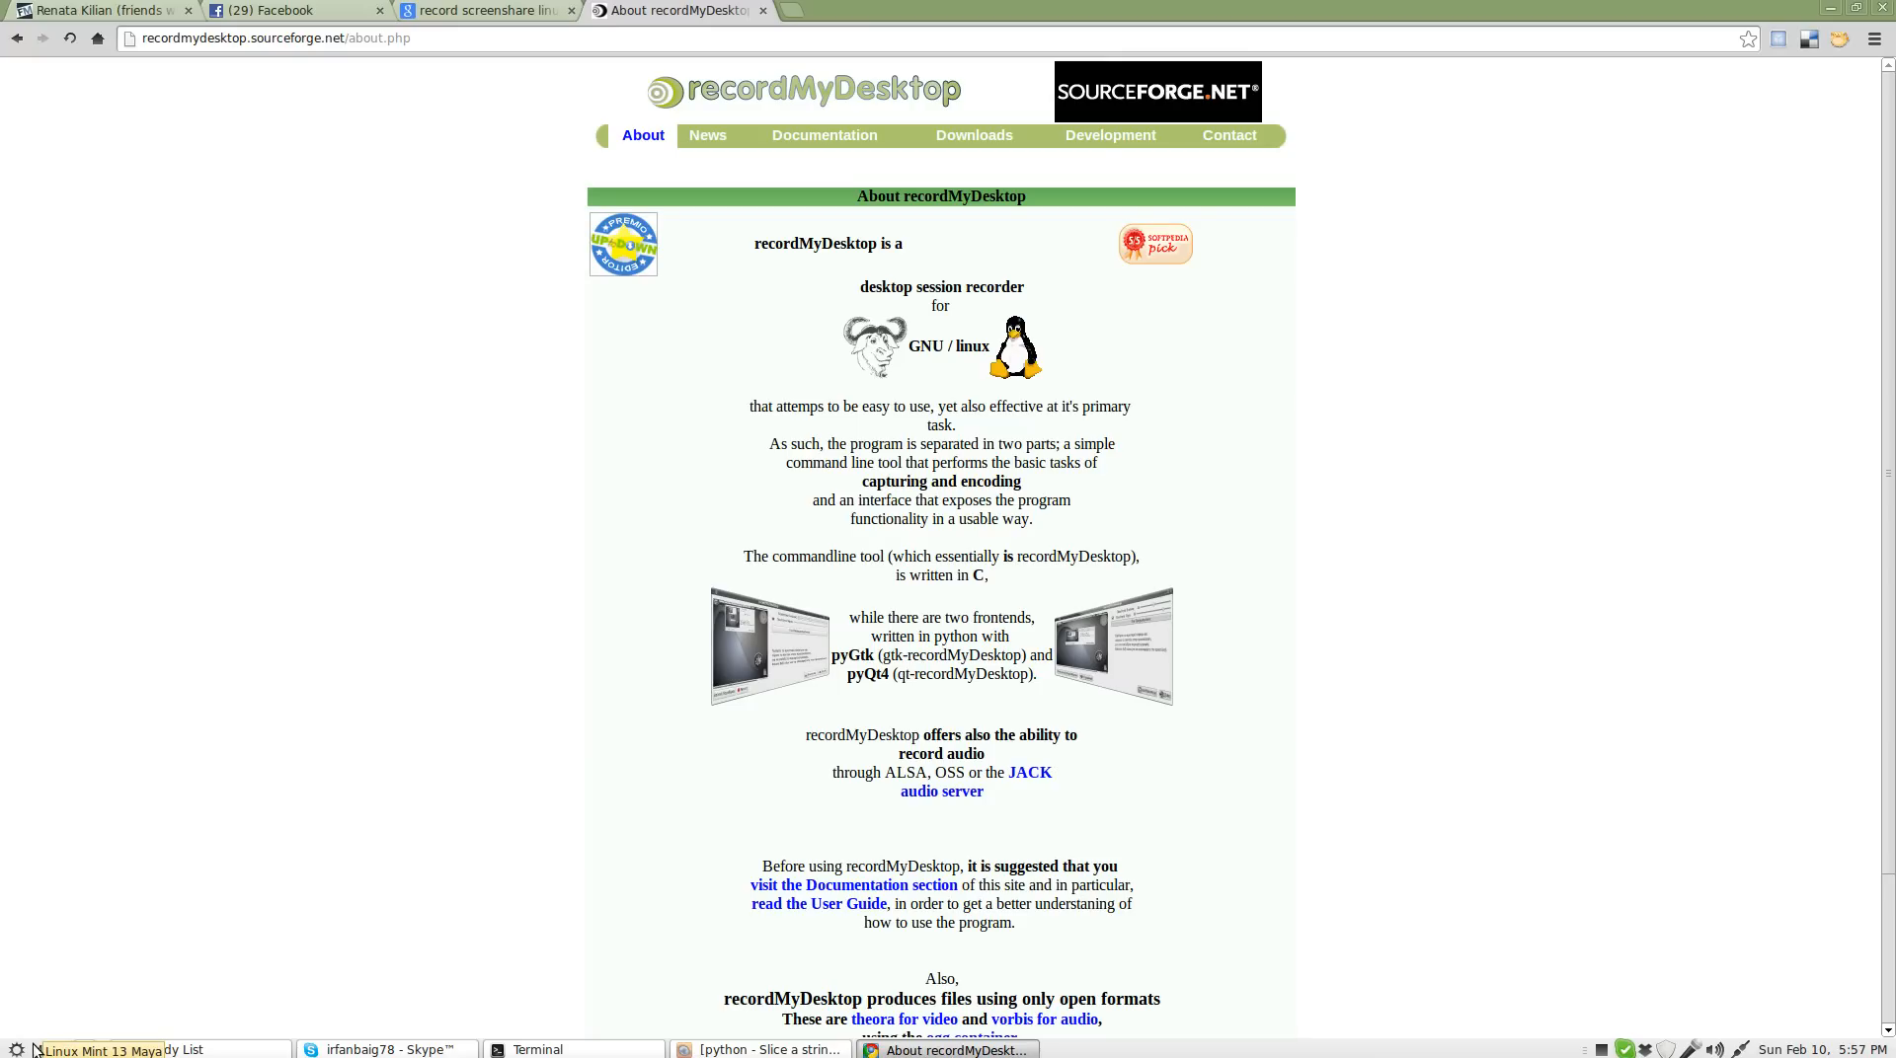
pyautogui.click(45, 1048)
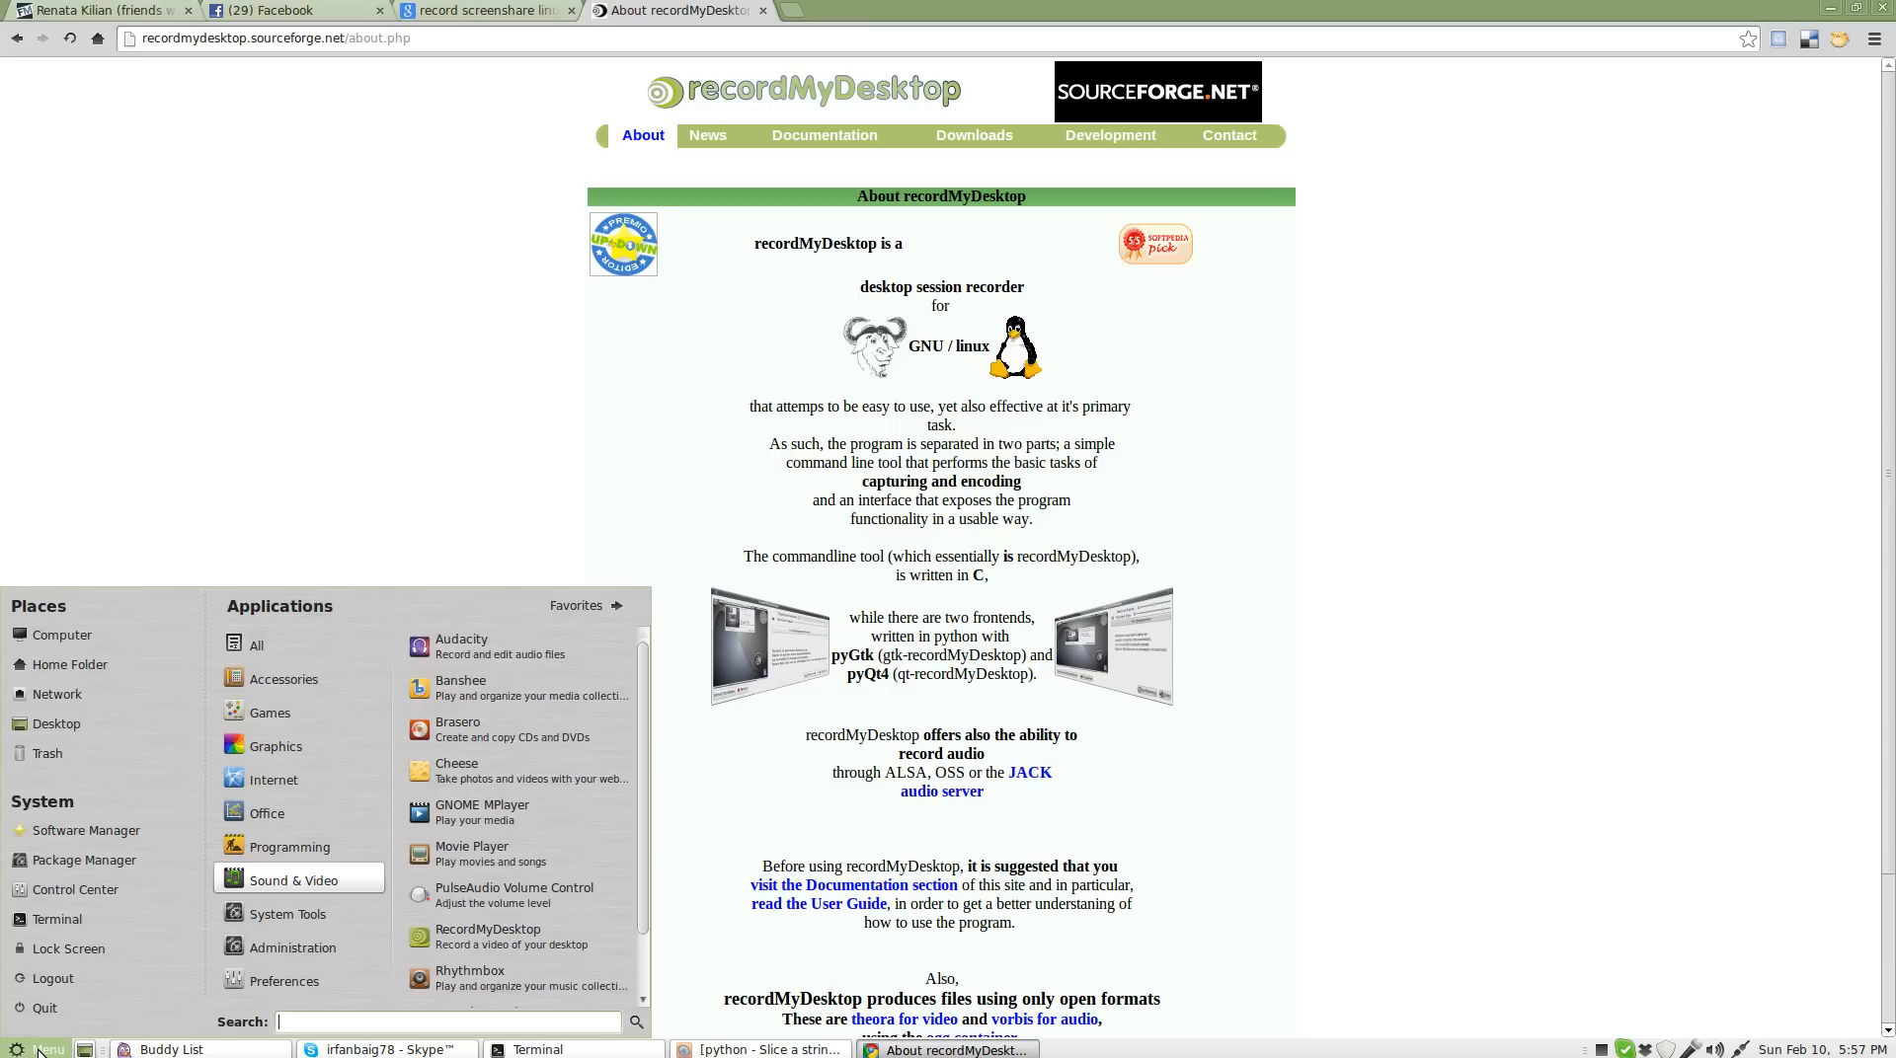
pyautogui.moveTo(52, 977)
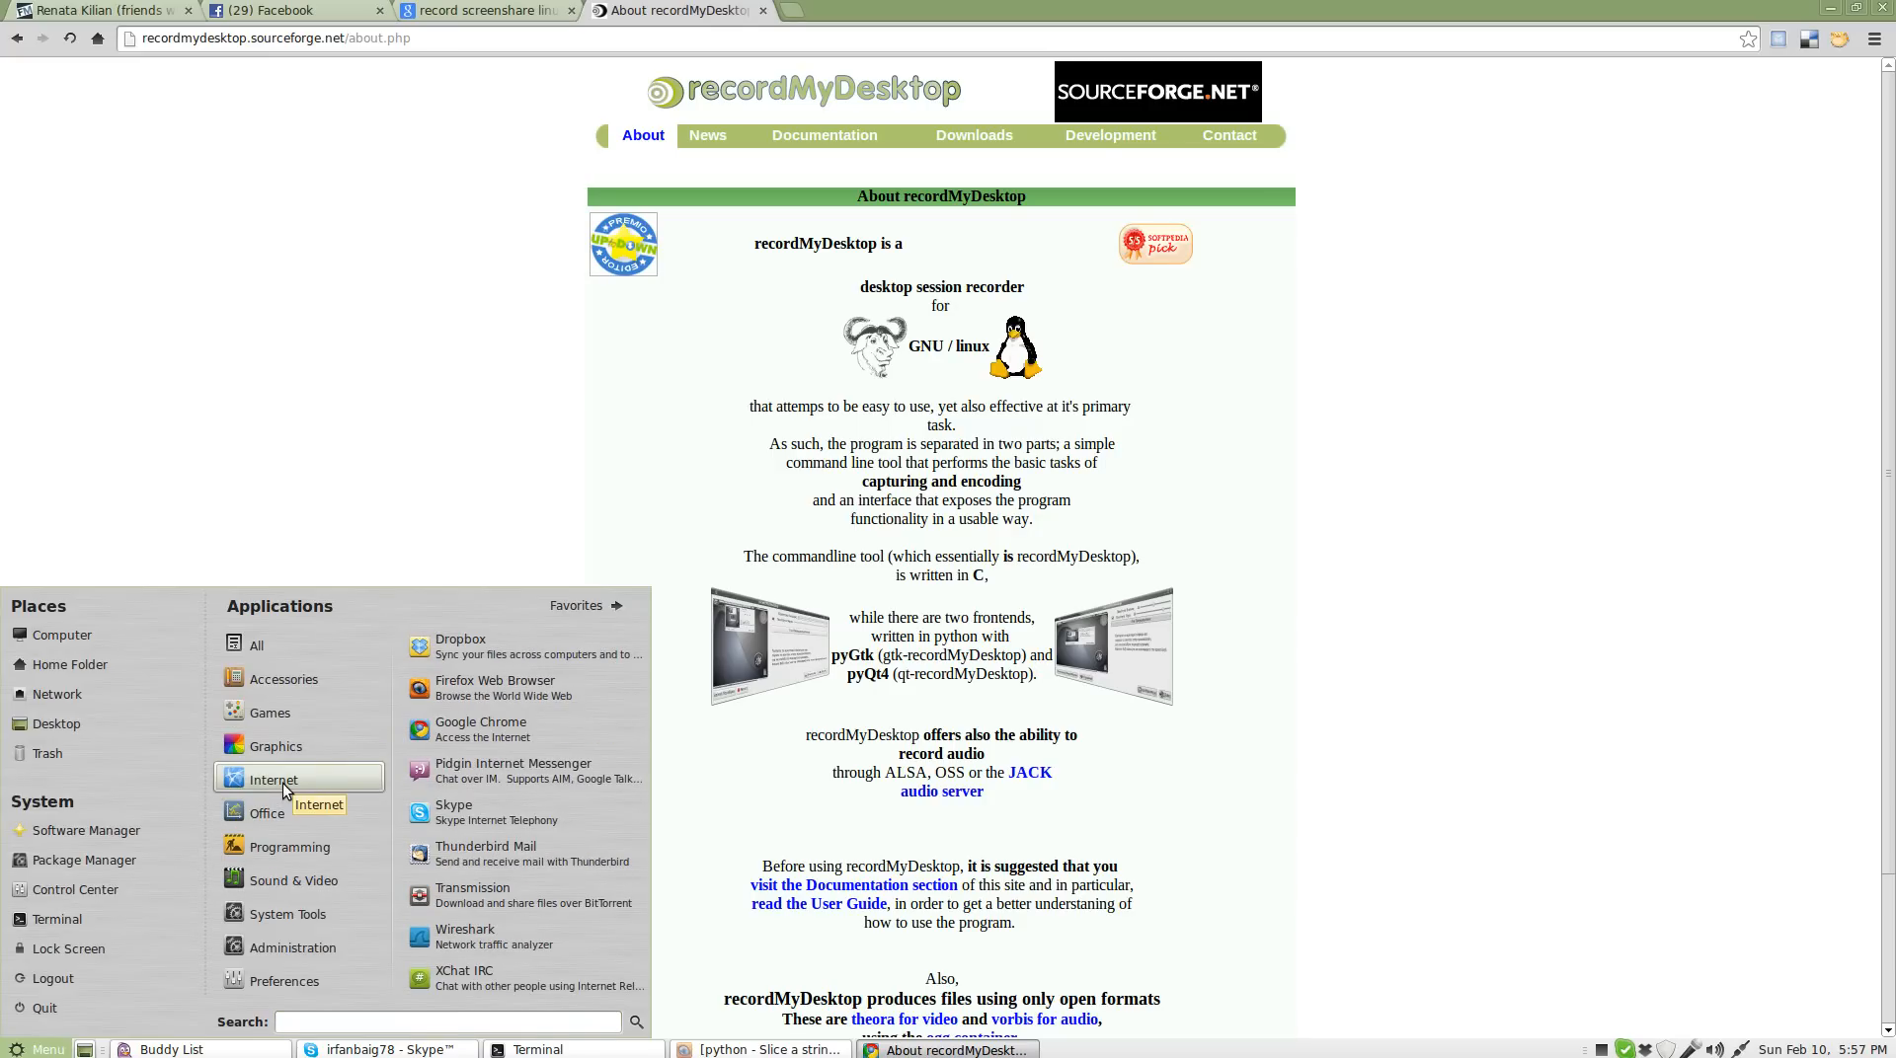
pyautogui.click(256, 644)
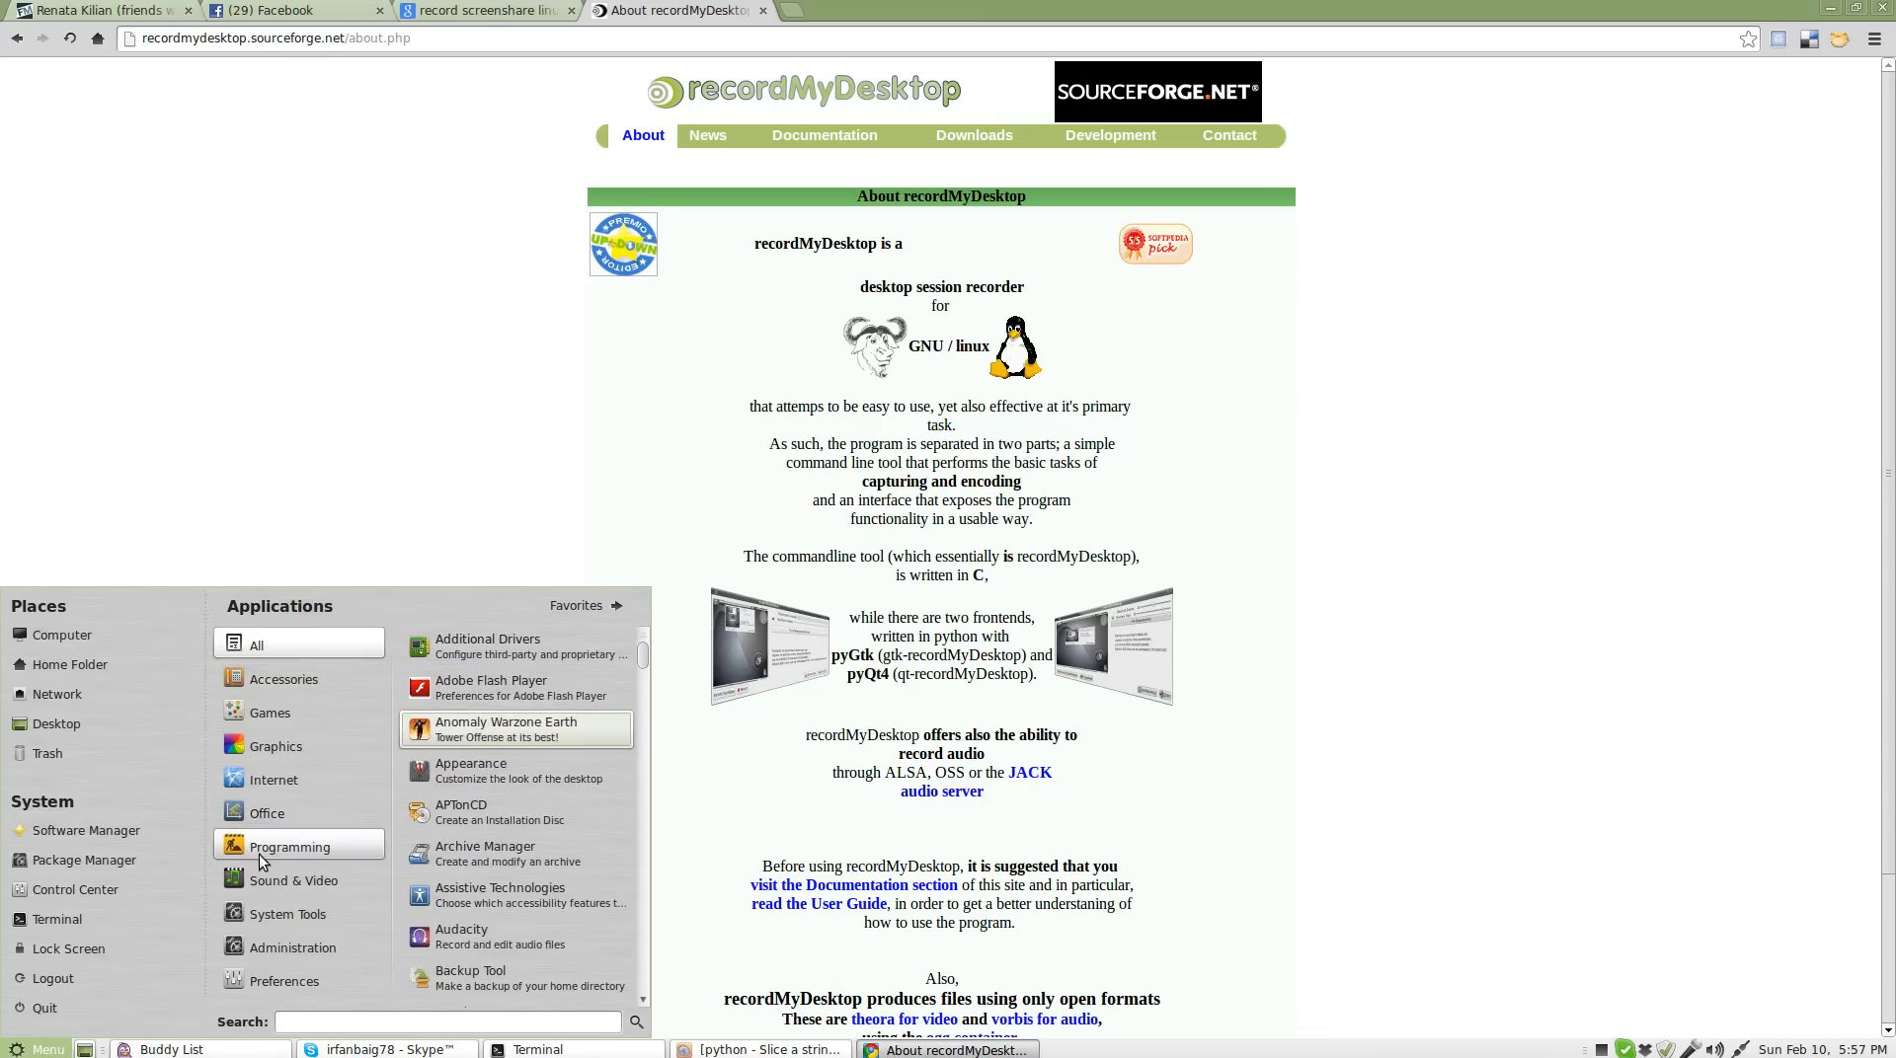
pyautogui.click(294, 881)
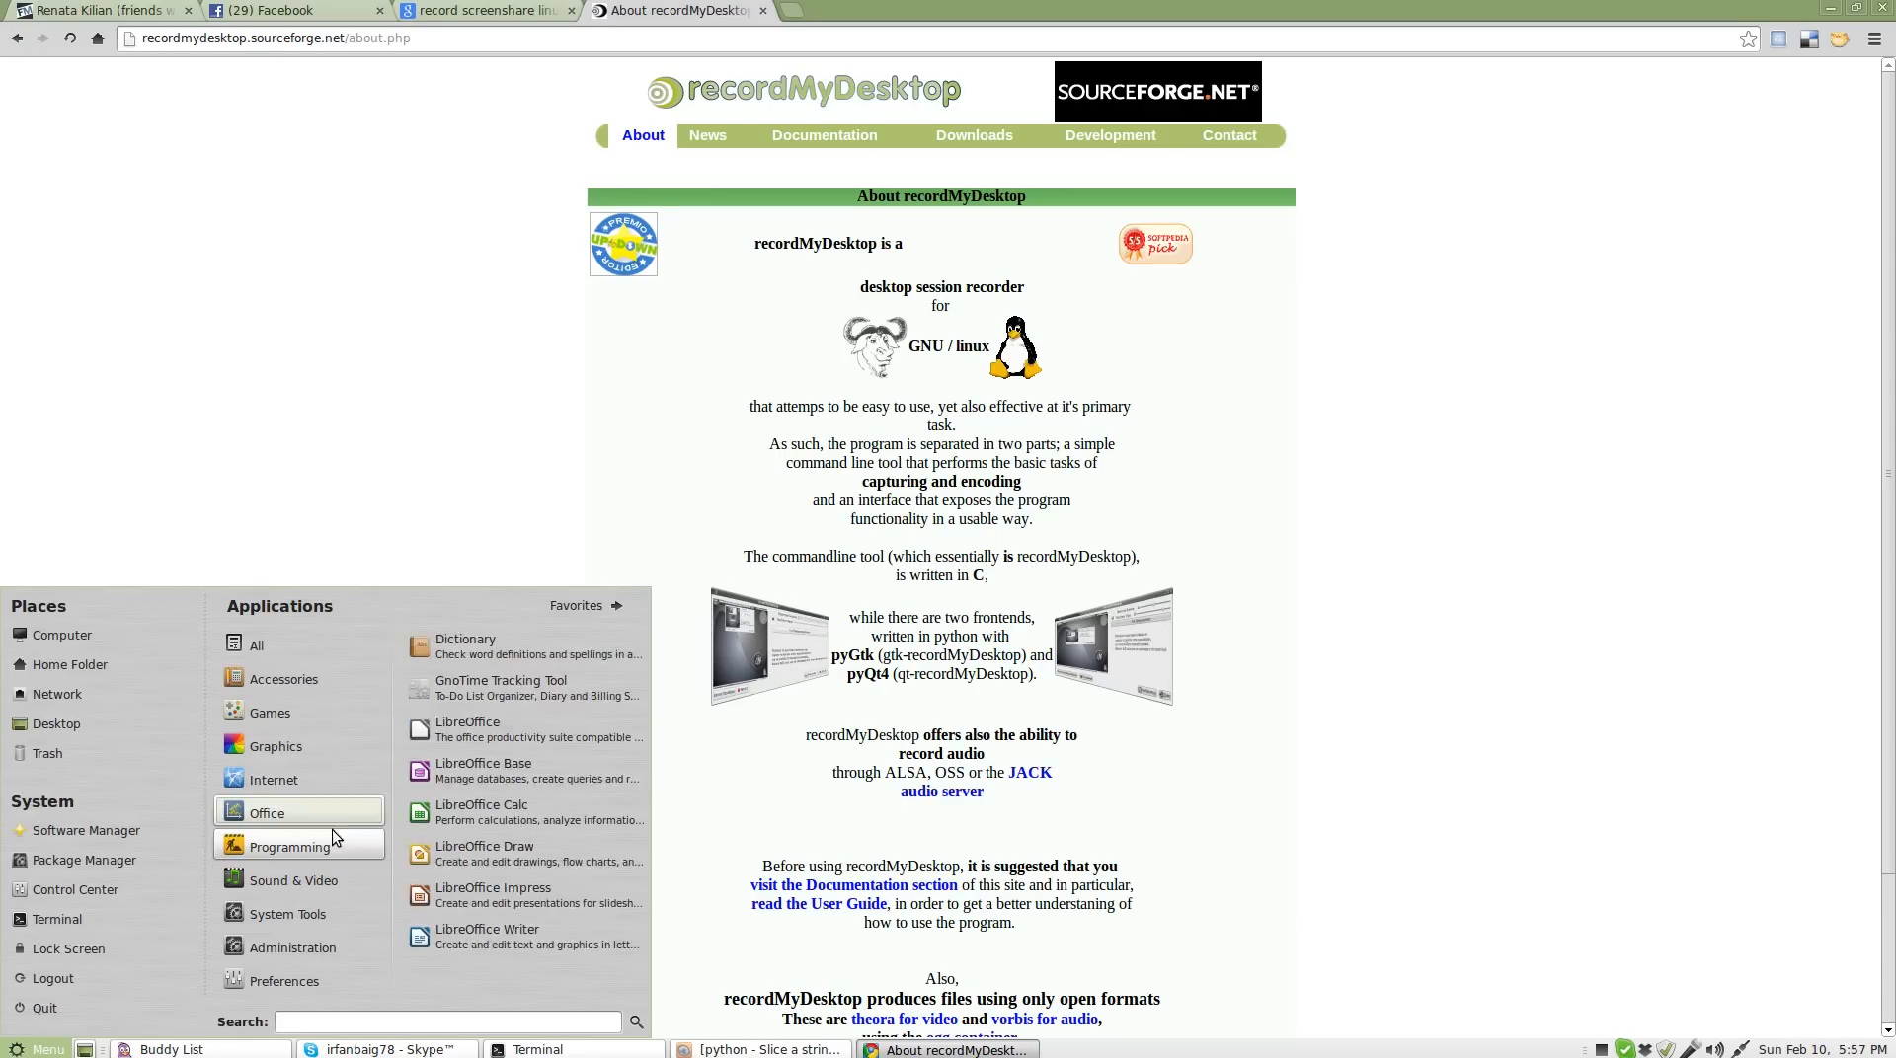
pyautogui.moveTo(316, 841)
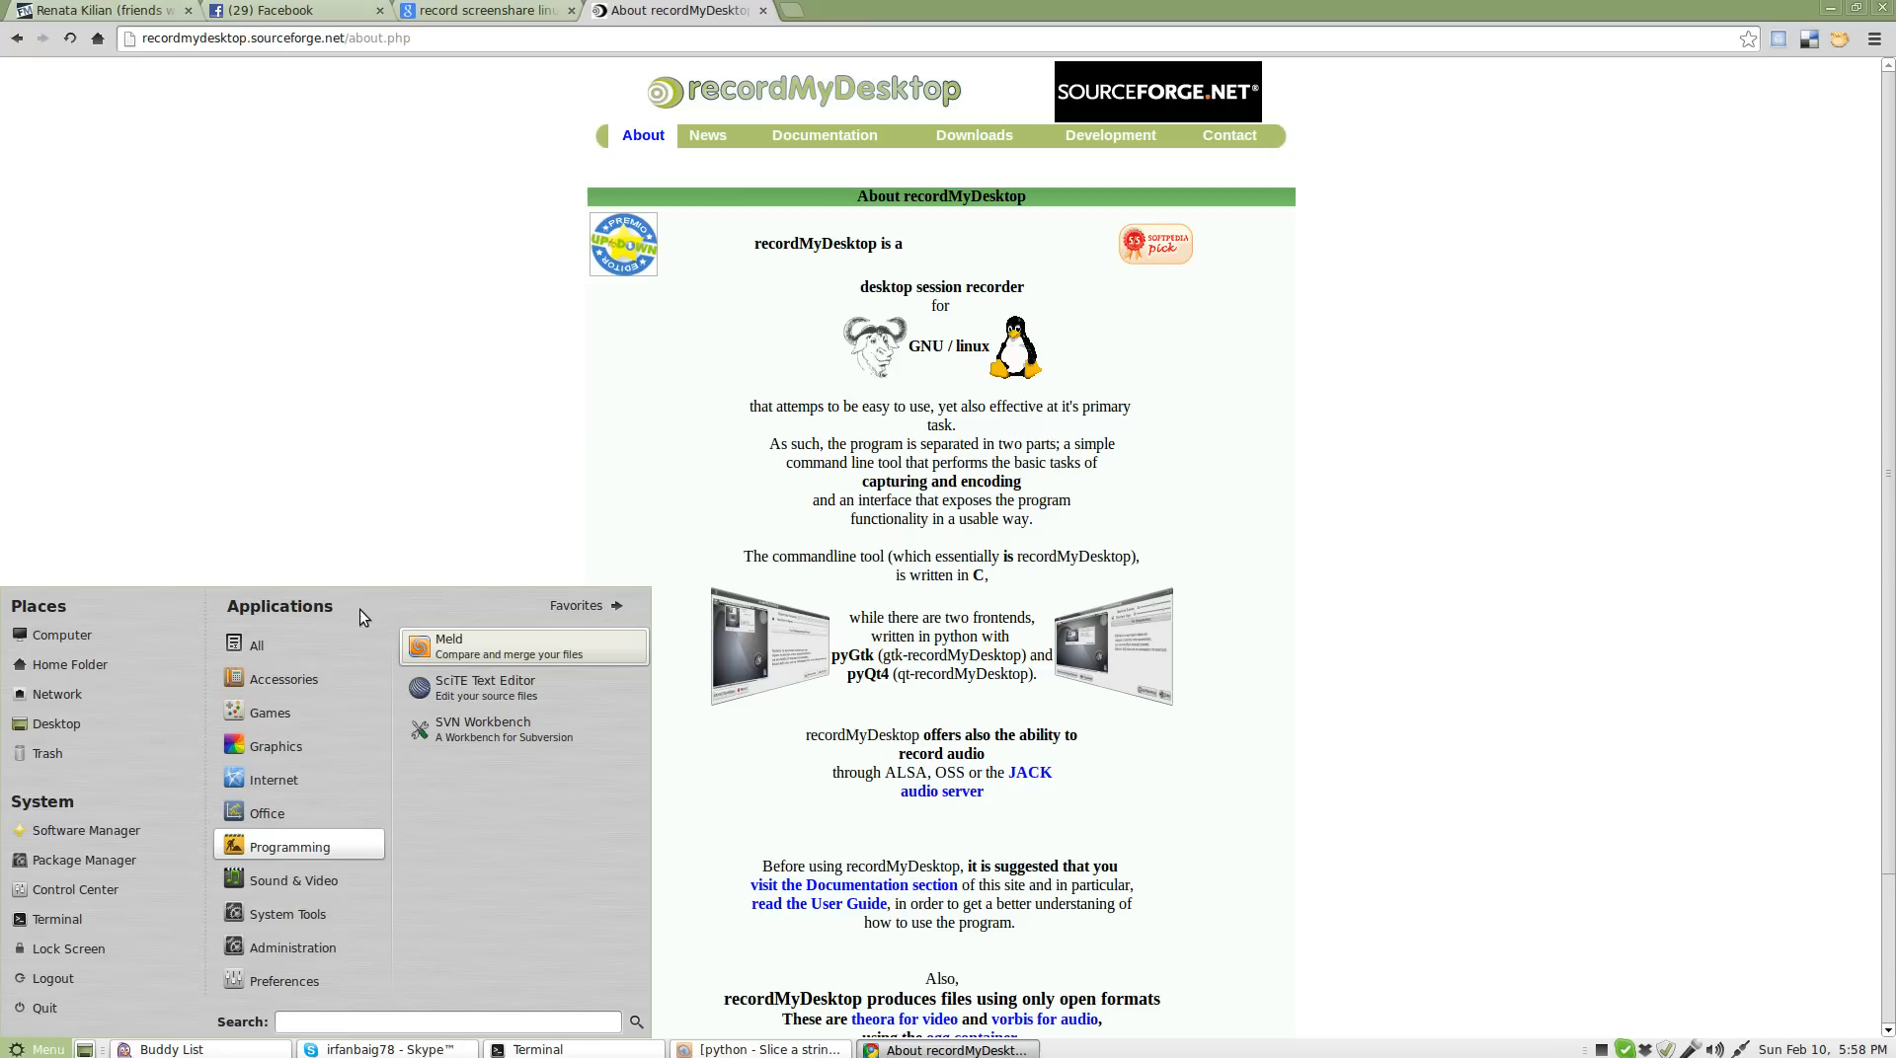
pyautogui.moveTo(354, 302)
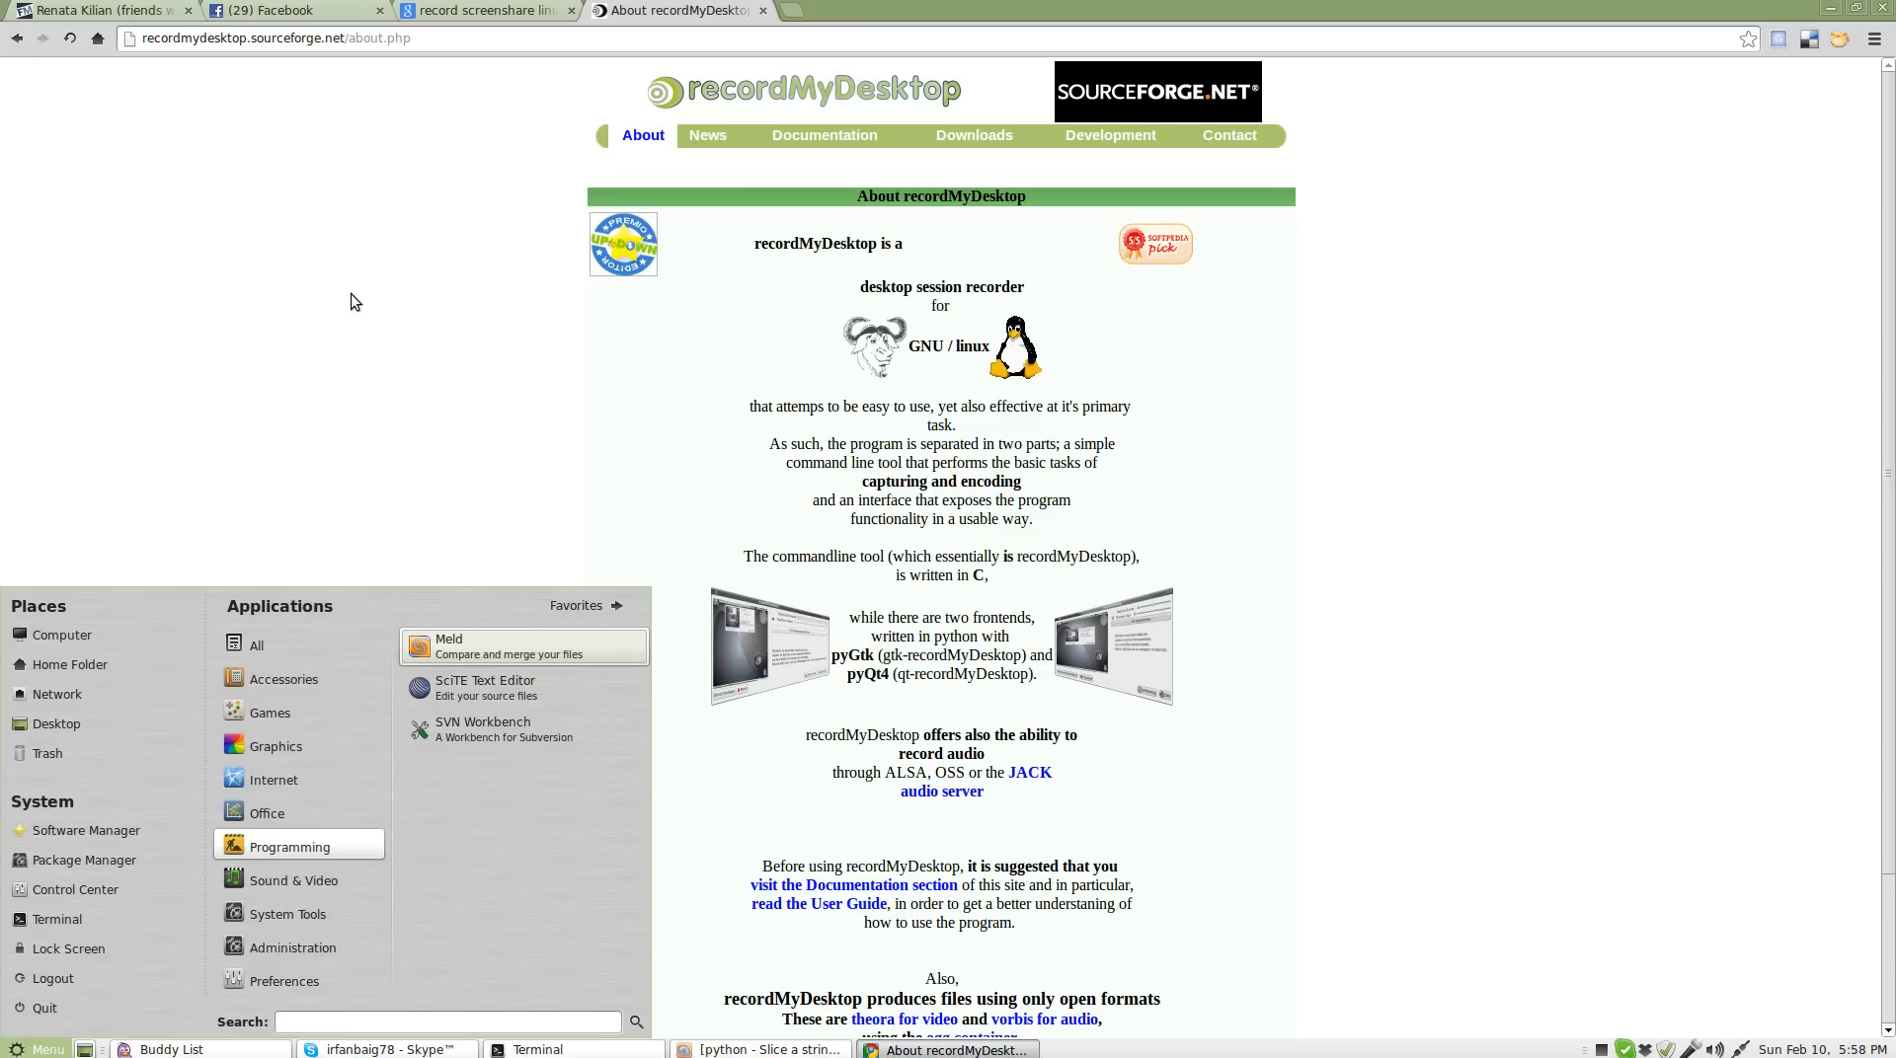
# Step: Search the menu for 'record m' and locate RecordMyDesktop under Sound & Video
pyautogui.write('record')
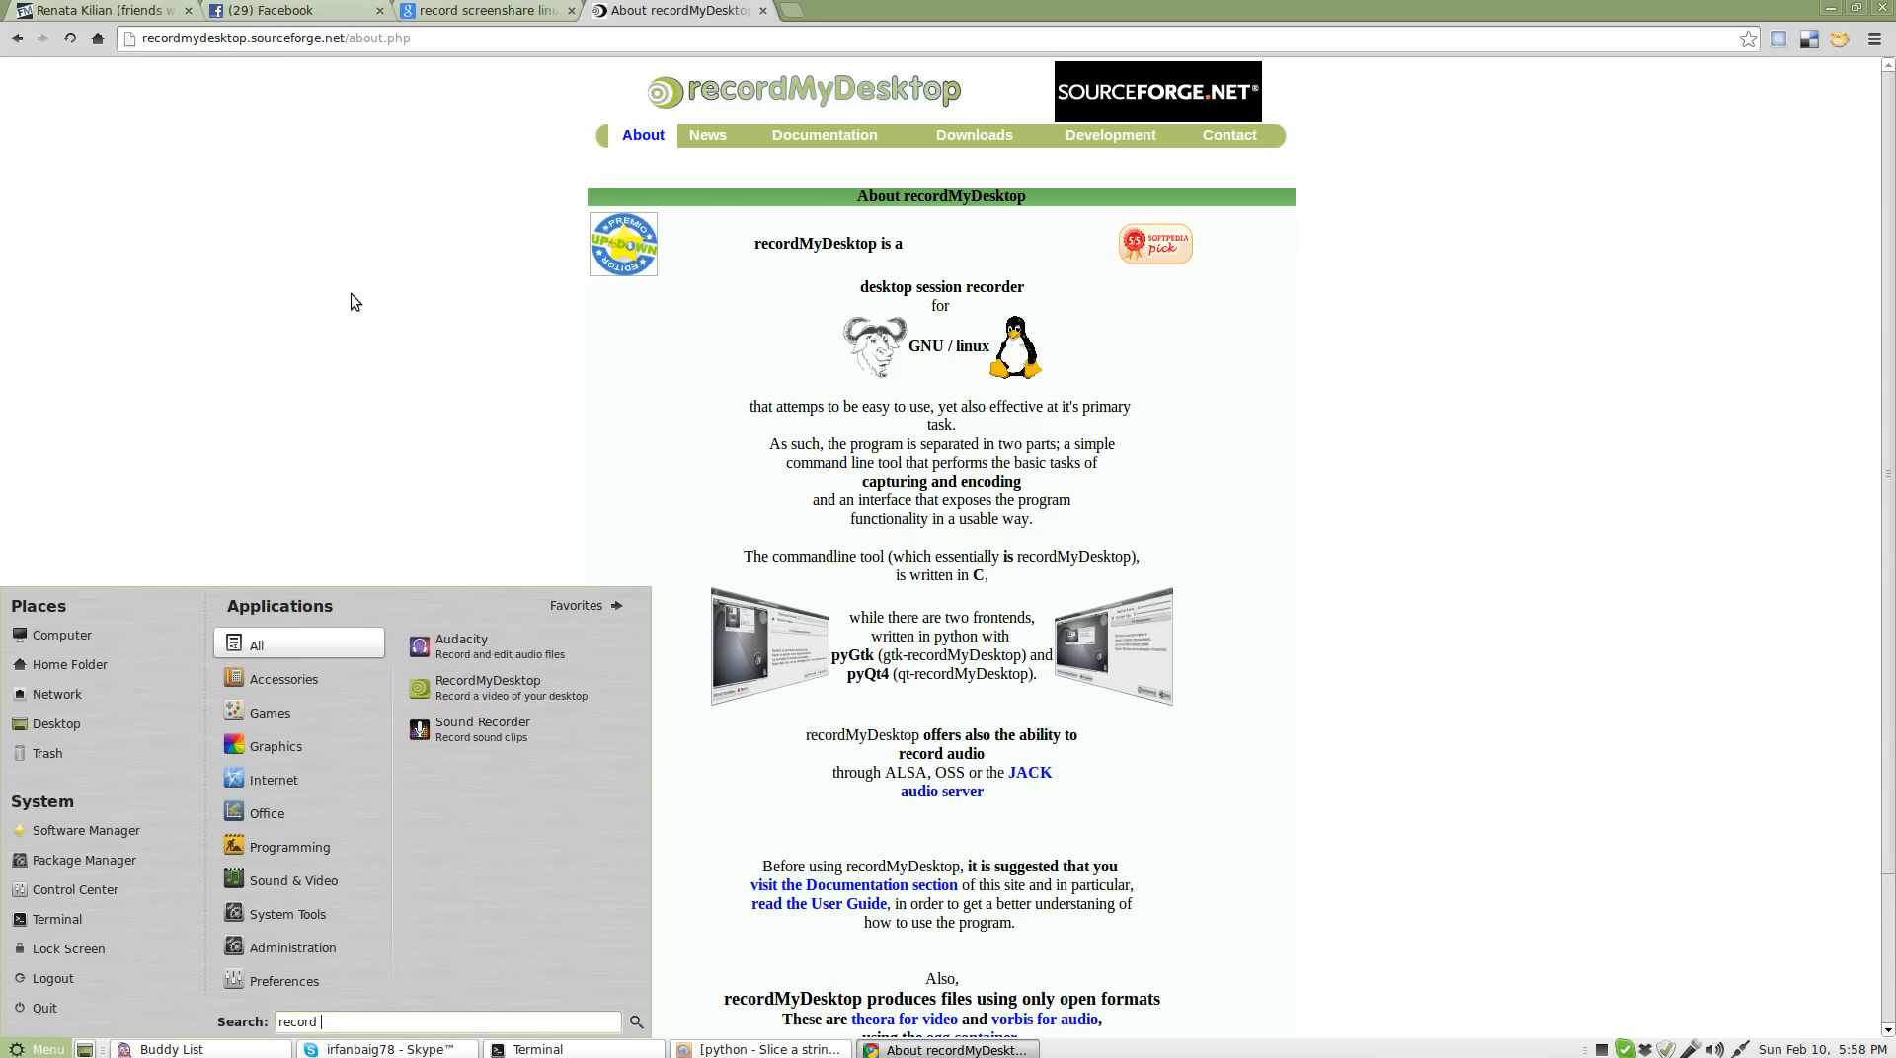
pyautogui.write('m')
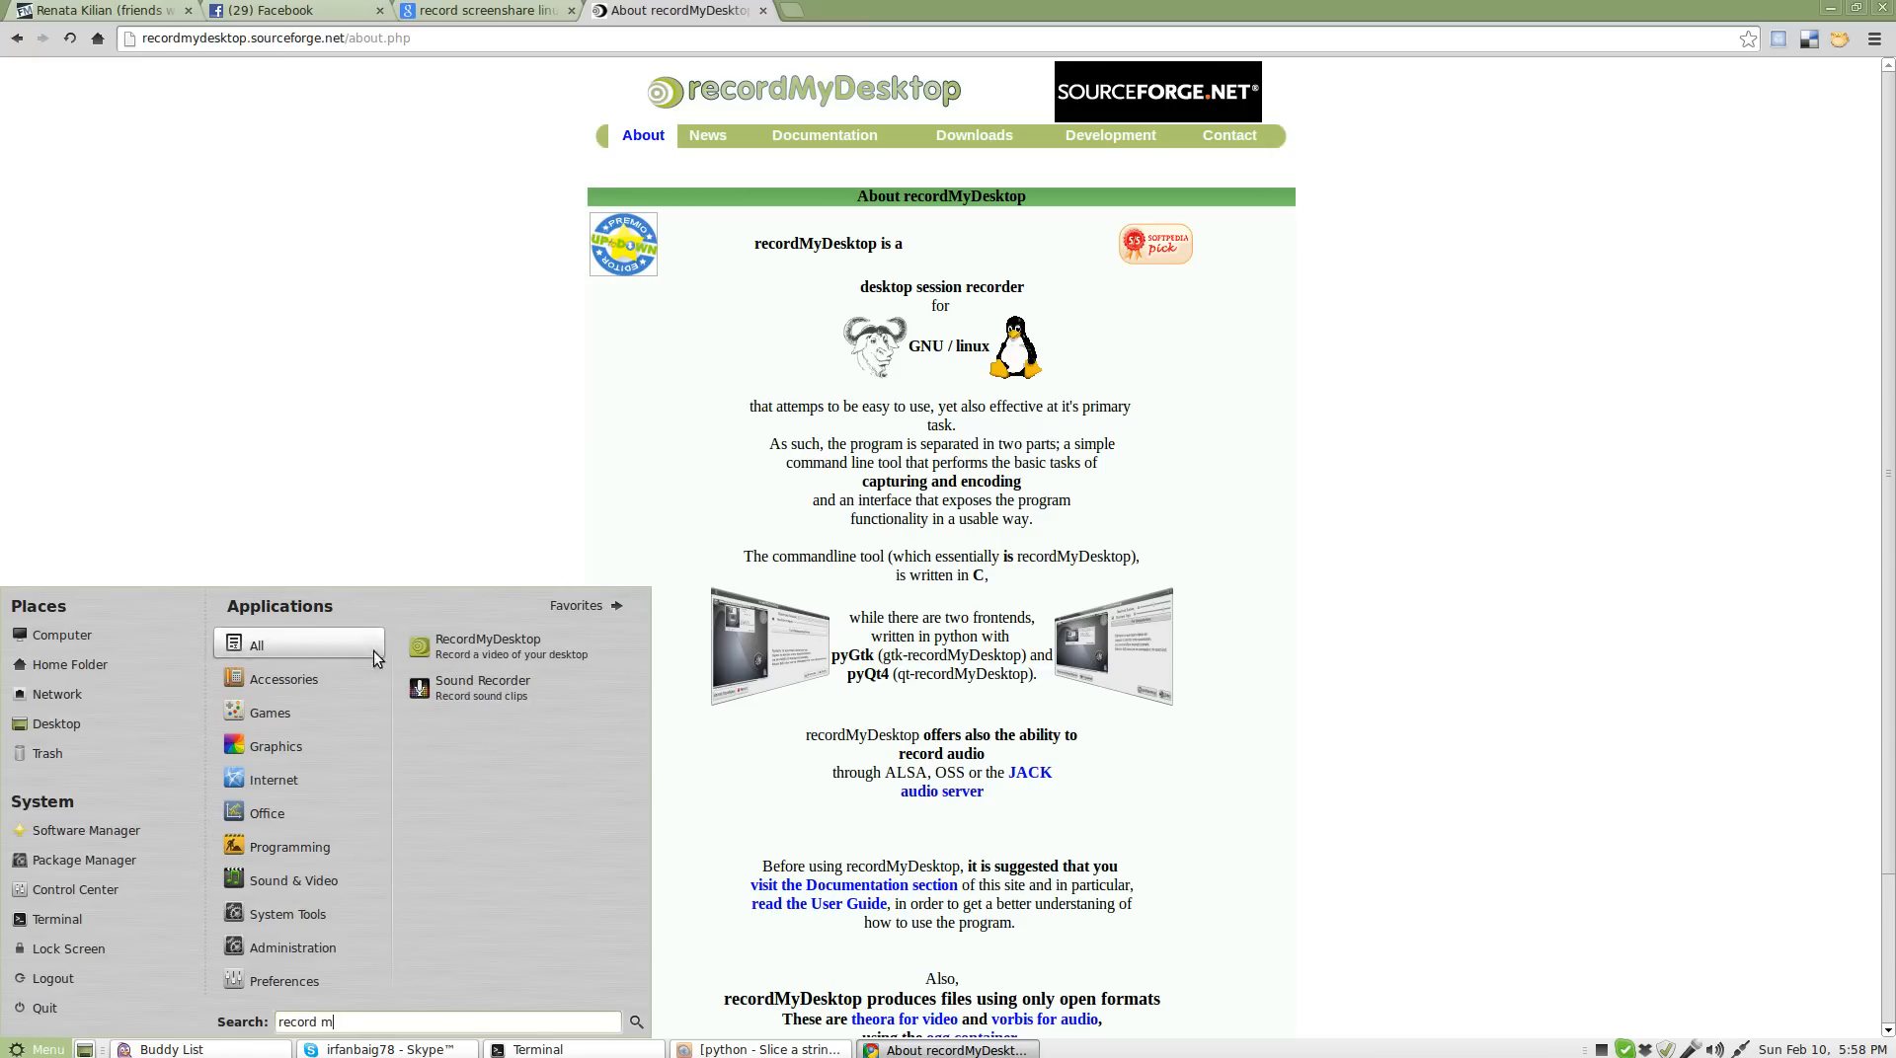
pyautogui.moveTo(489, 648)
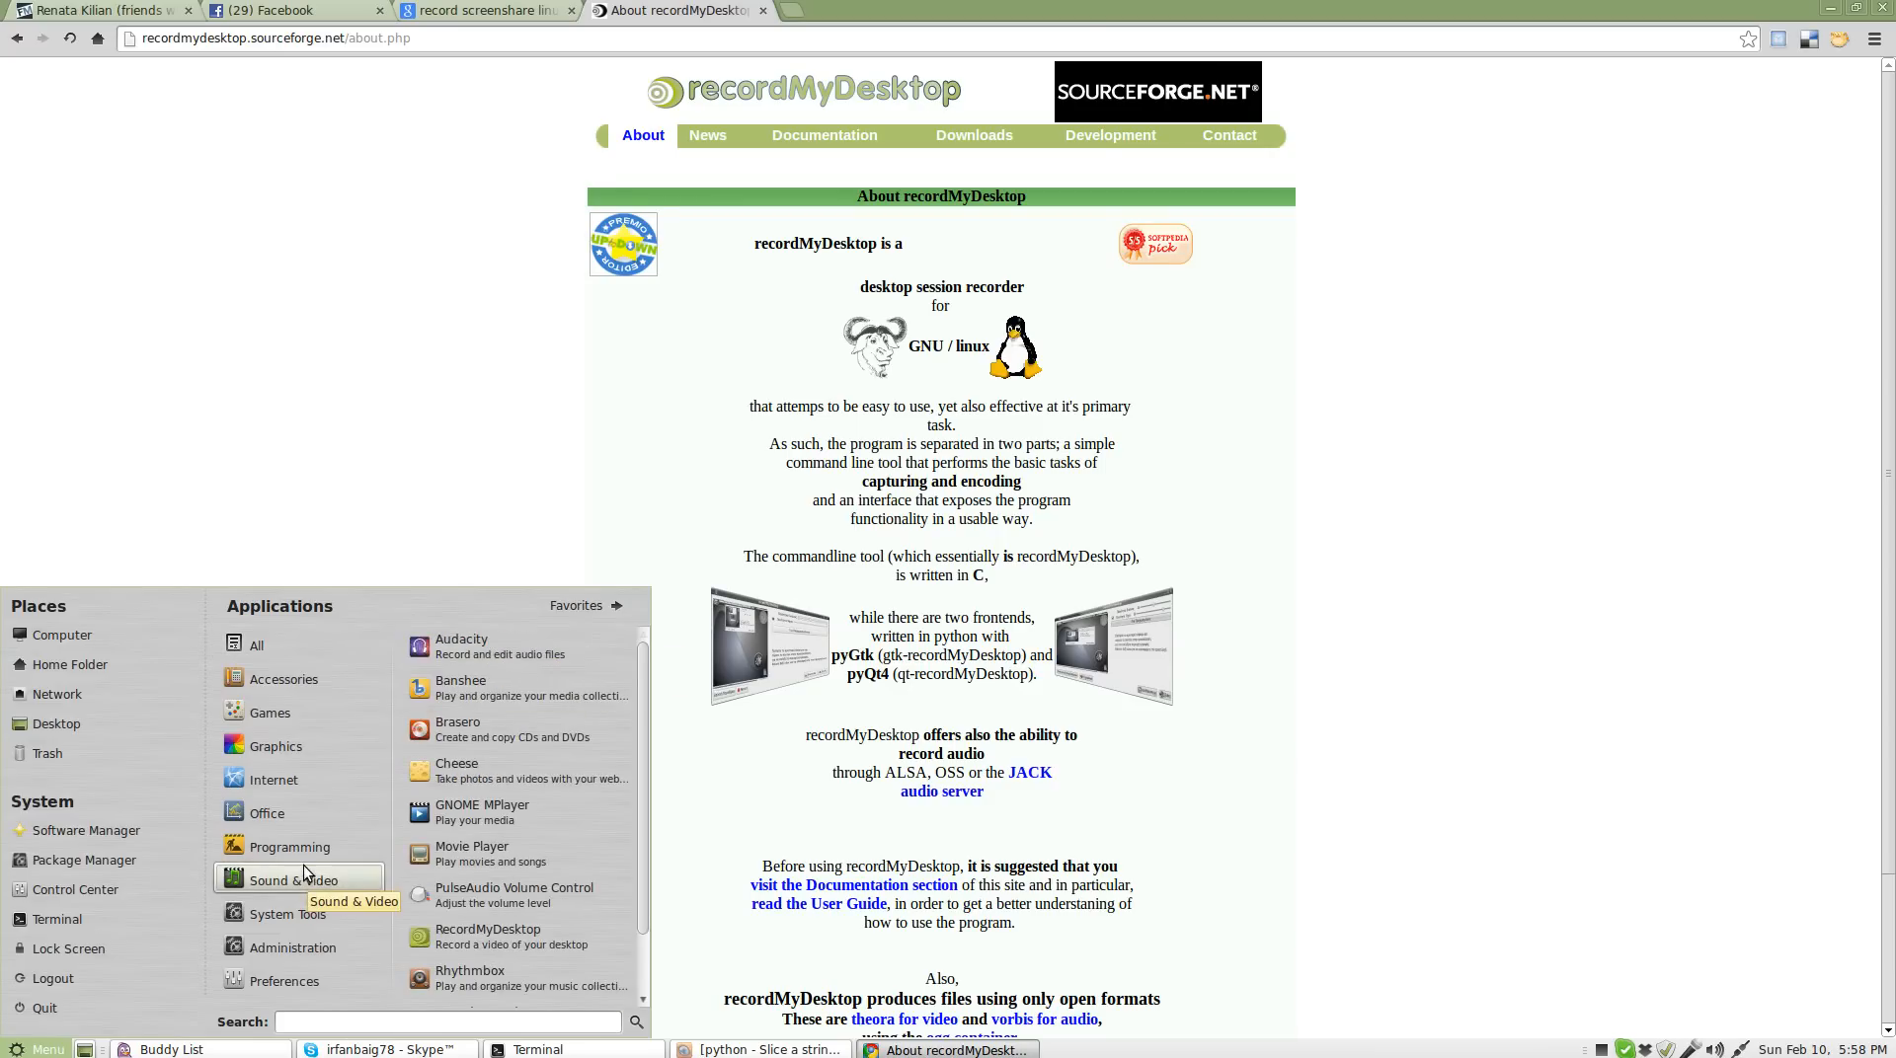
pyautogui.scroll(-3)
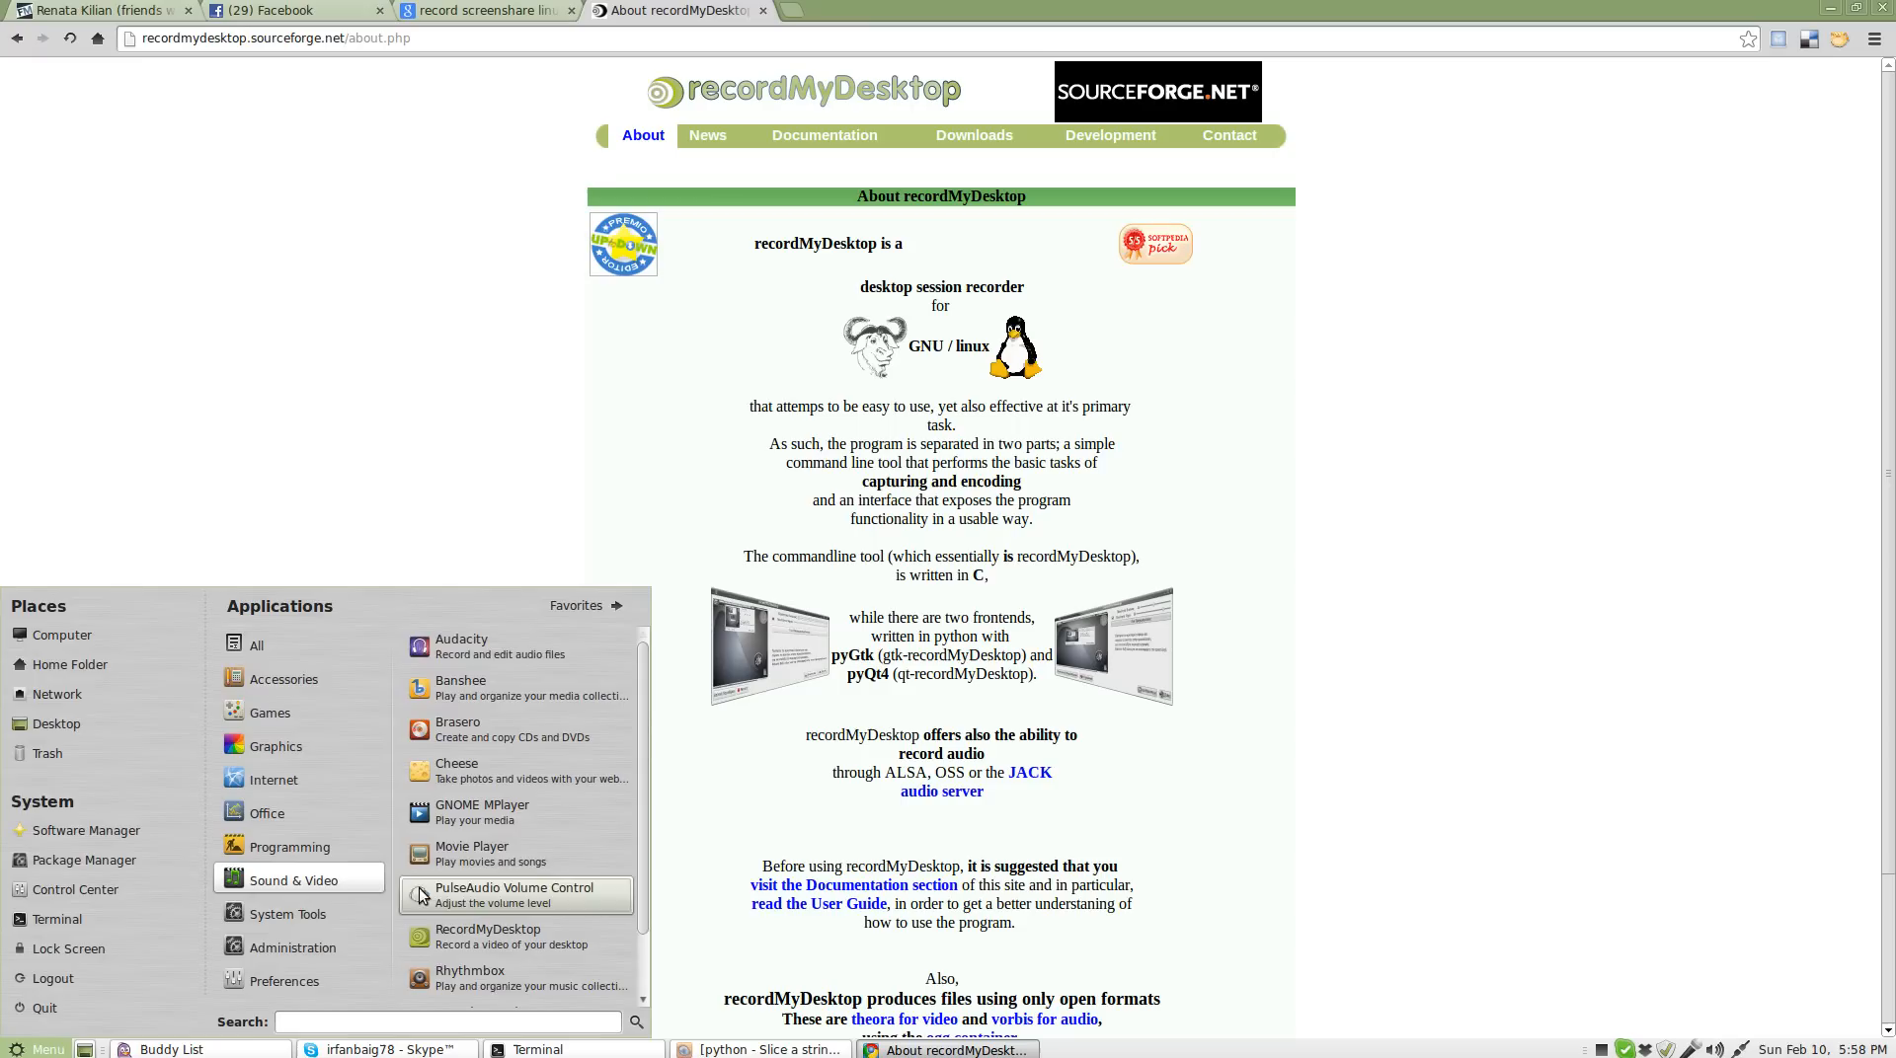
pyautogui.moveTo(487, 932)
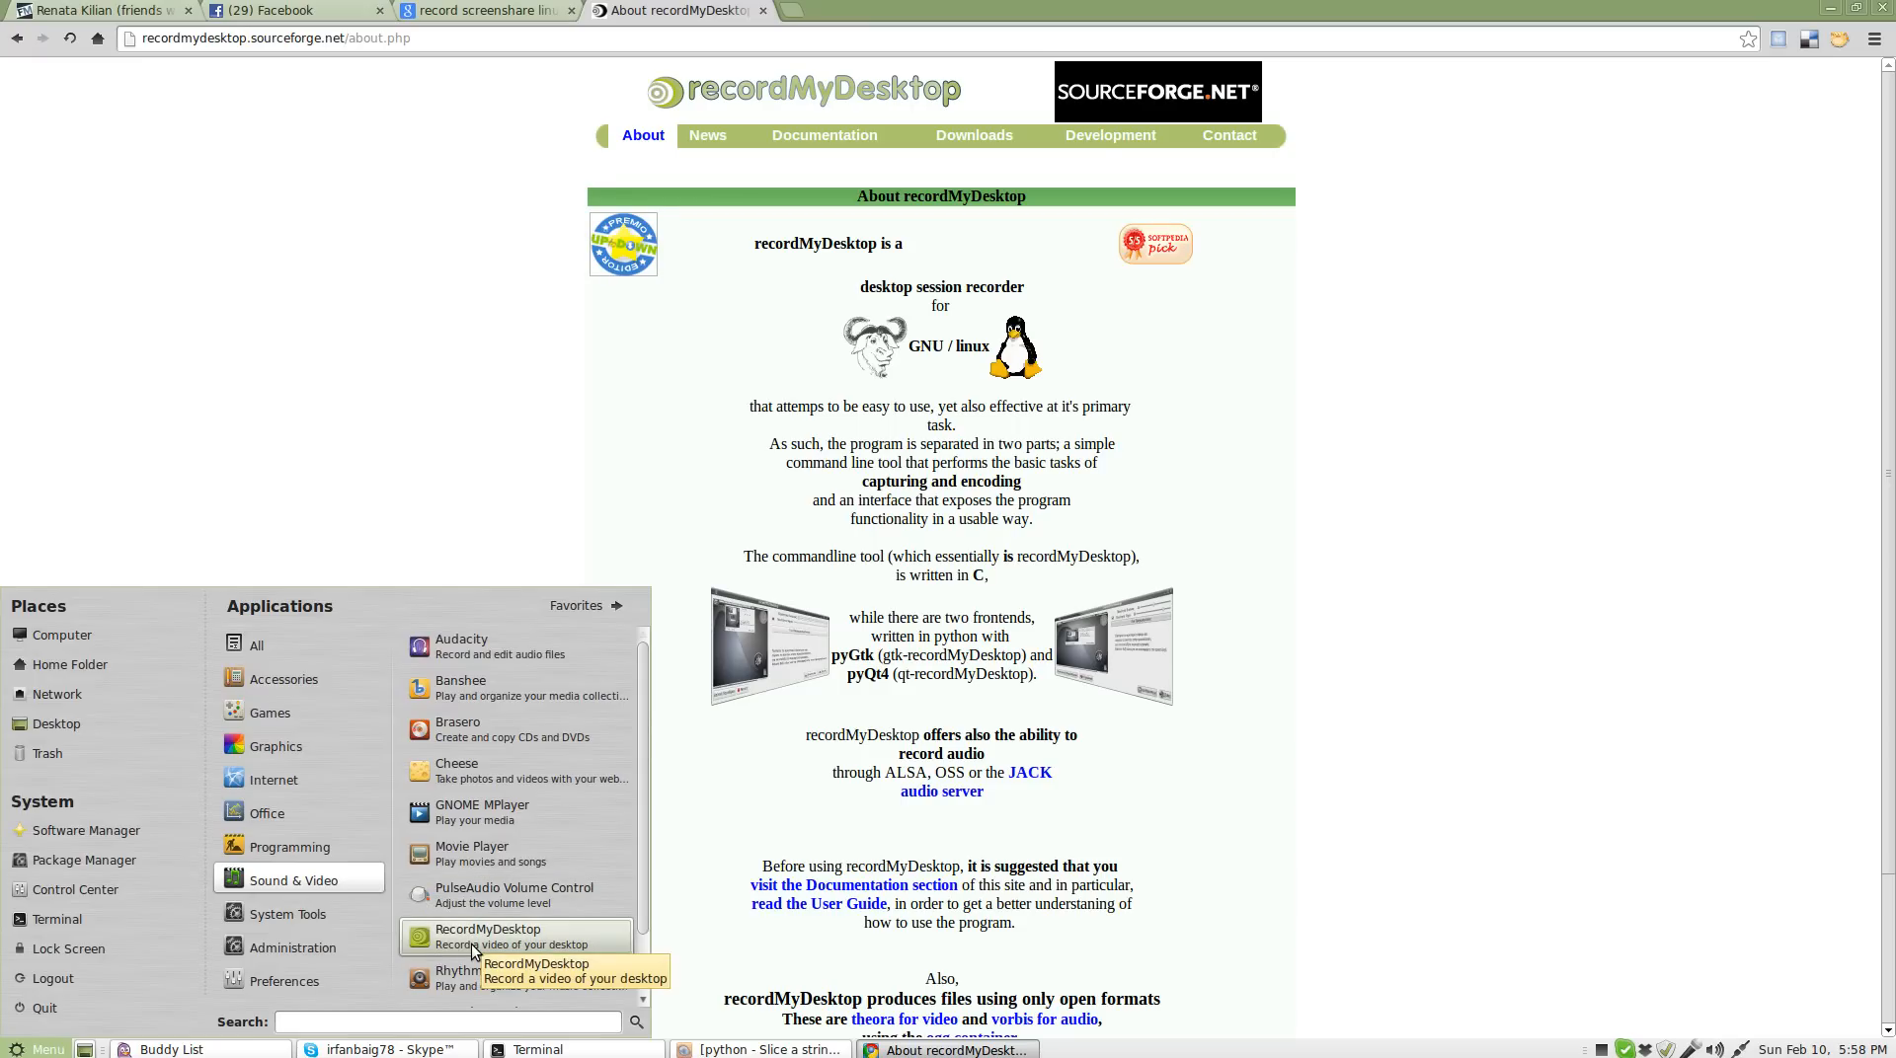
pyautogui.moveTo(401, 314)
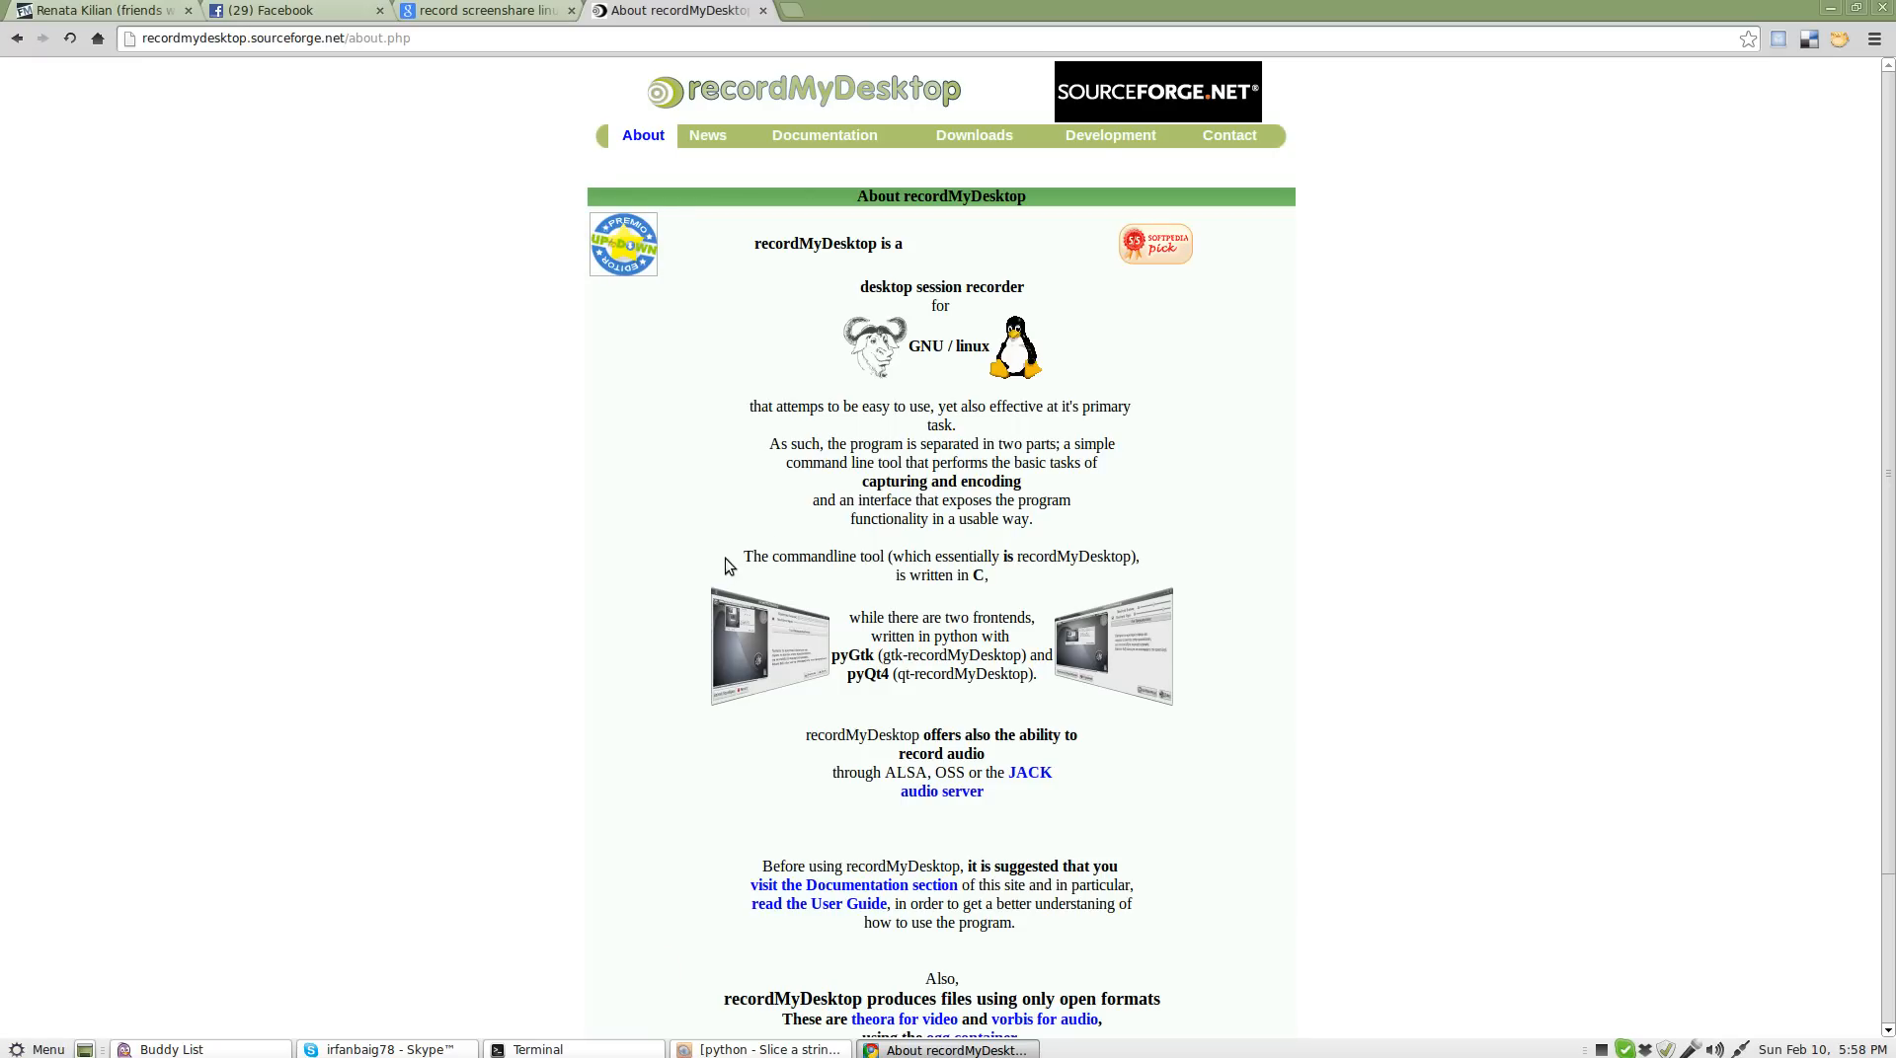
# Step: Close the Facebook tab and the remaining tab so Chrome exits to the desktop
pyautogui.scroll(-3)
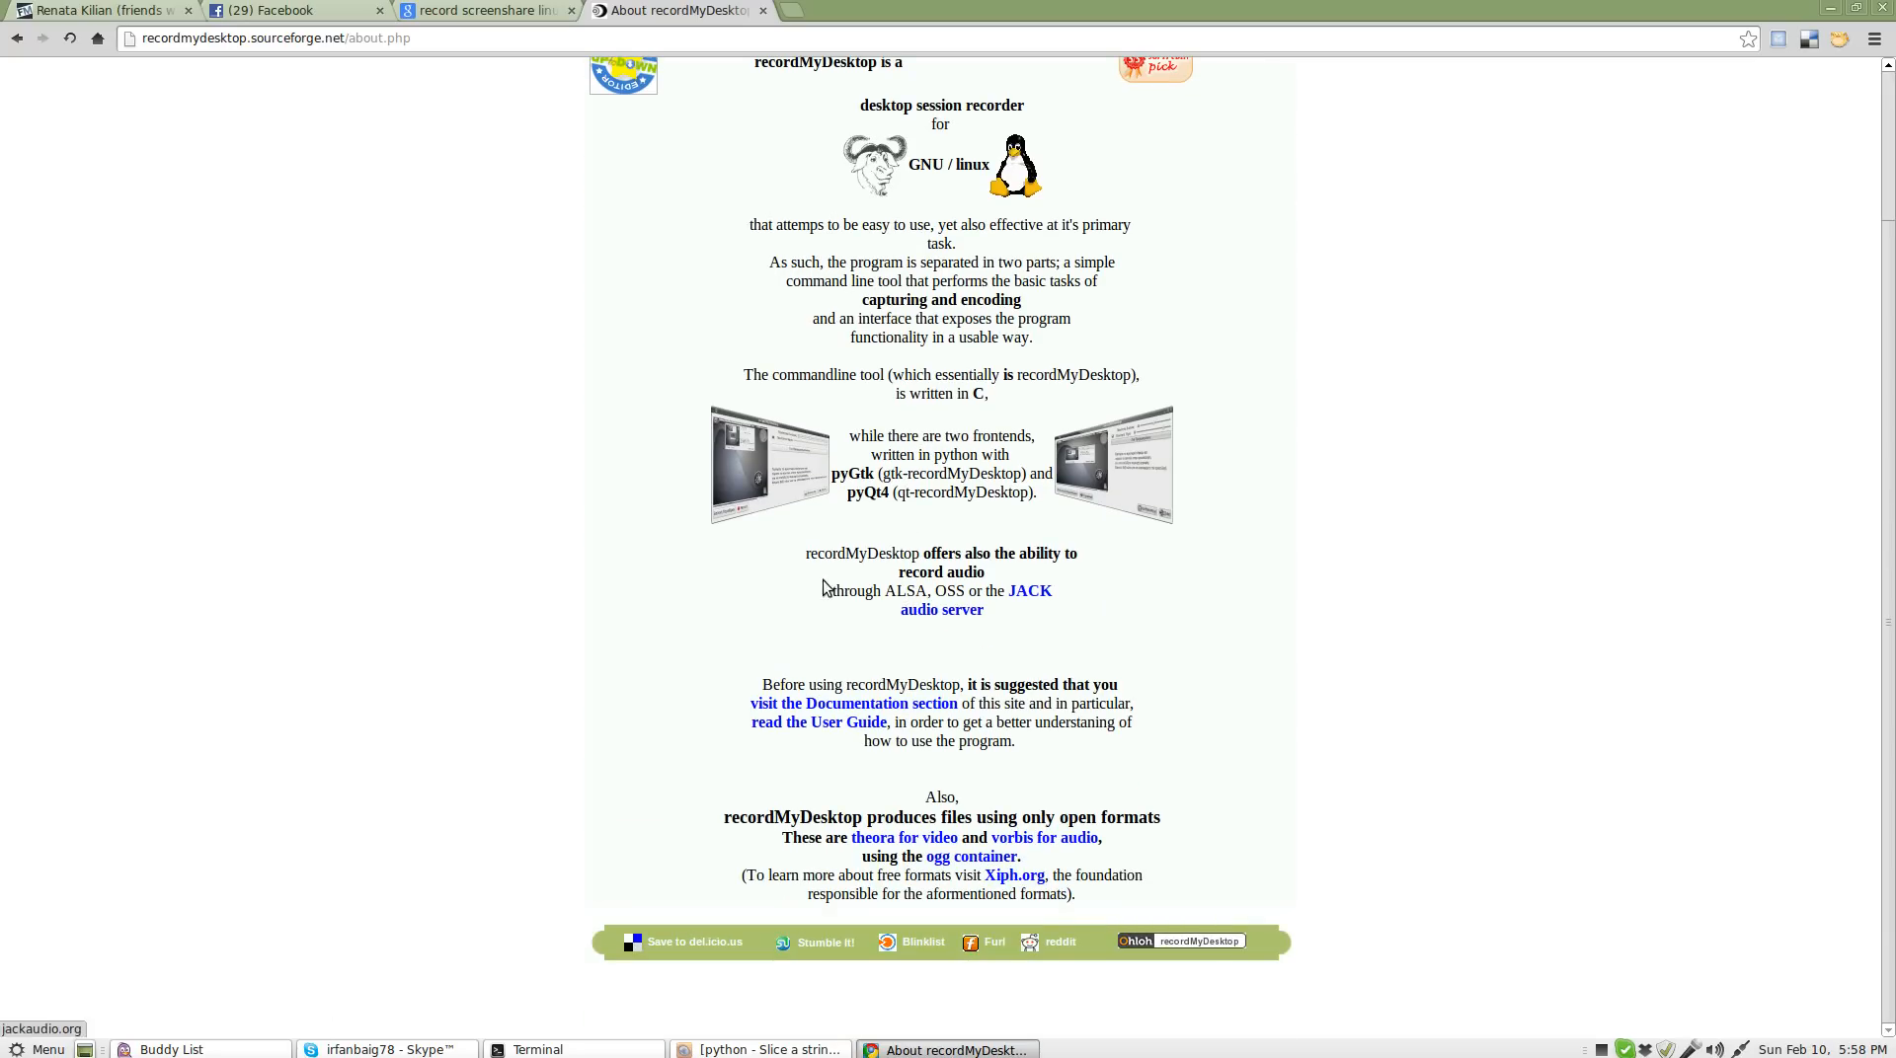
pyautogui.click(290, 12)
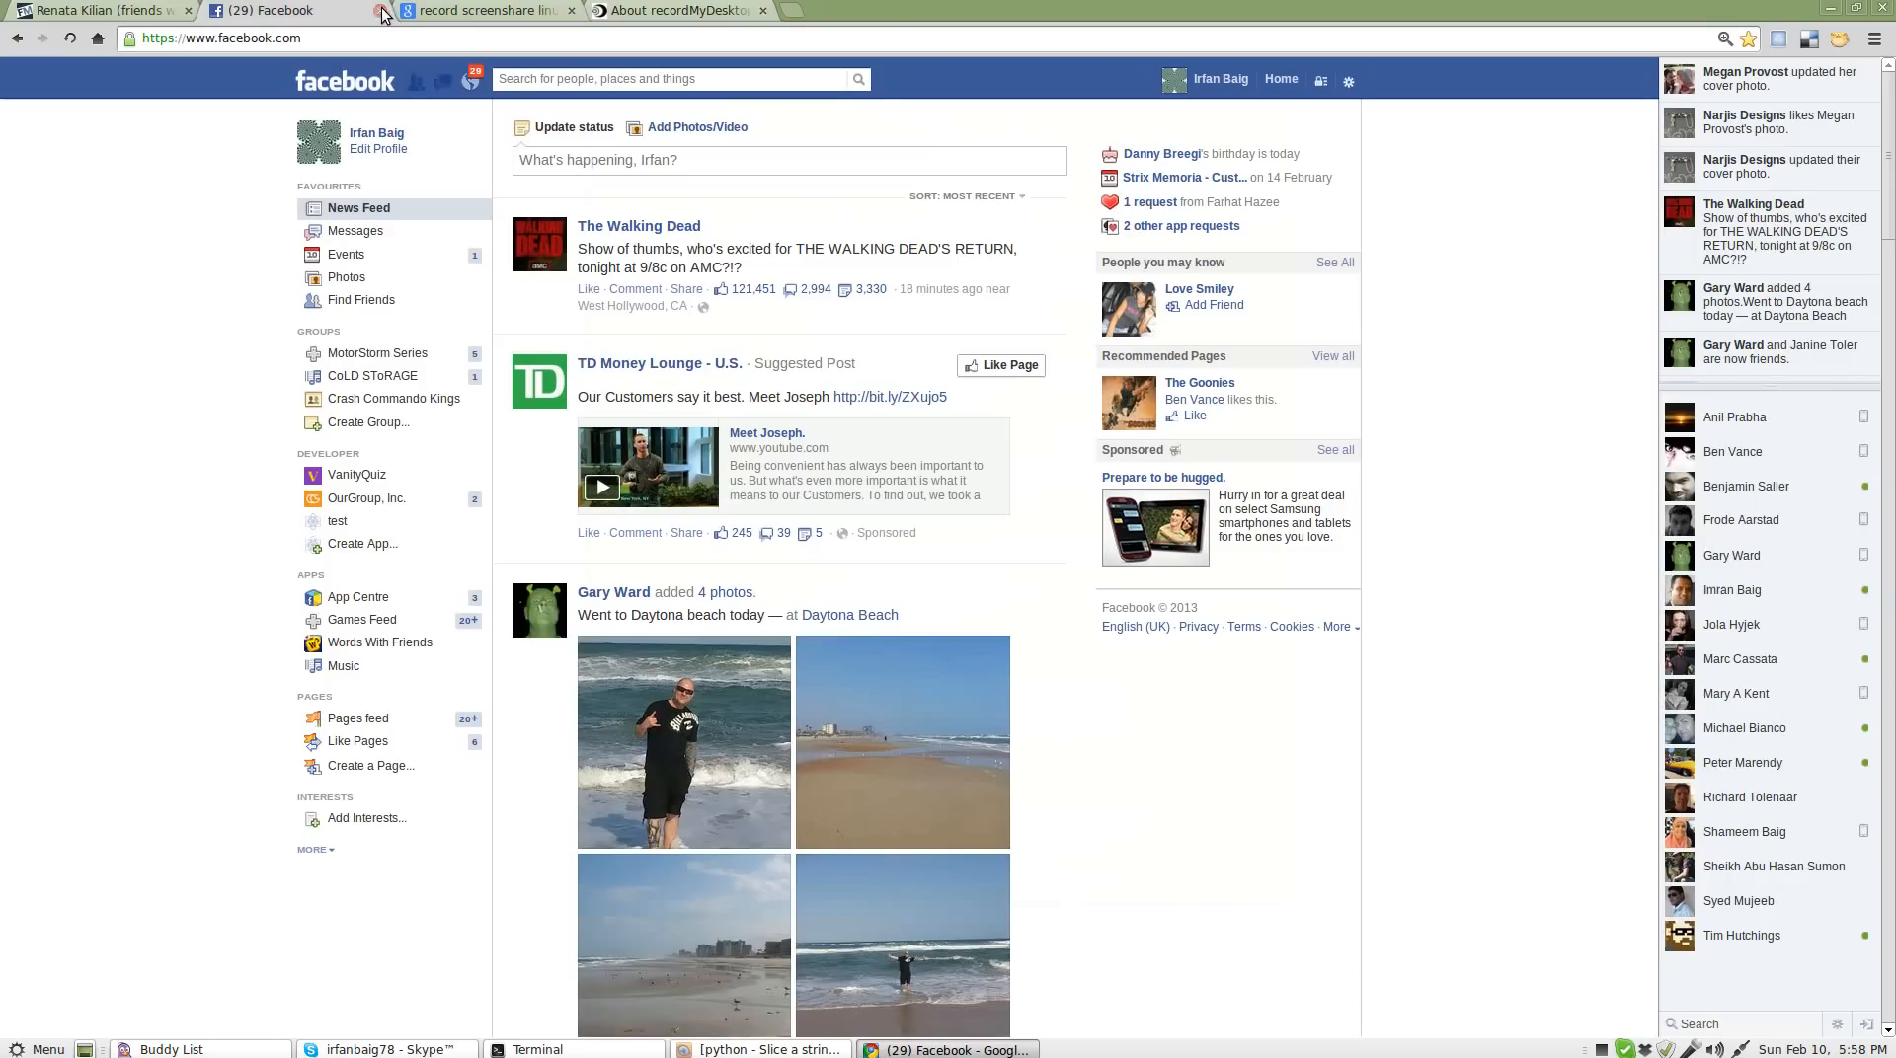
pyautogui.click(291, 10)
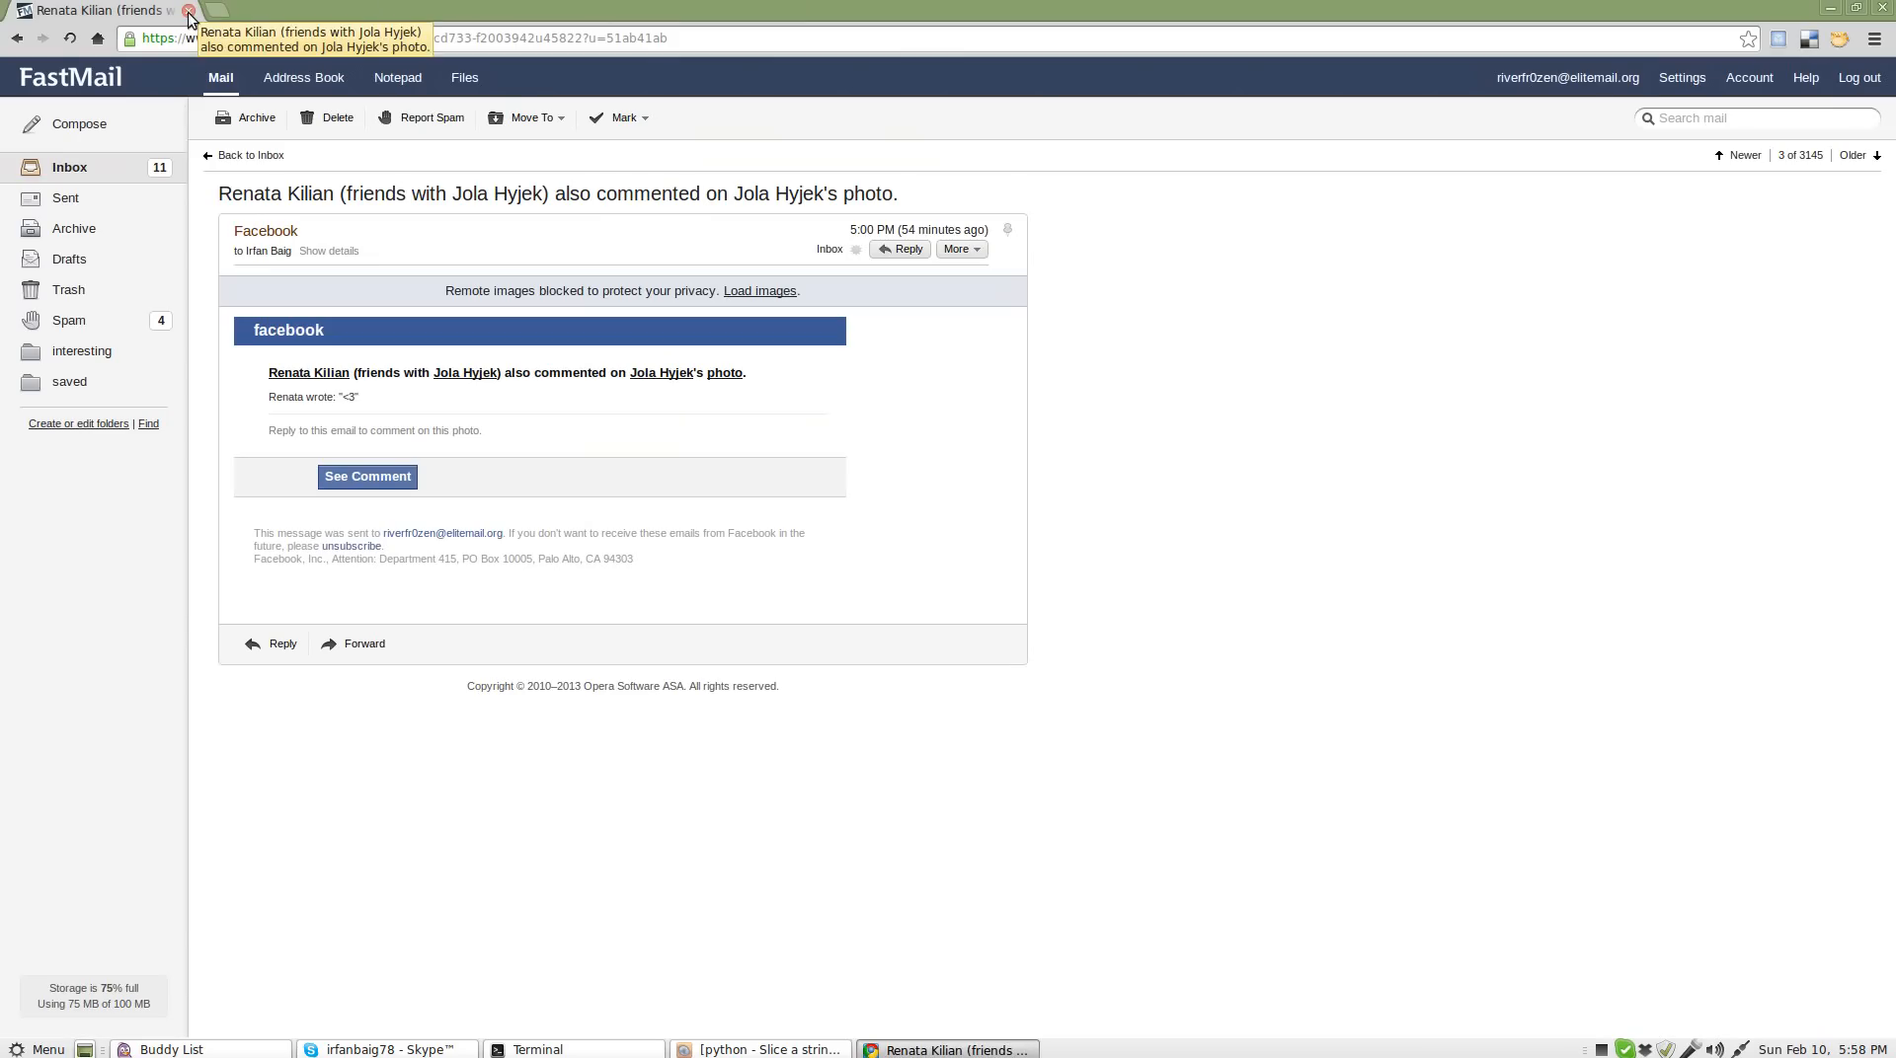
pyautogui.click(189, 10)
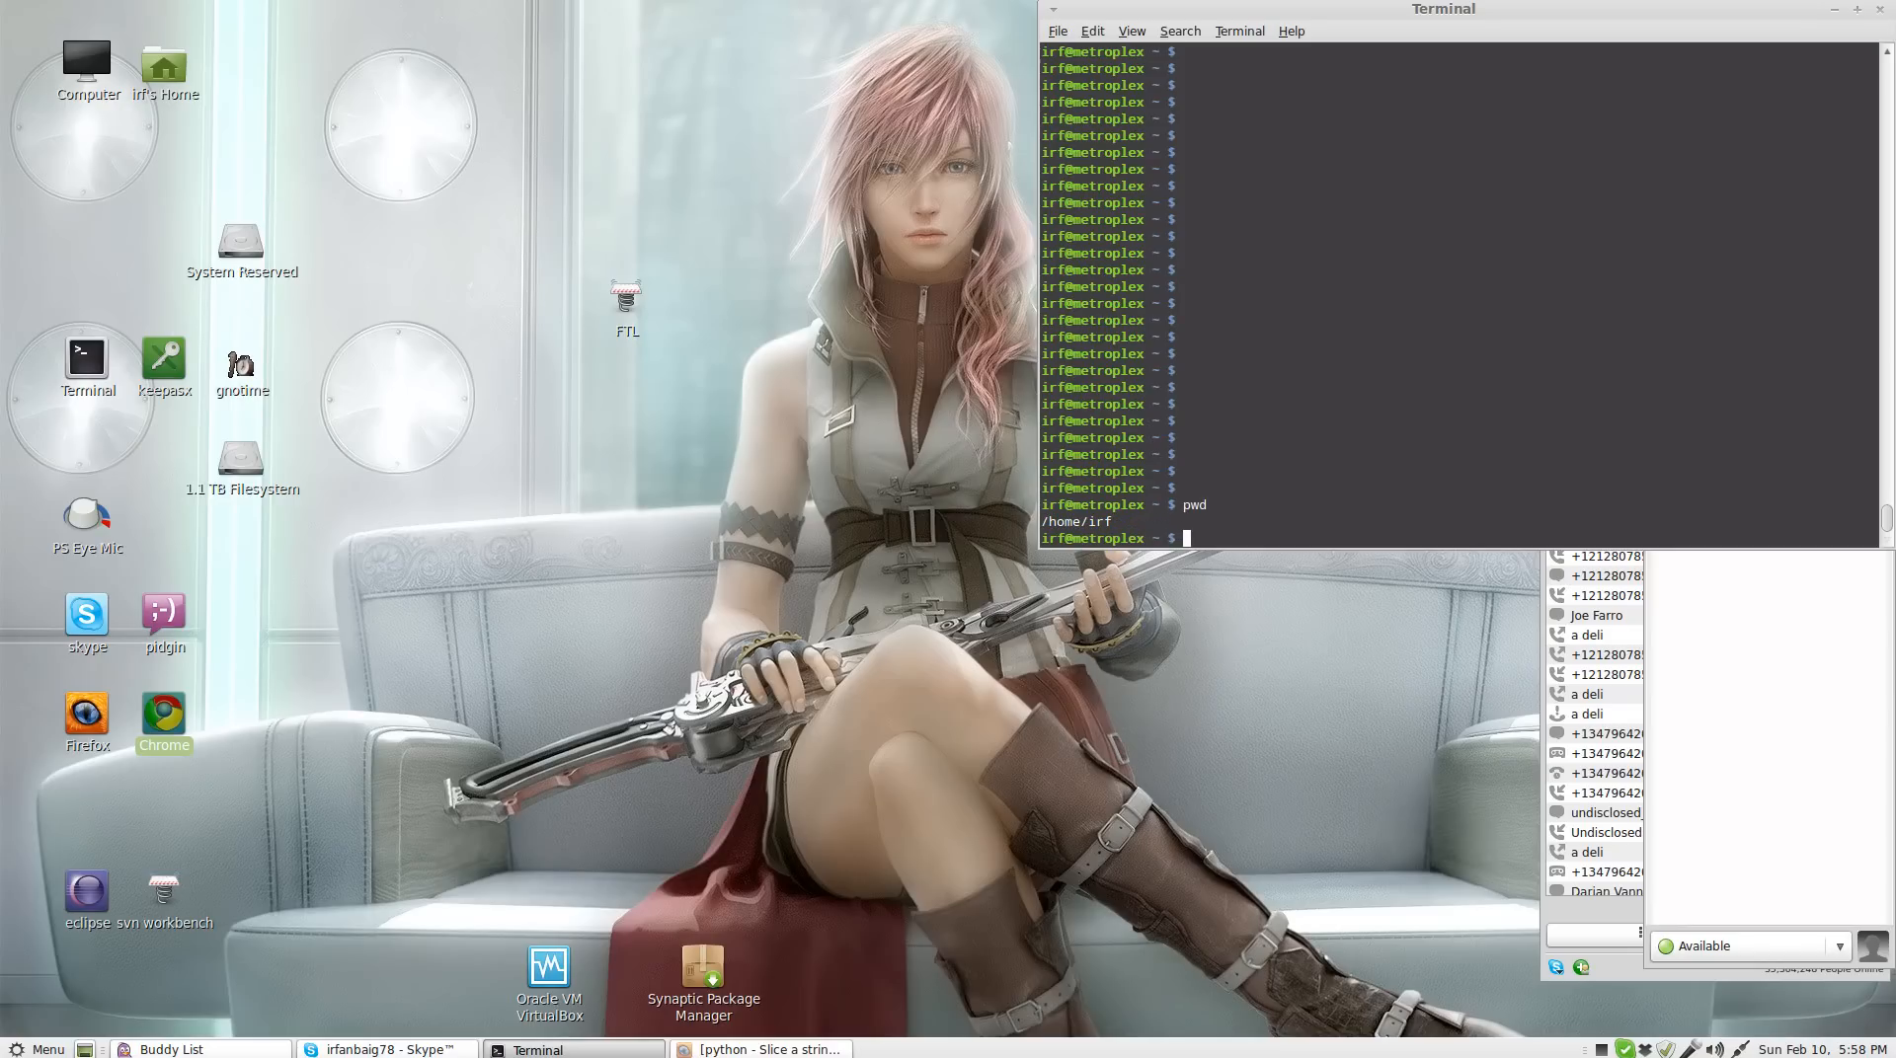
# Step: Navigate the shell into games/FTL and list its contents (data, FTL, FTL_README.html)
pyautogui.write('cd games')
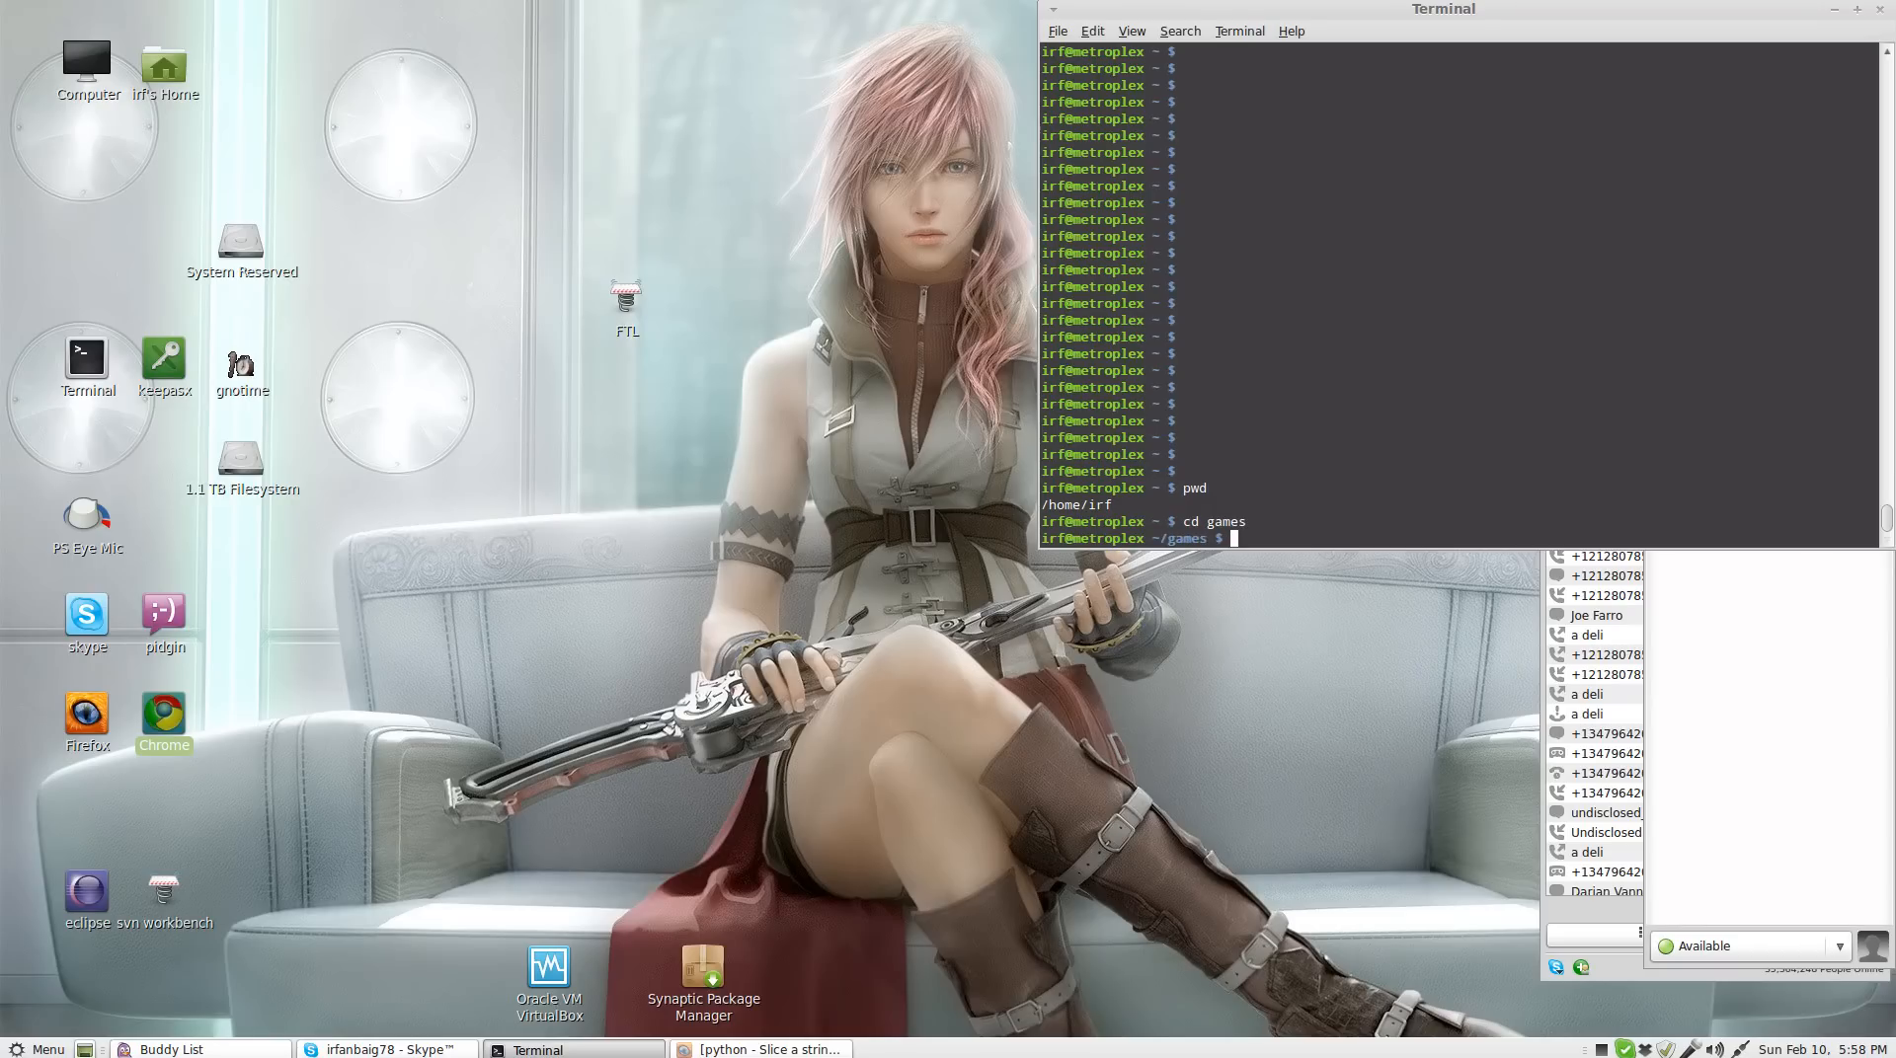
pyautogui.write('wow')
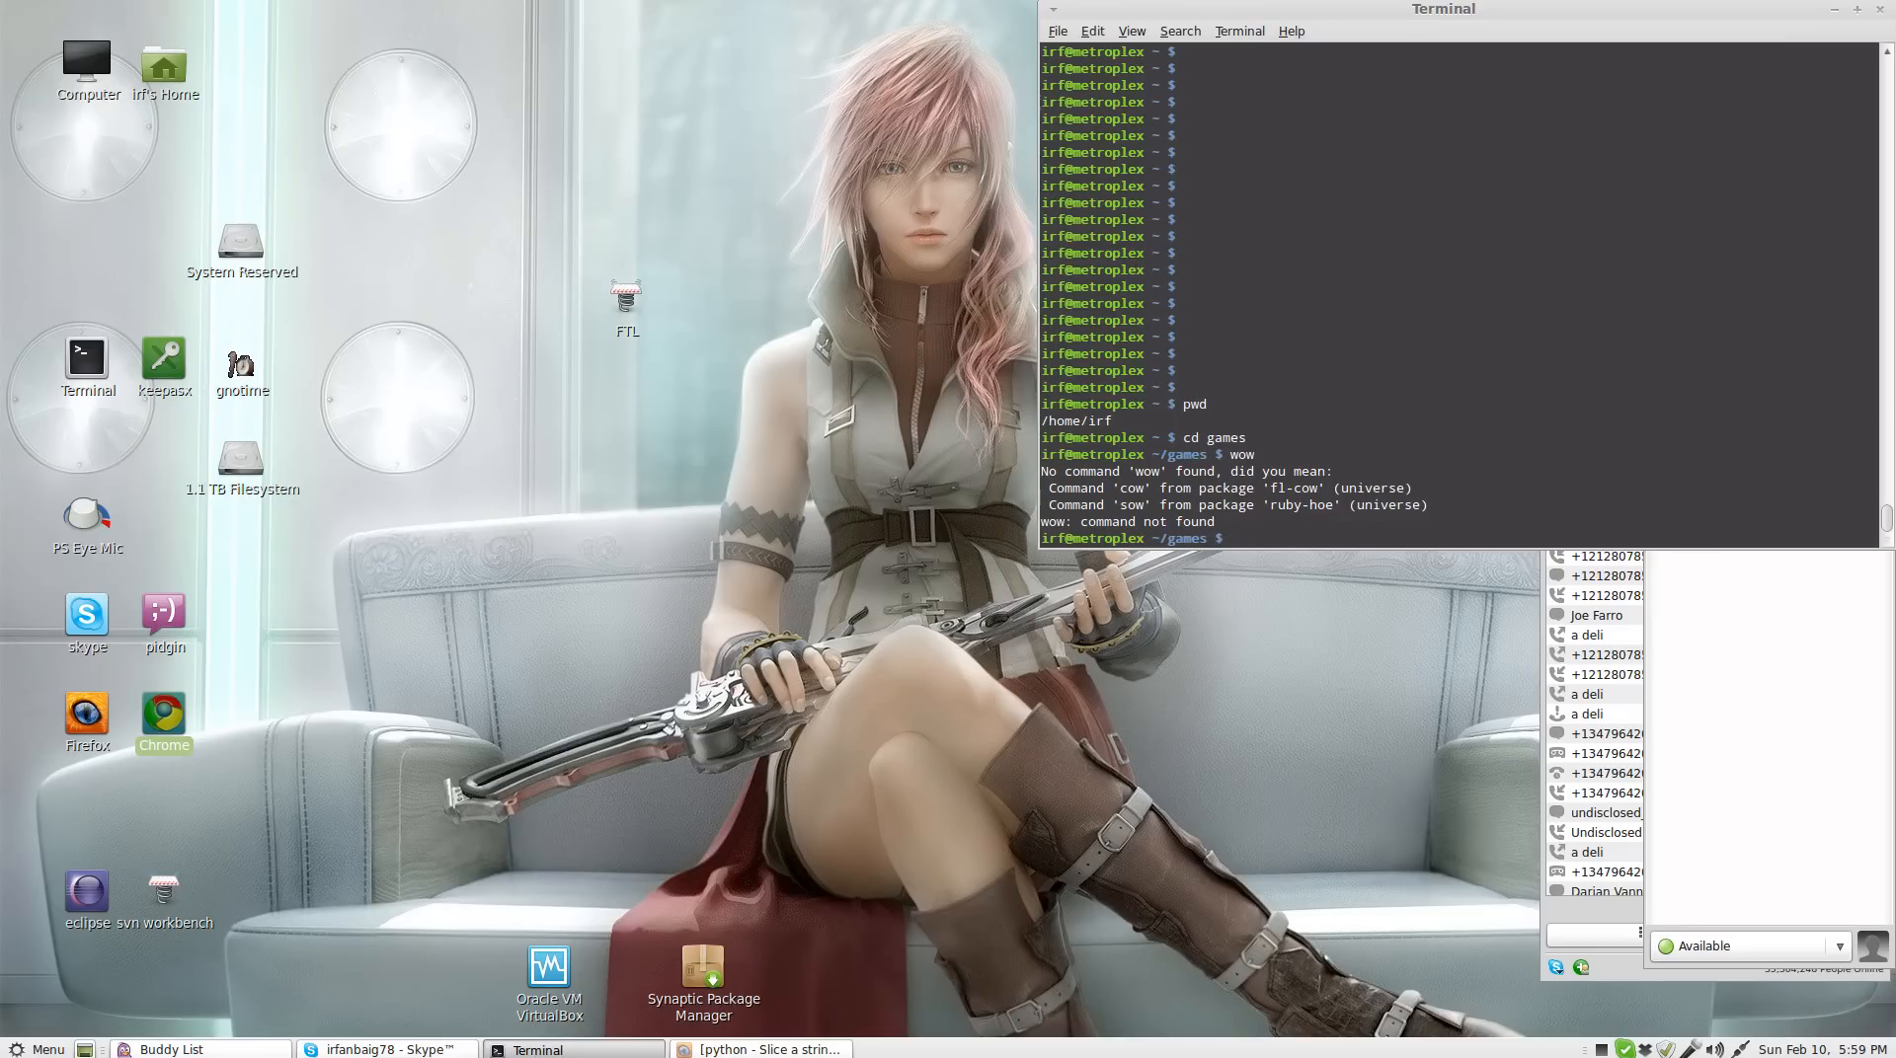
pyautogui.write('ks')
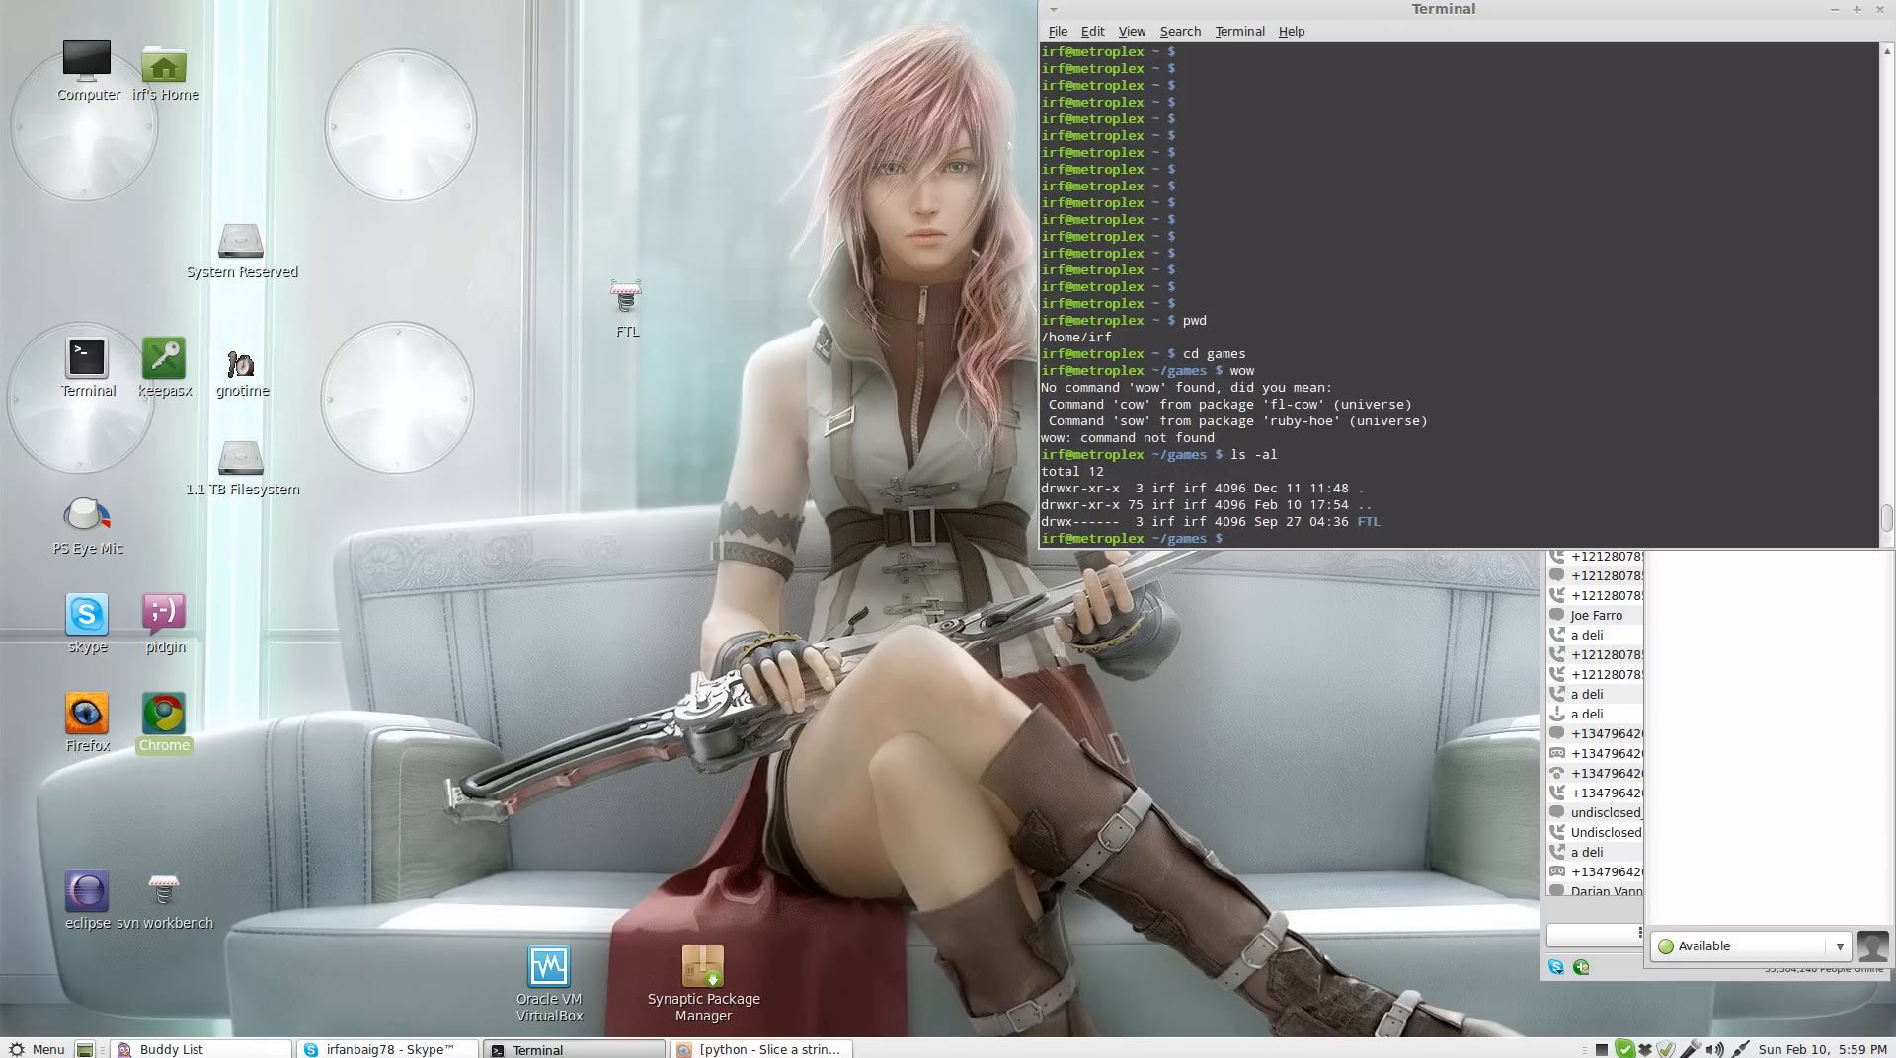
pyautogui.write('cd FTL')
pyautogui.write('ls')
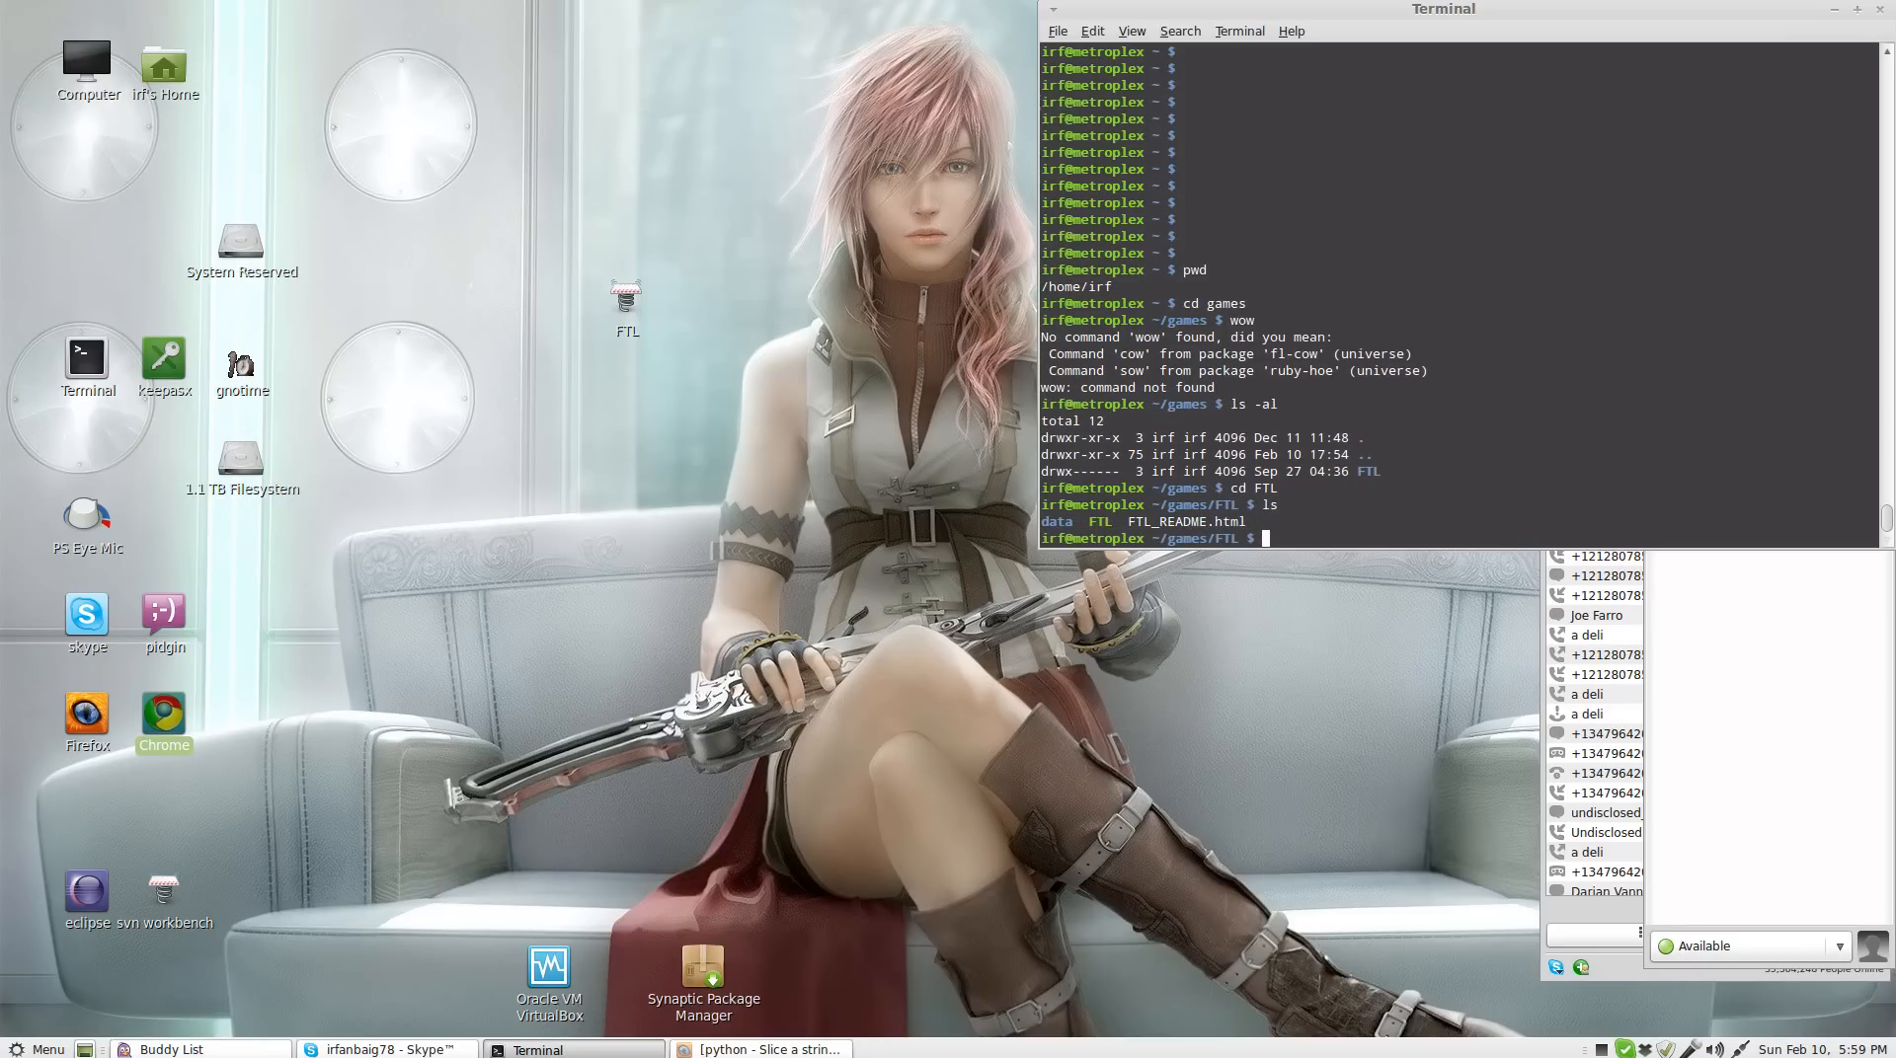
pyautogui.write('./')
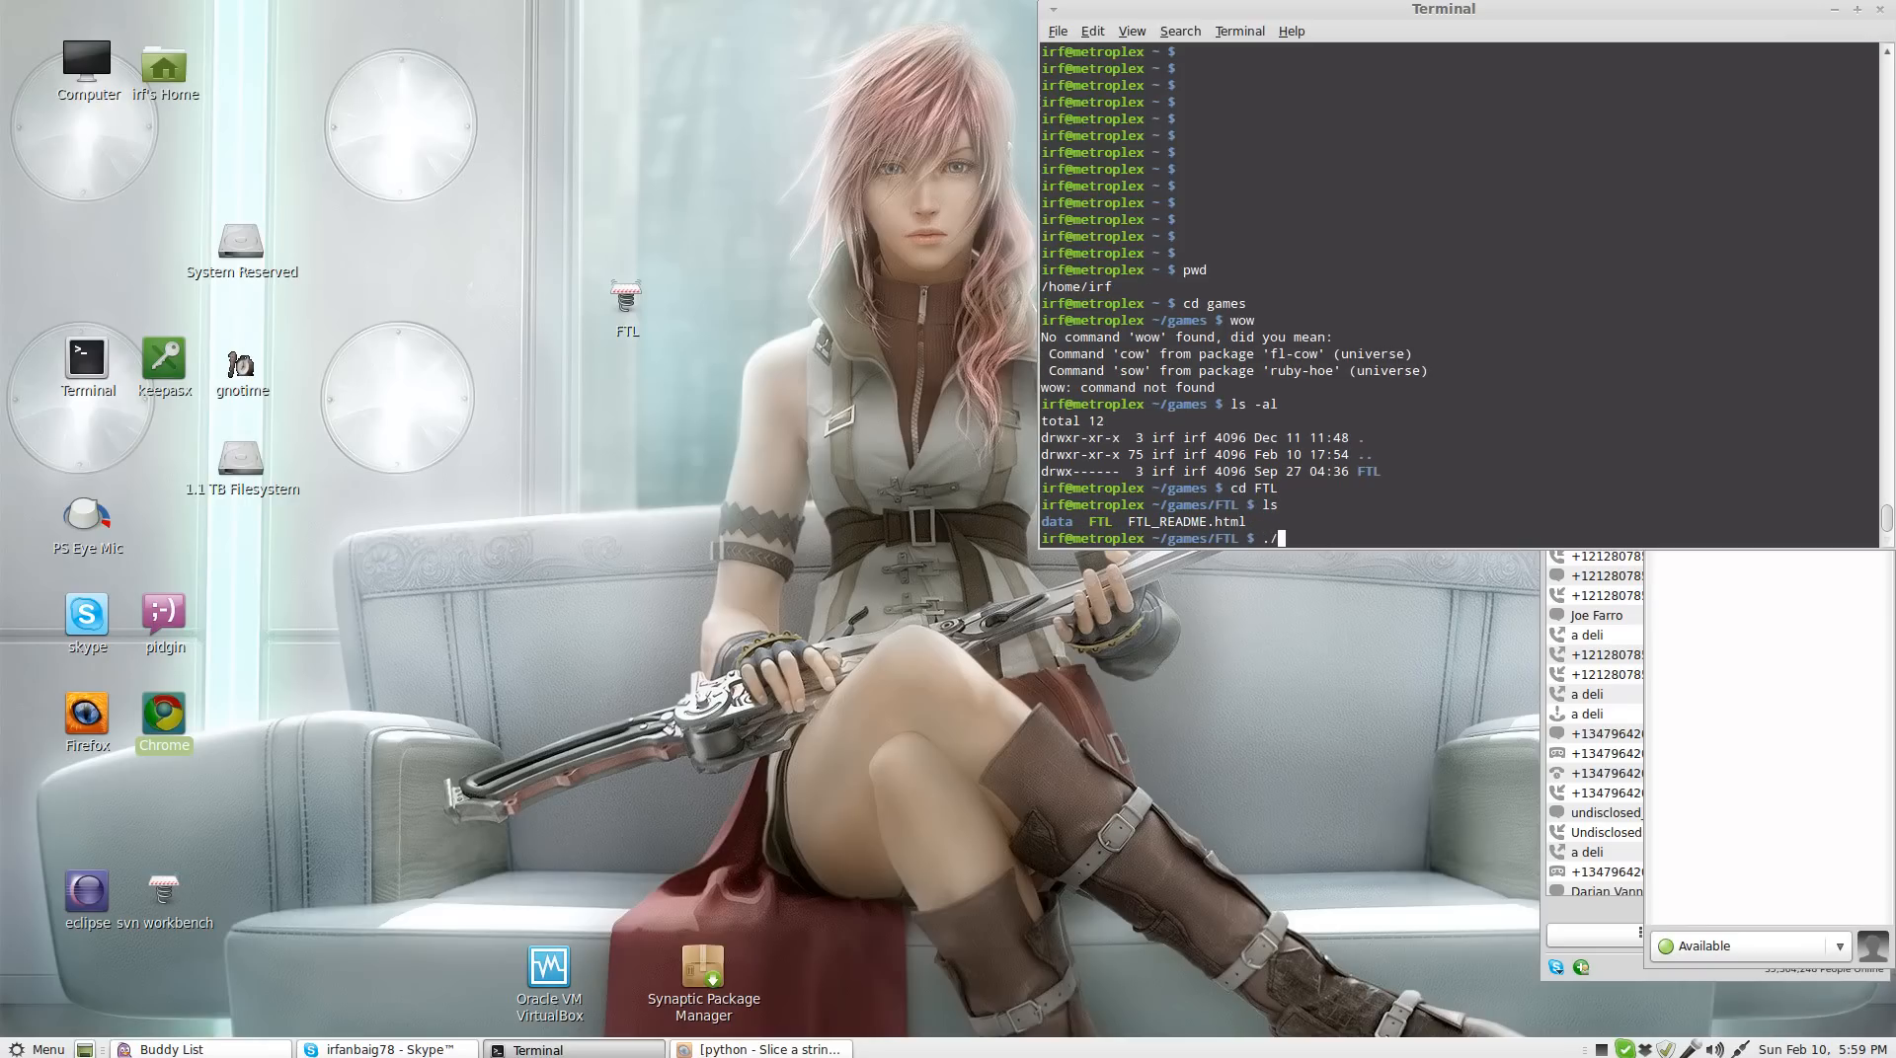
# Step: Inspect the FTL script in vi, quit with :q!, and launch the game with ./FTL
pyautogui.write('FTL')
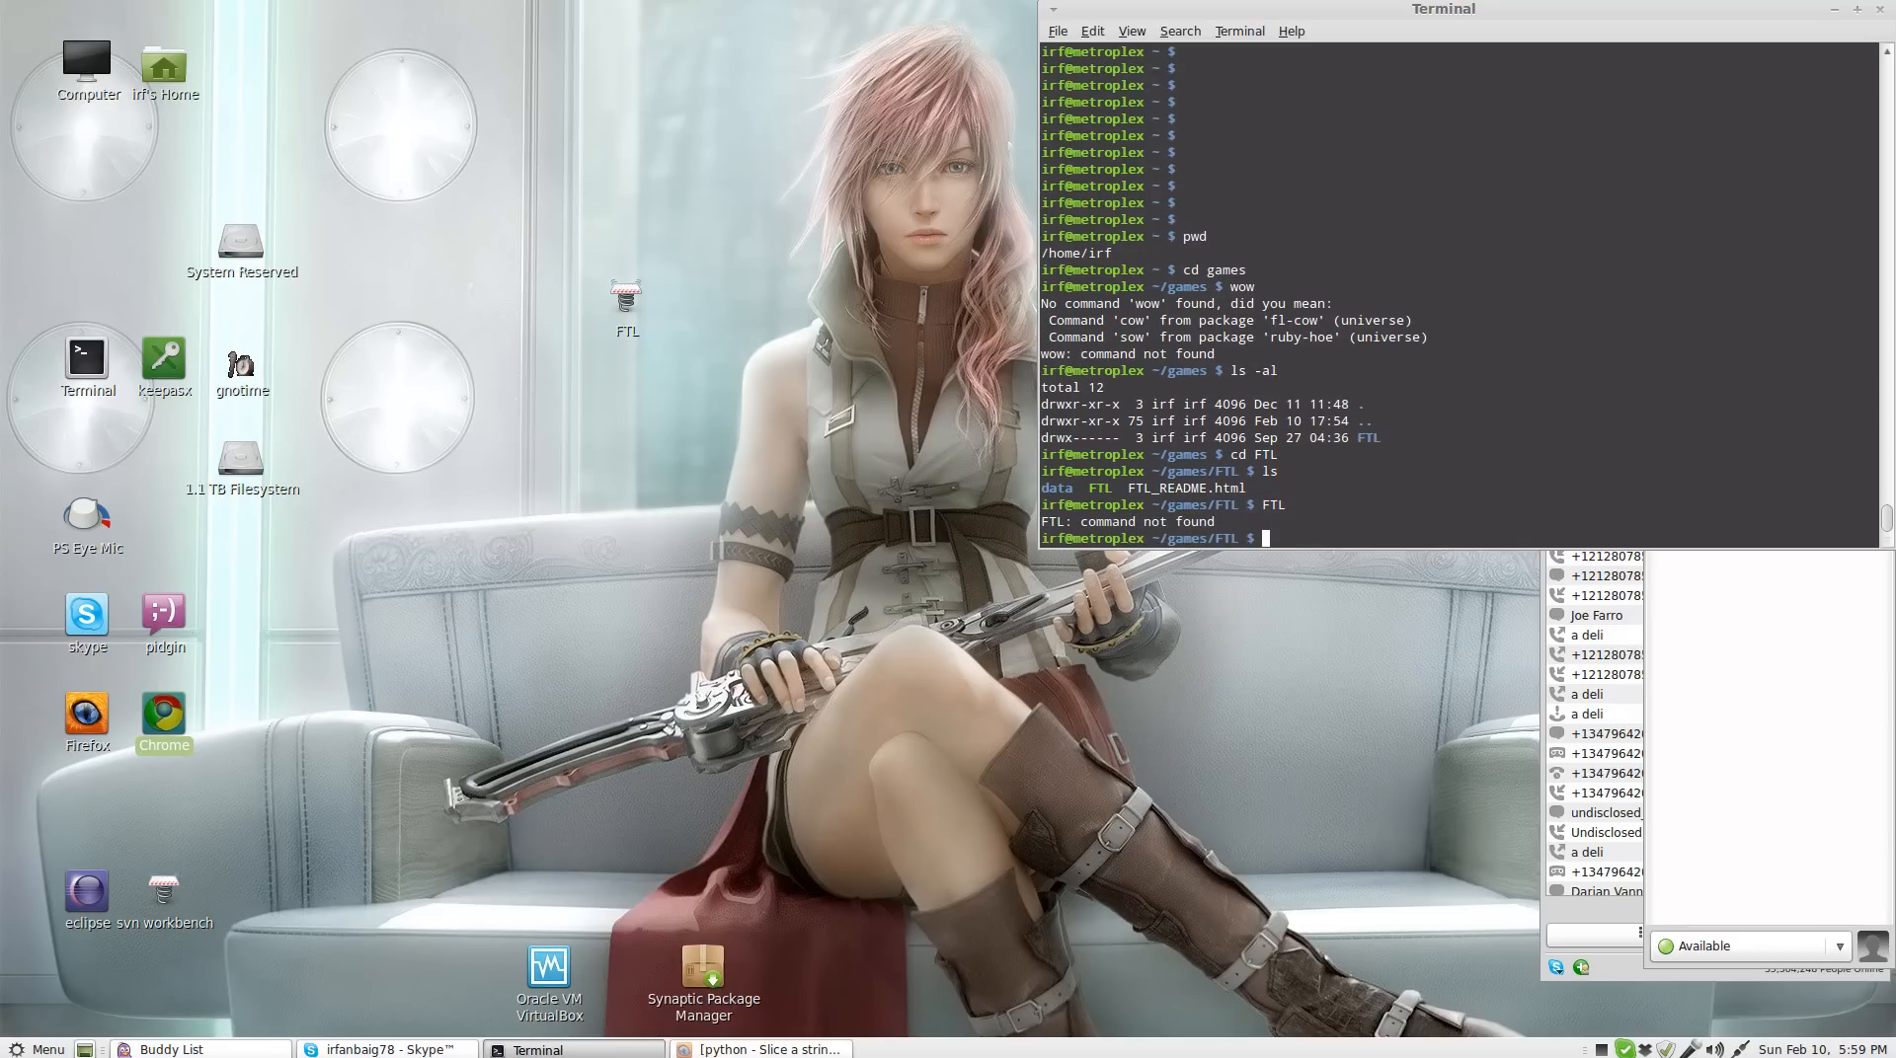
pyautogui.write('./FTL')
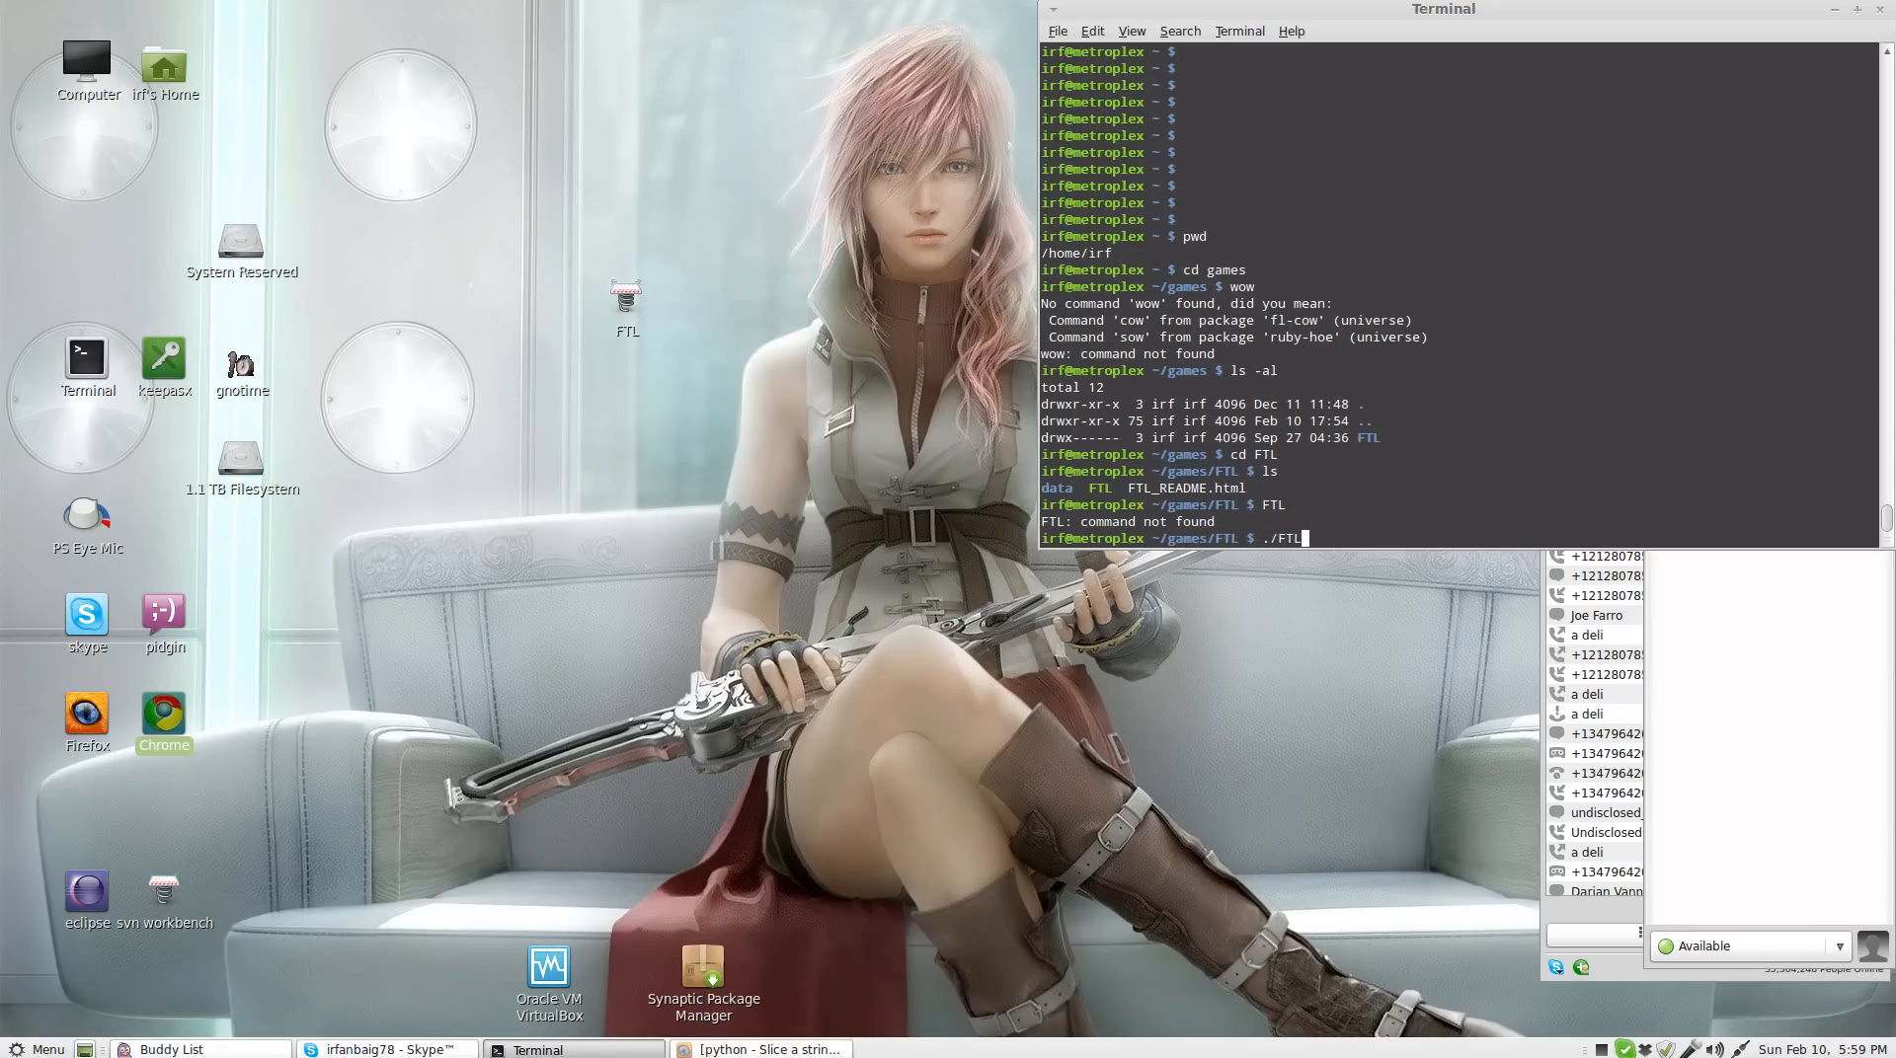
pyautogui.write('vi FTL')
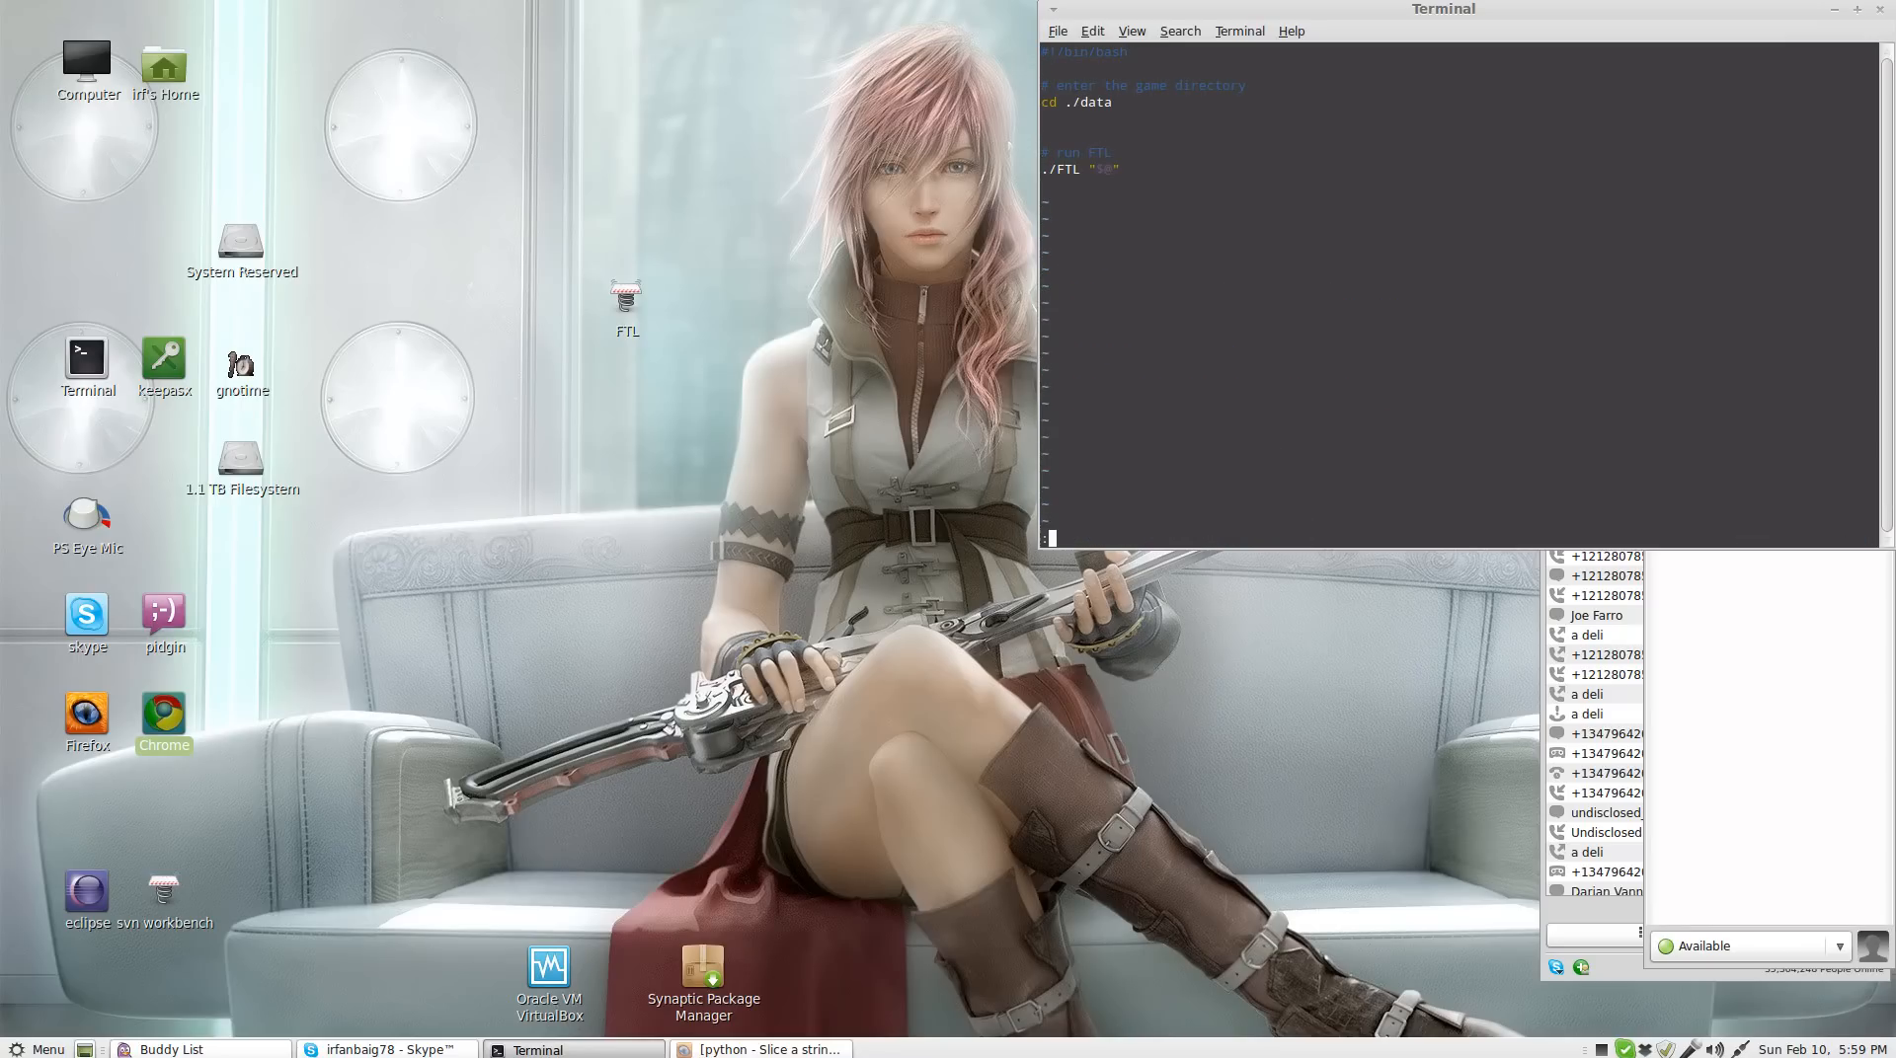
pyautogui.write(':q!')
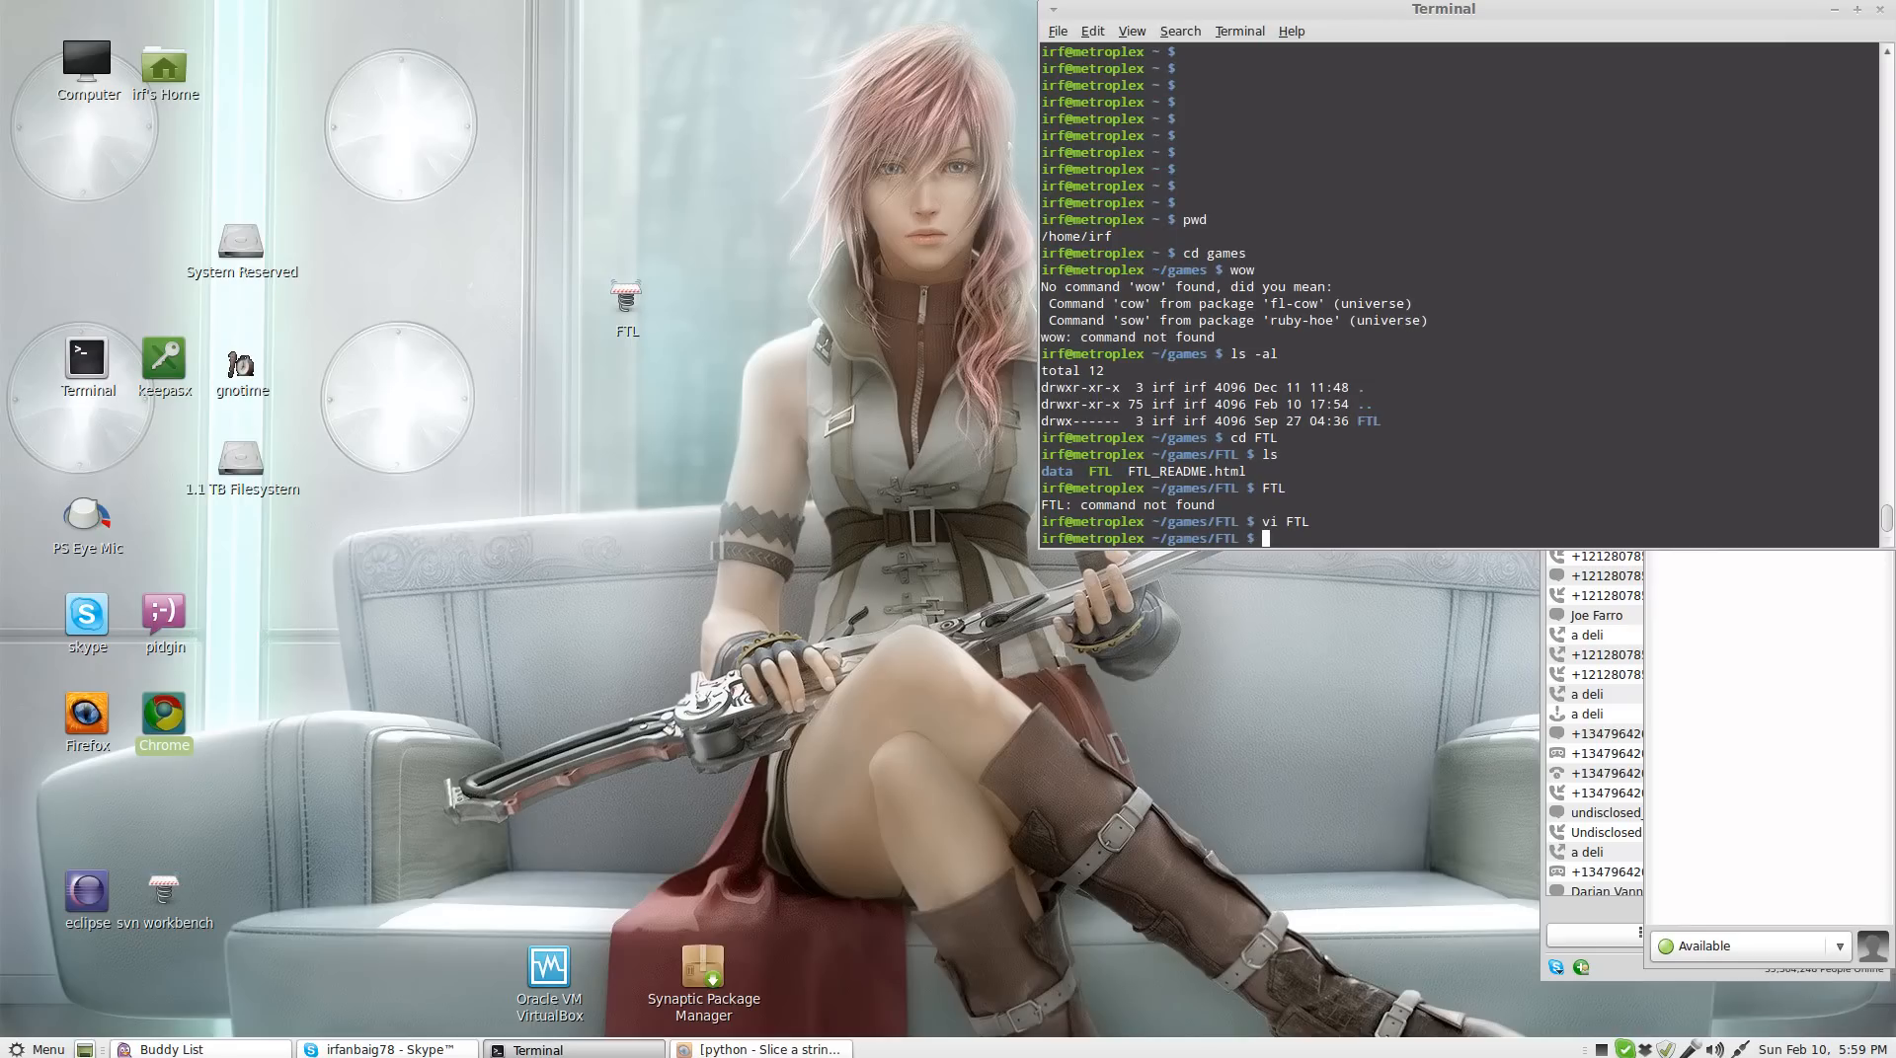
pyautogui.write('./FTL')
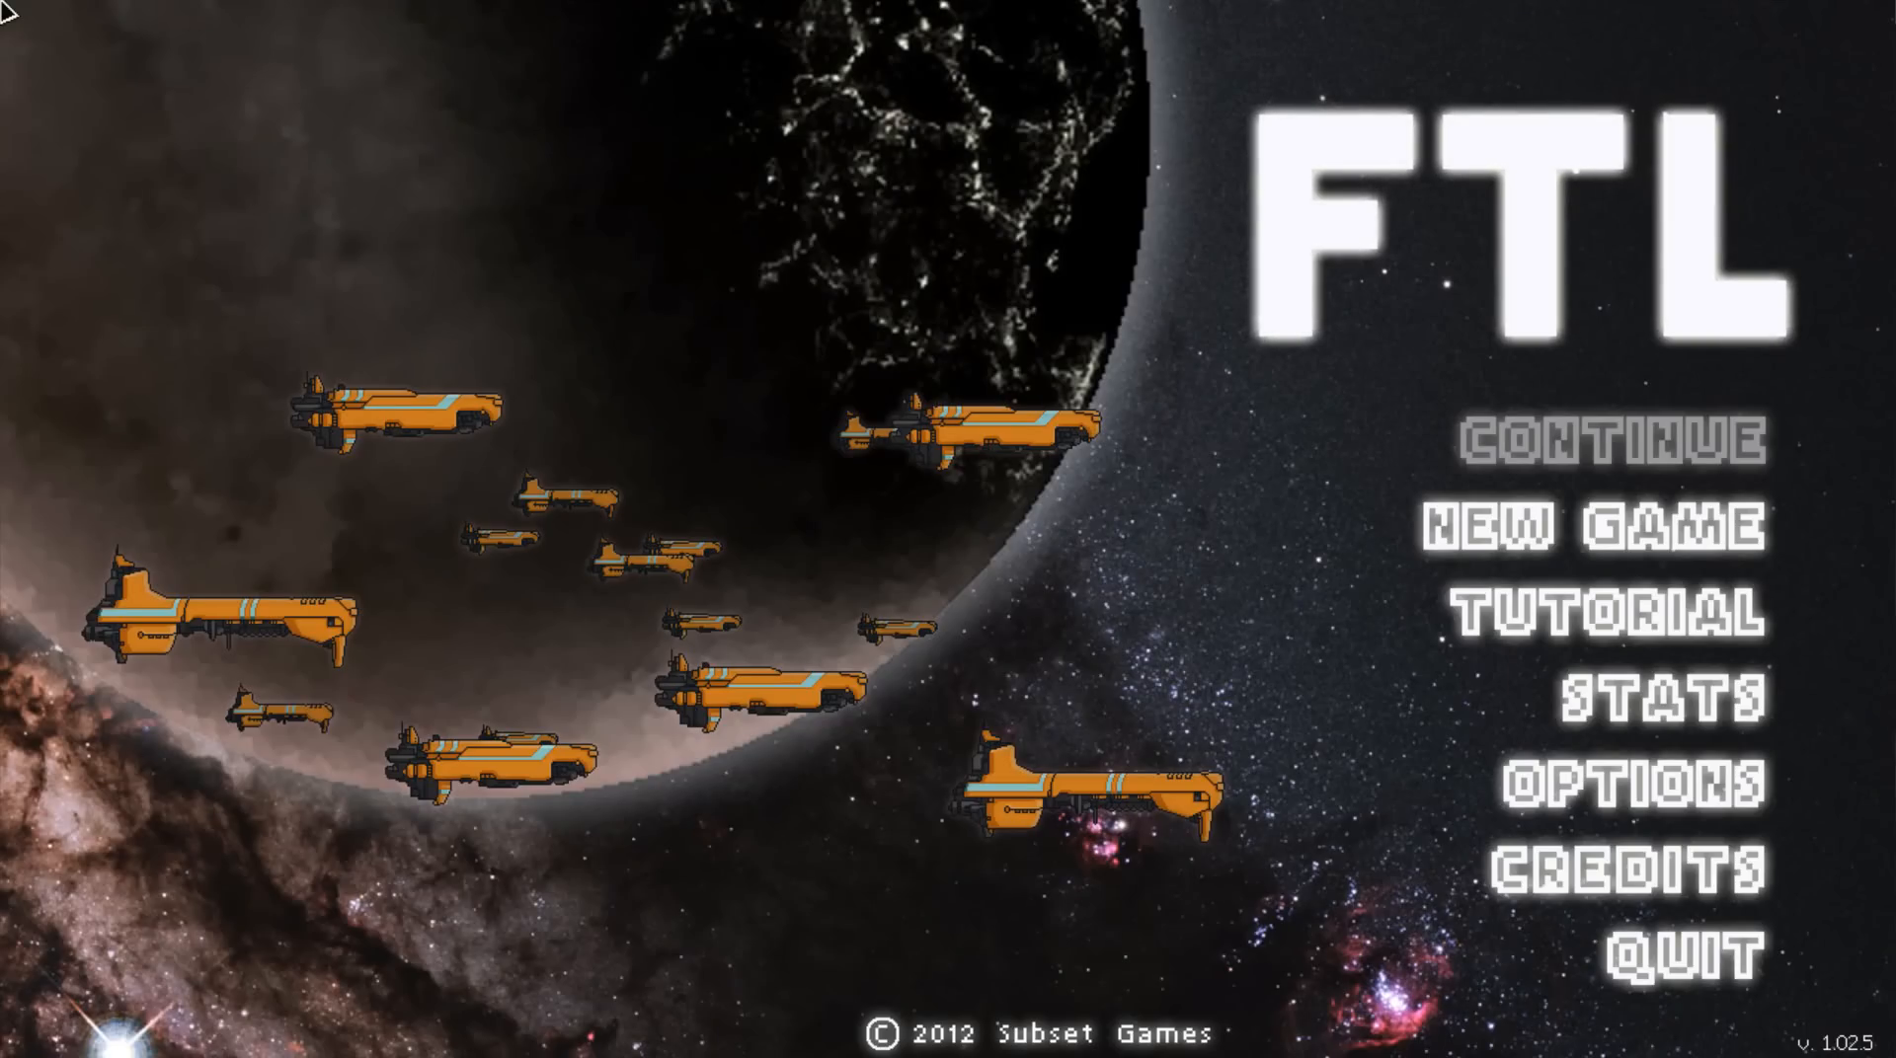
pyautogui.moveTo(1215, 786)
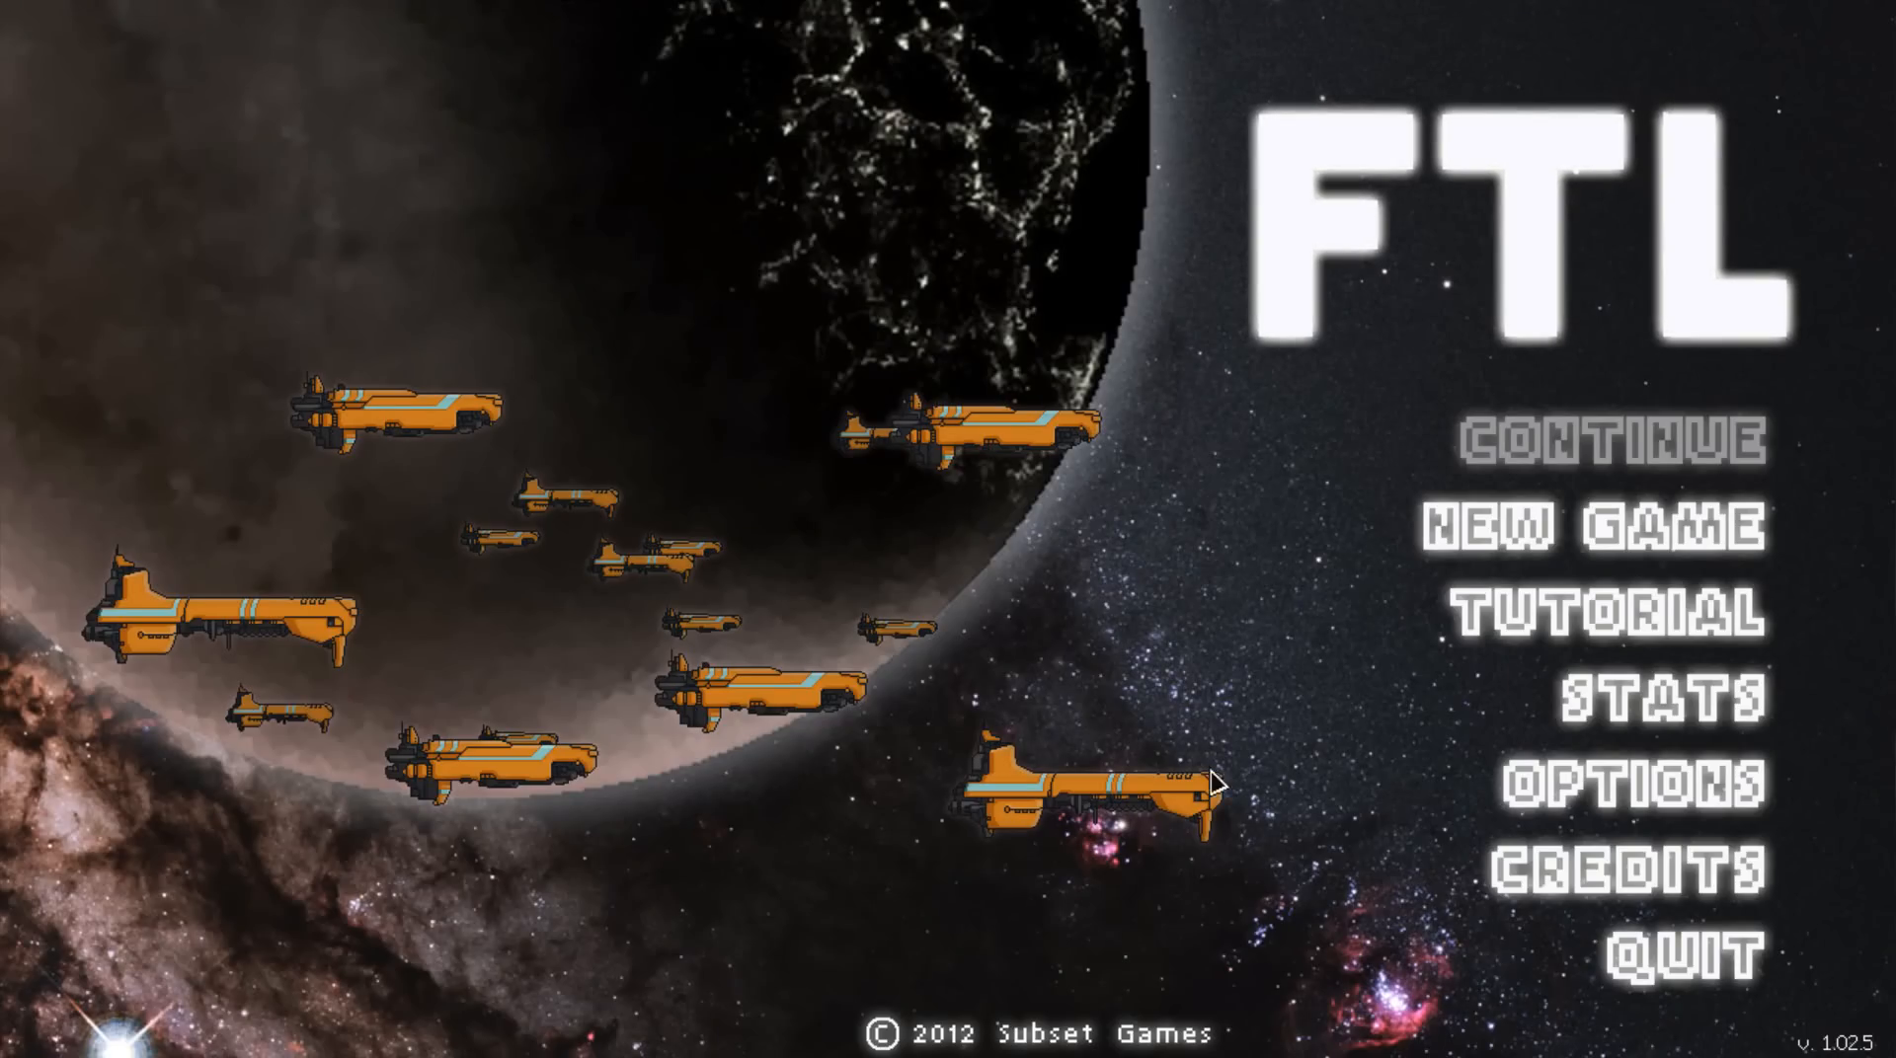
pyautogui.moveTo(1593, 330)
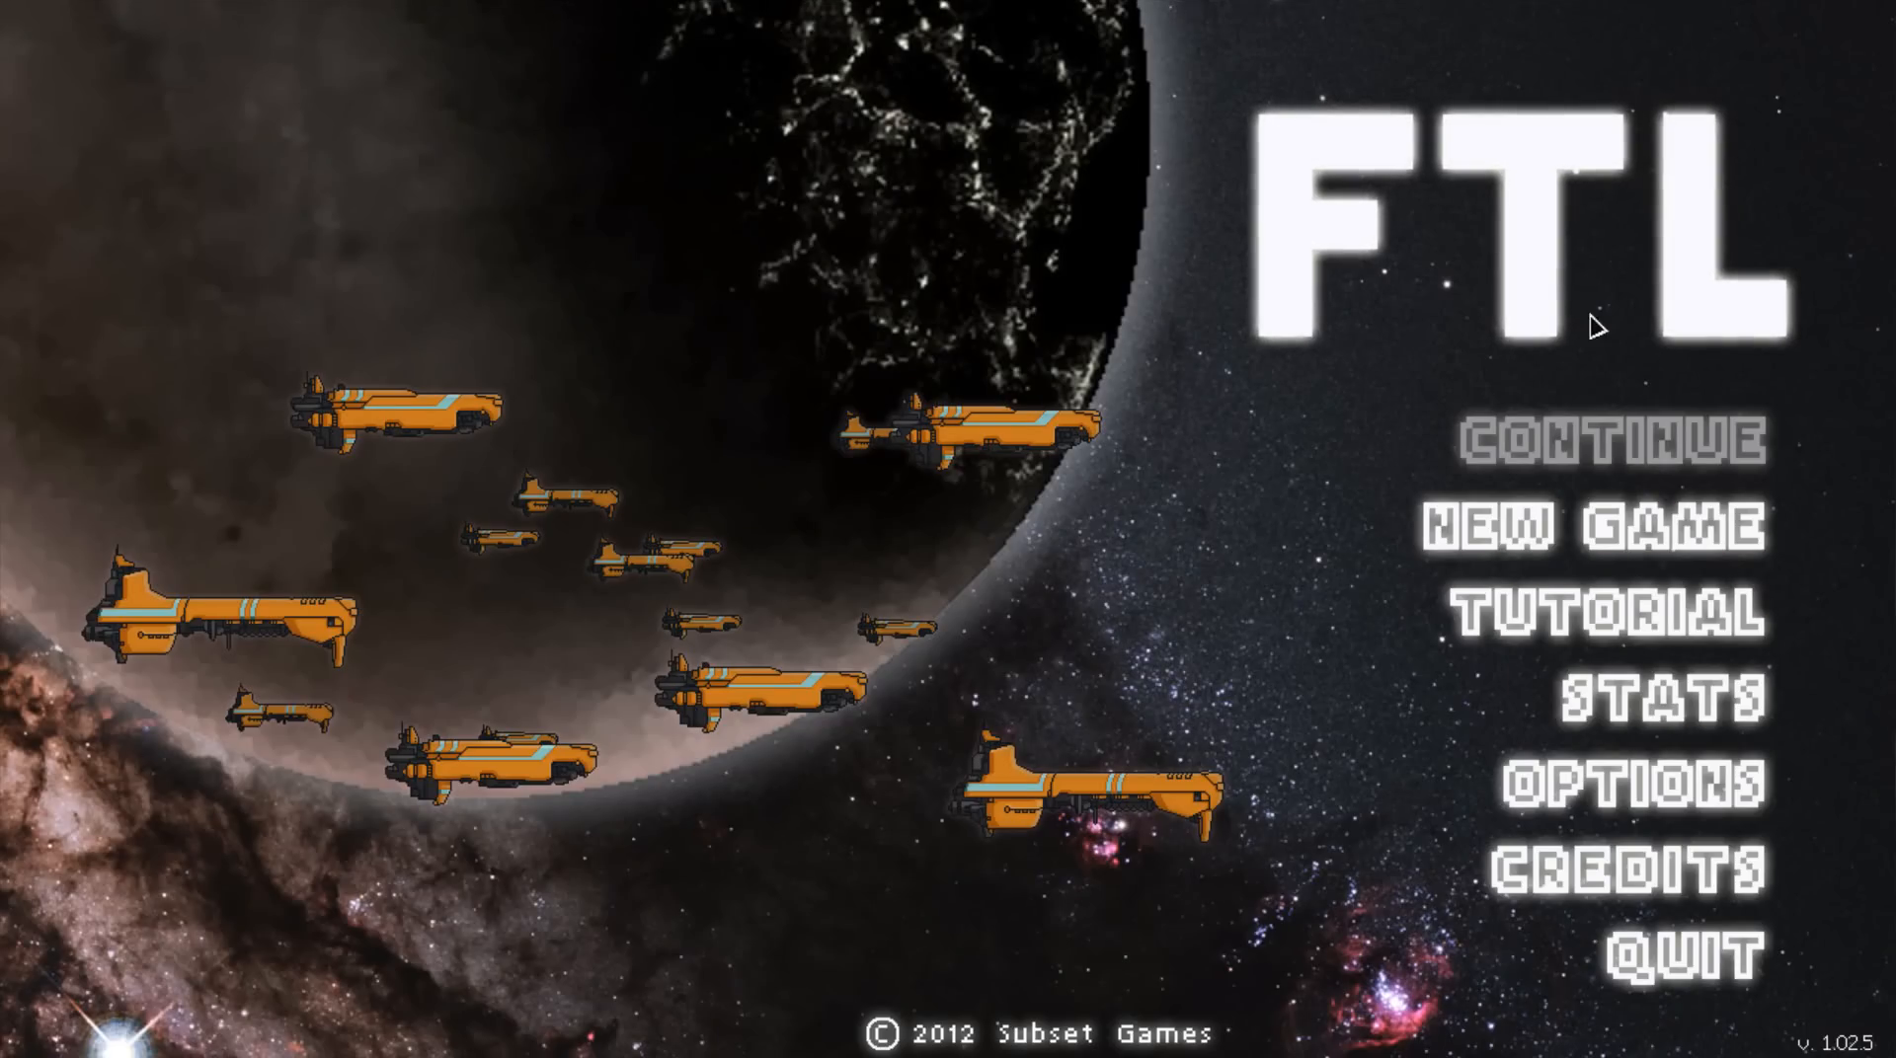
pyautogui.moveTo(1639, 956)
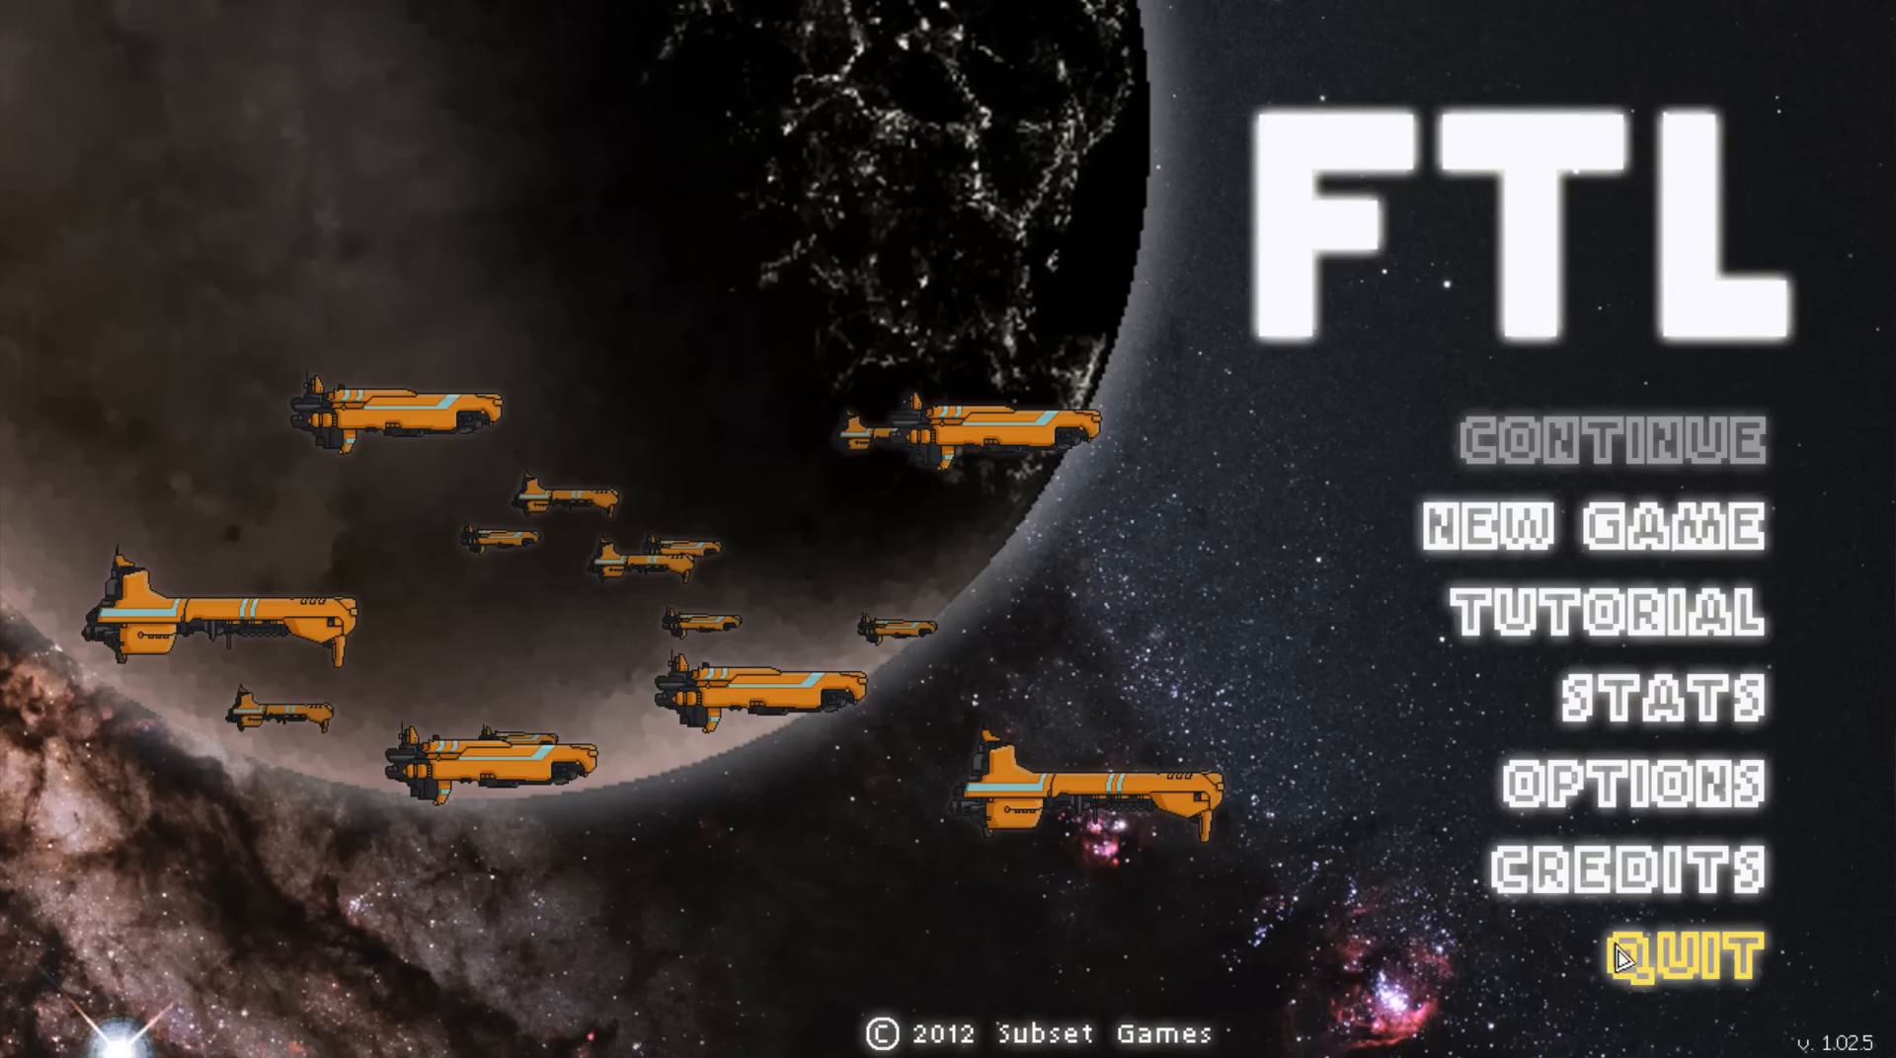
# Step: Start a New Game to reach the hangar with The Kestrel and its crew
pyautogui.click(1608, 526)
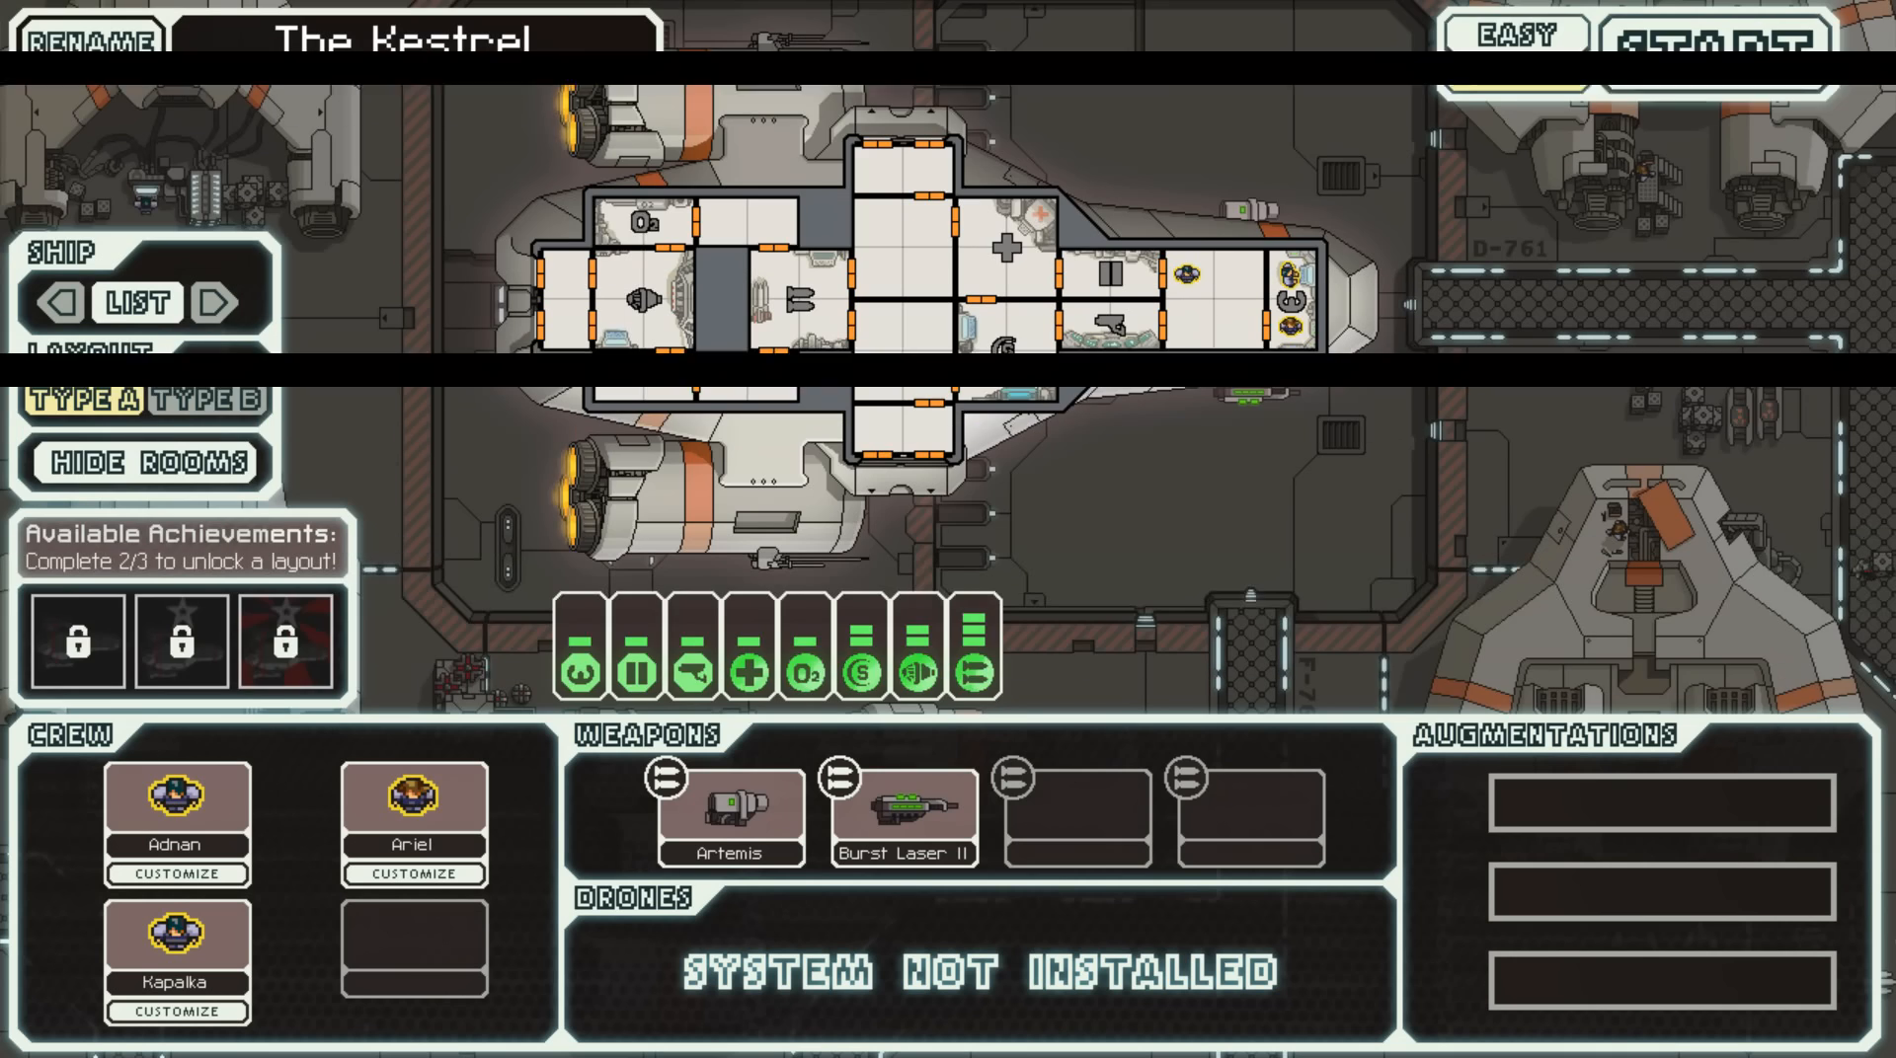
# Step: View the ship list in the hangar and close it, keeping The Kestrel
pyautogui.click(1512, 67)
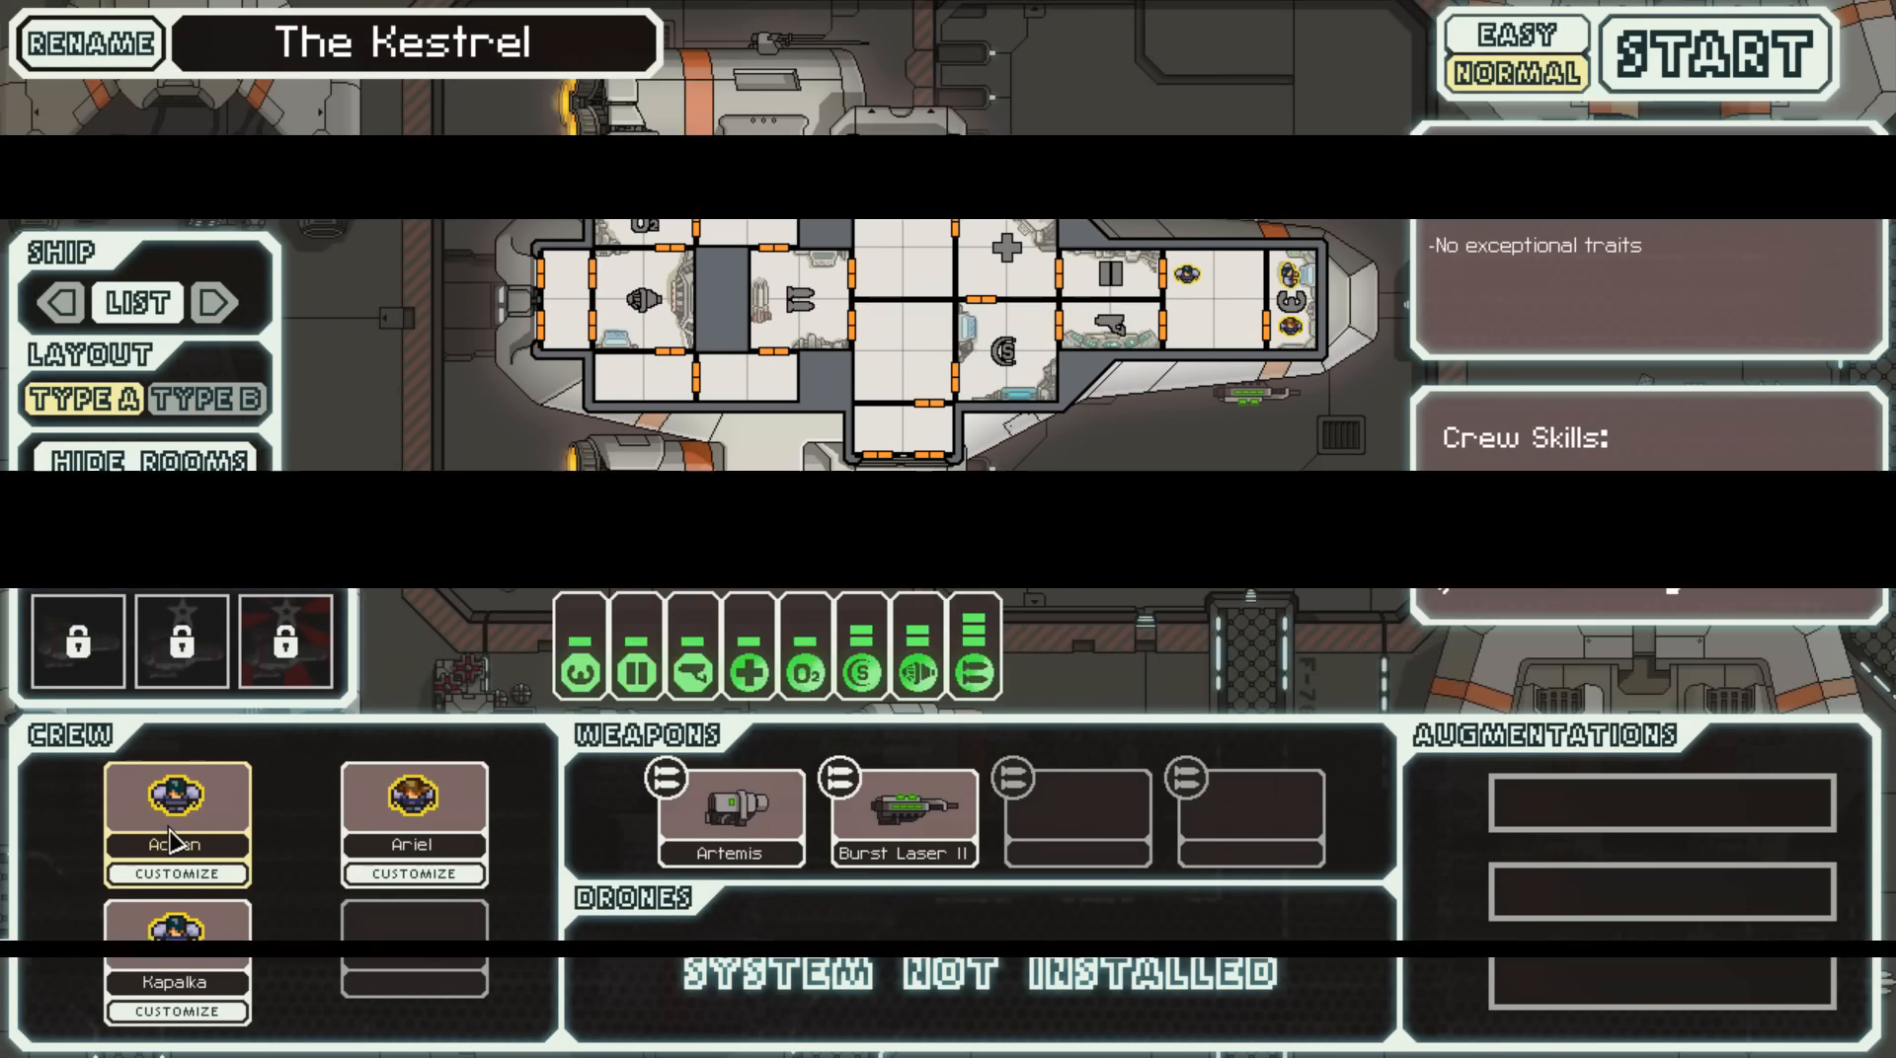
pyautogui.click(176, 803)
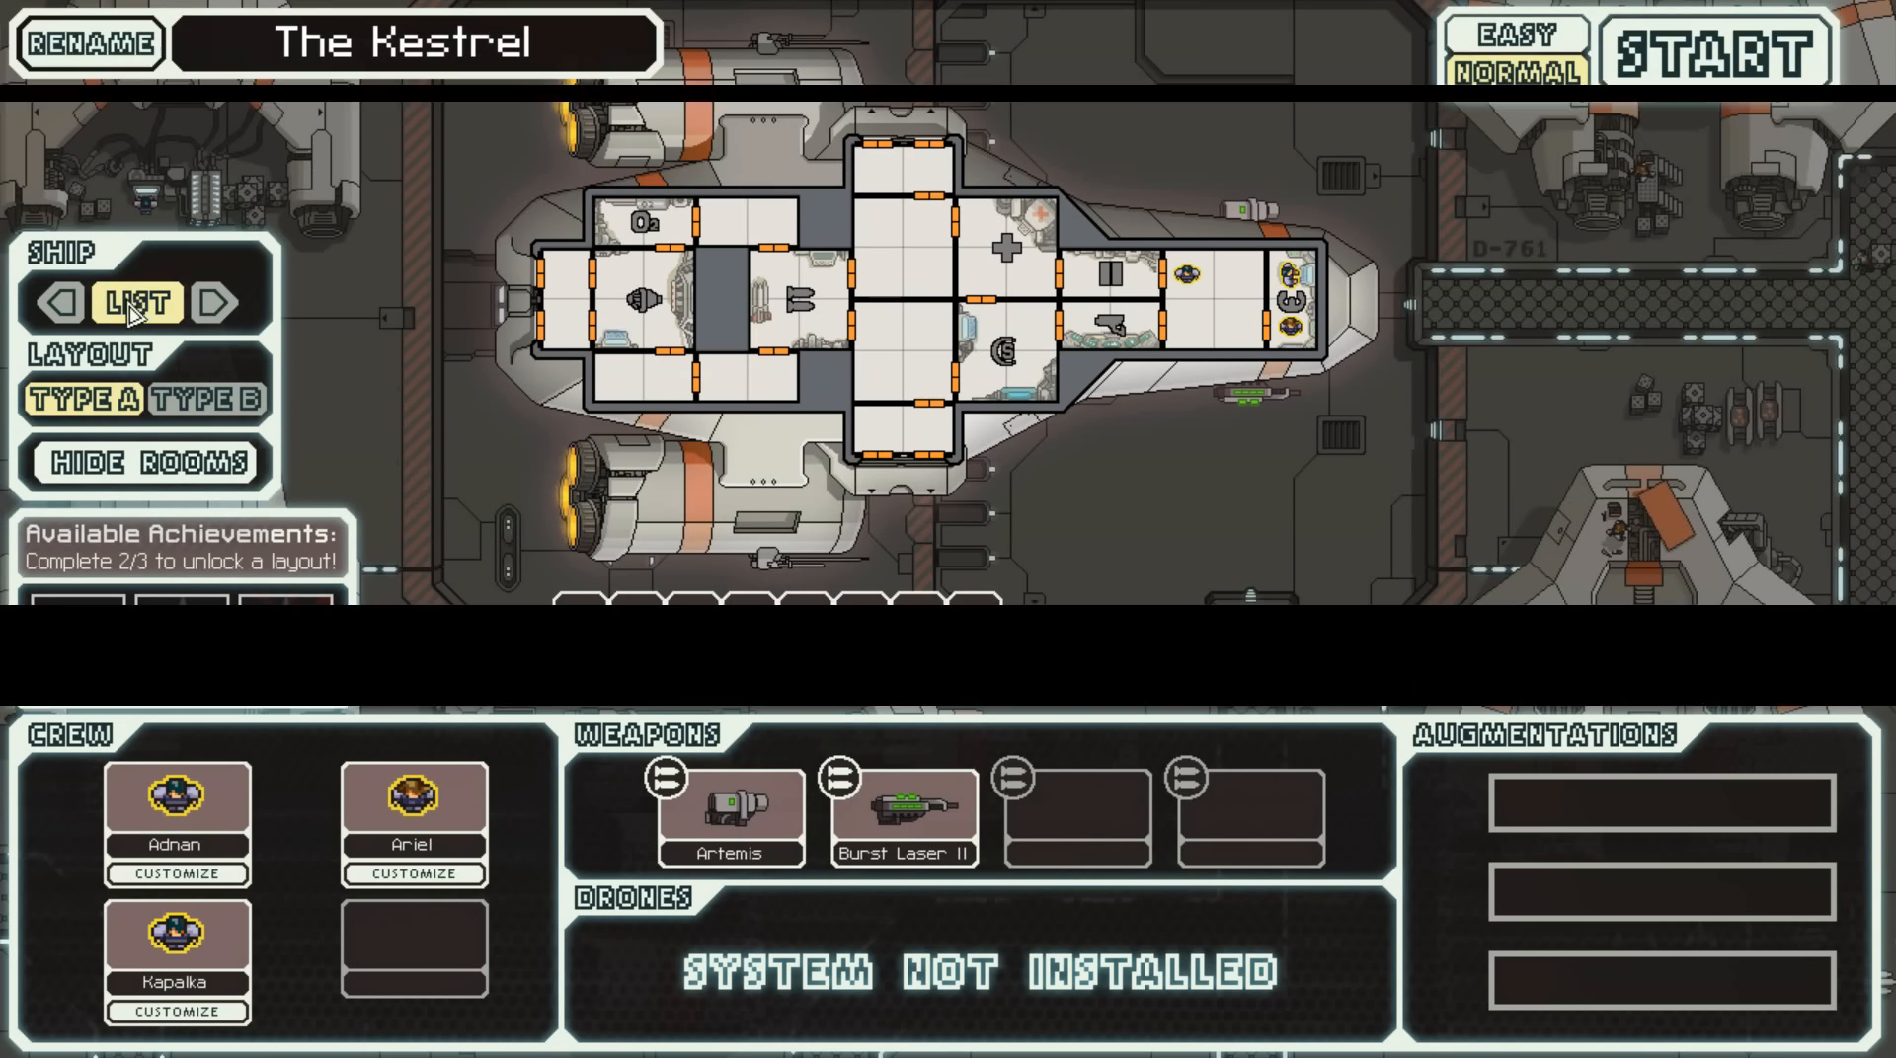
pyautogui.click(136, 302)
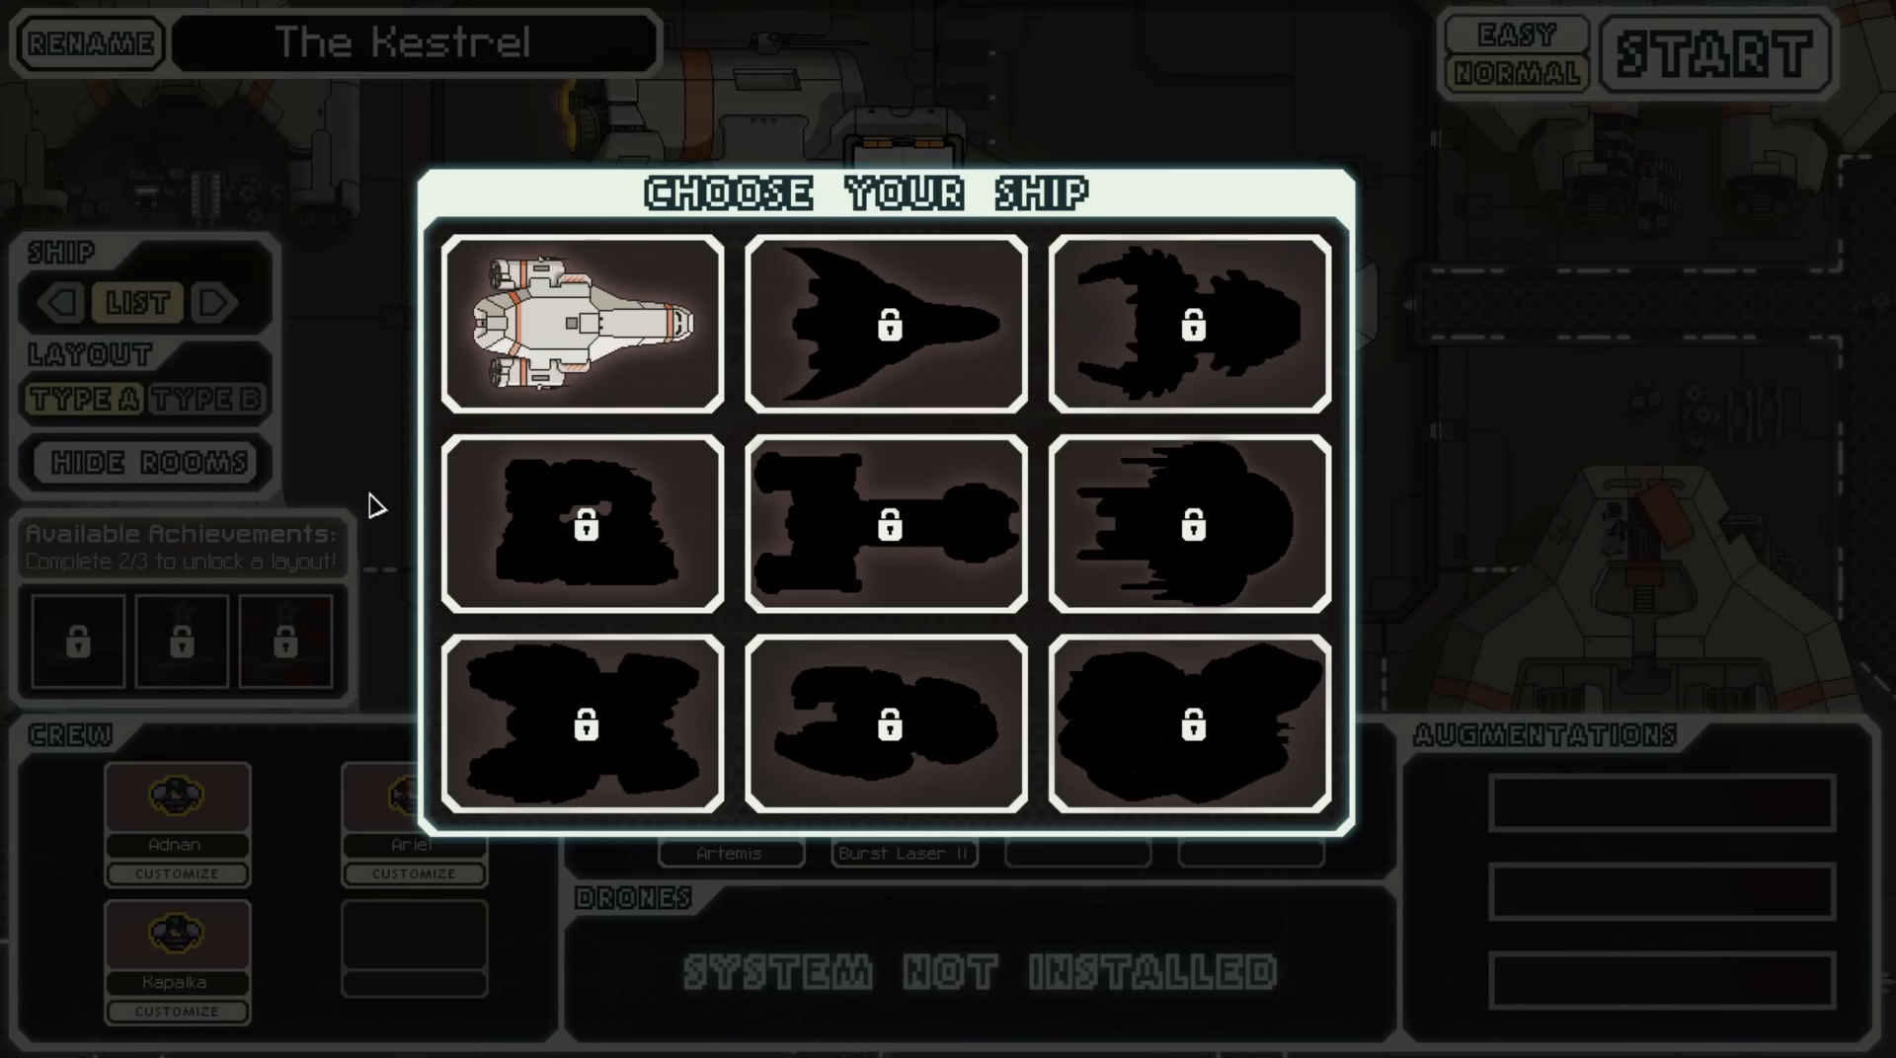
pyautogui.click(580, 324)
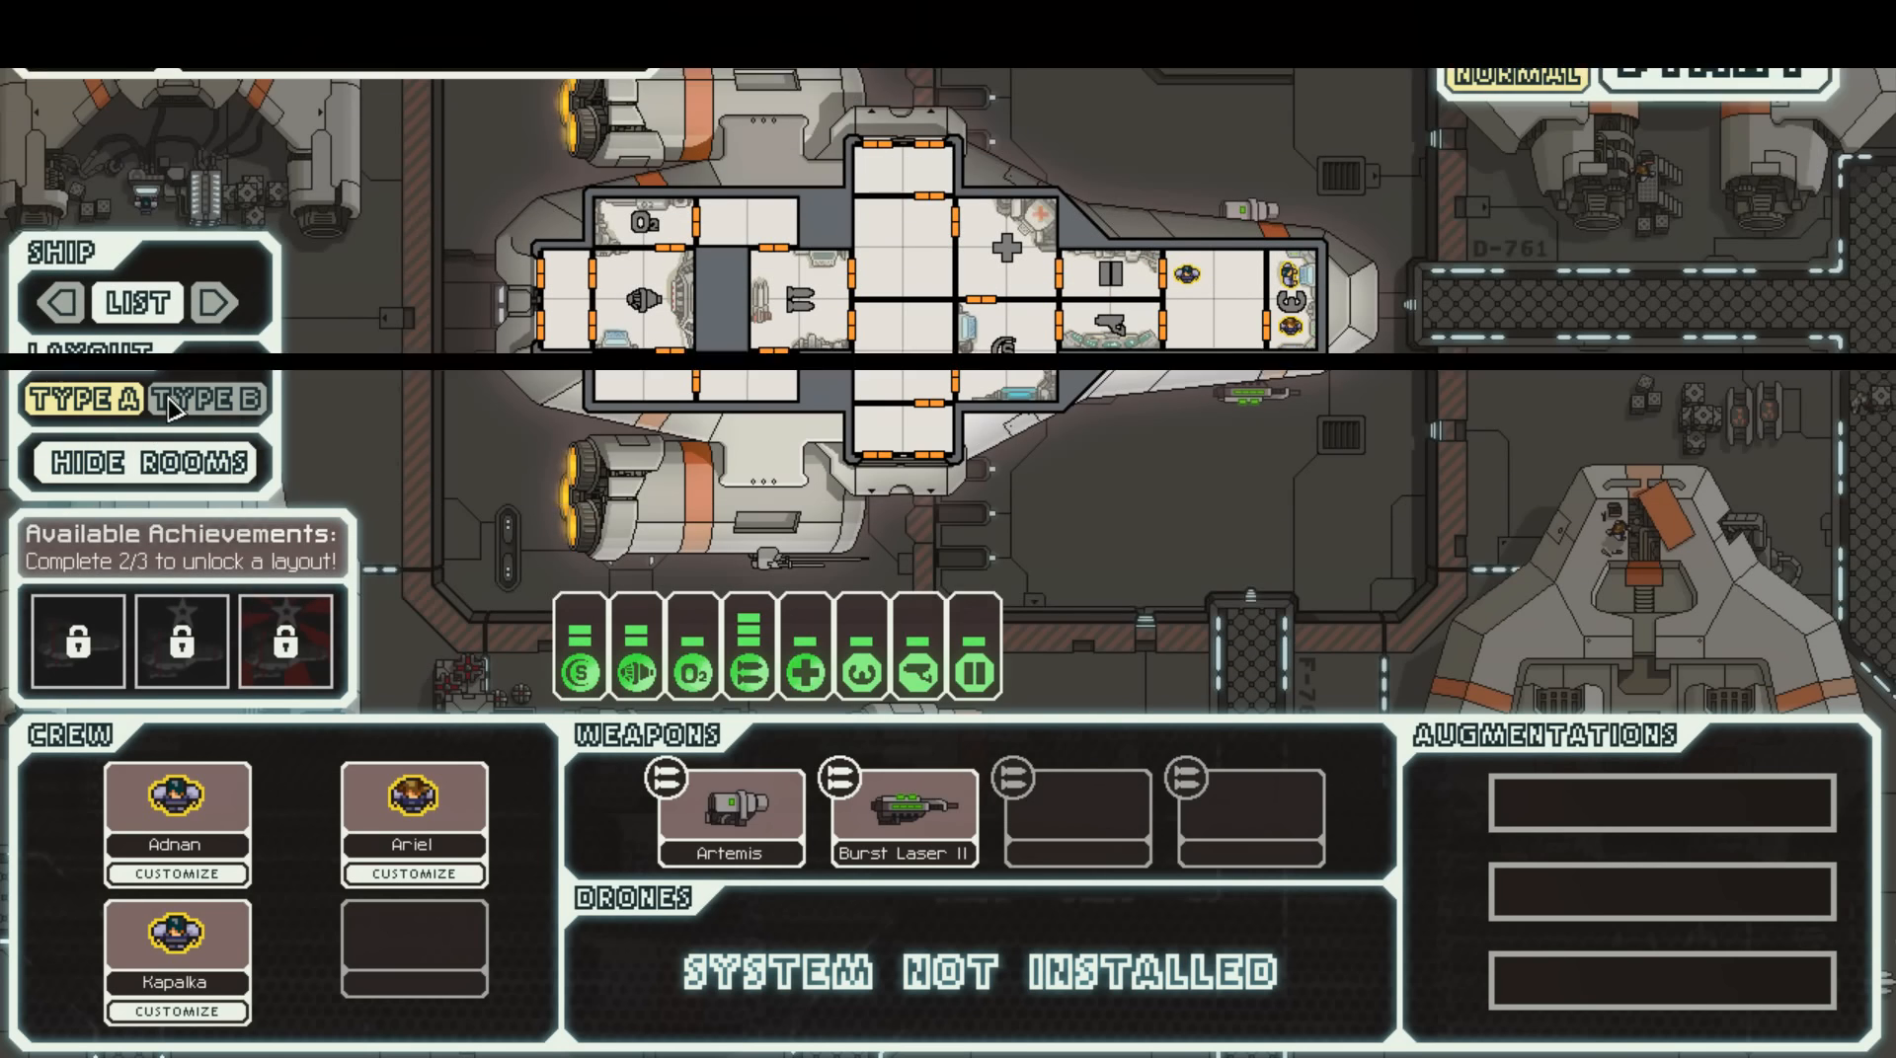
# Step: Toggle the layout and Hide Rooms buttons, then quit the game back to the terminal
pyautogui.scroll(-3)
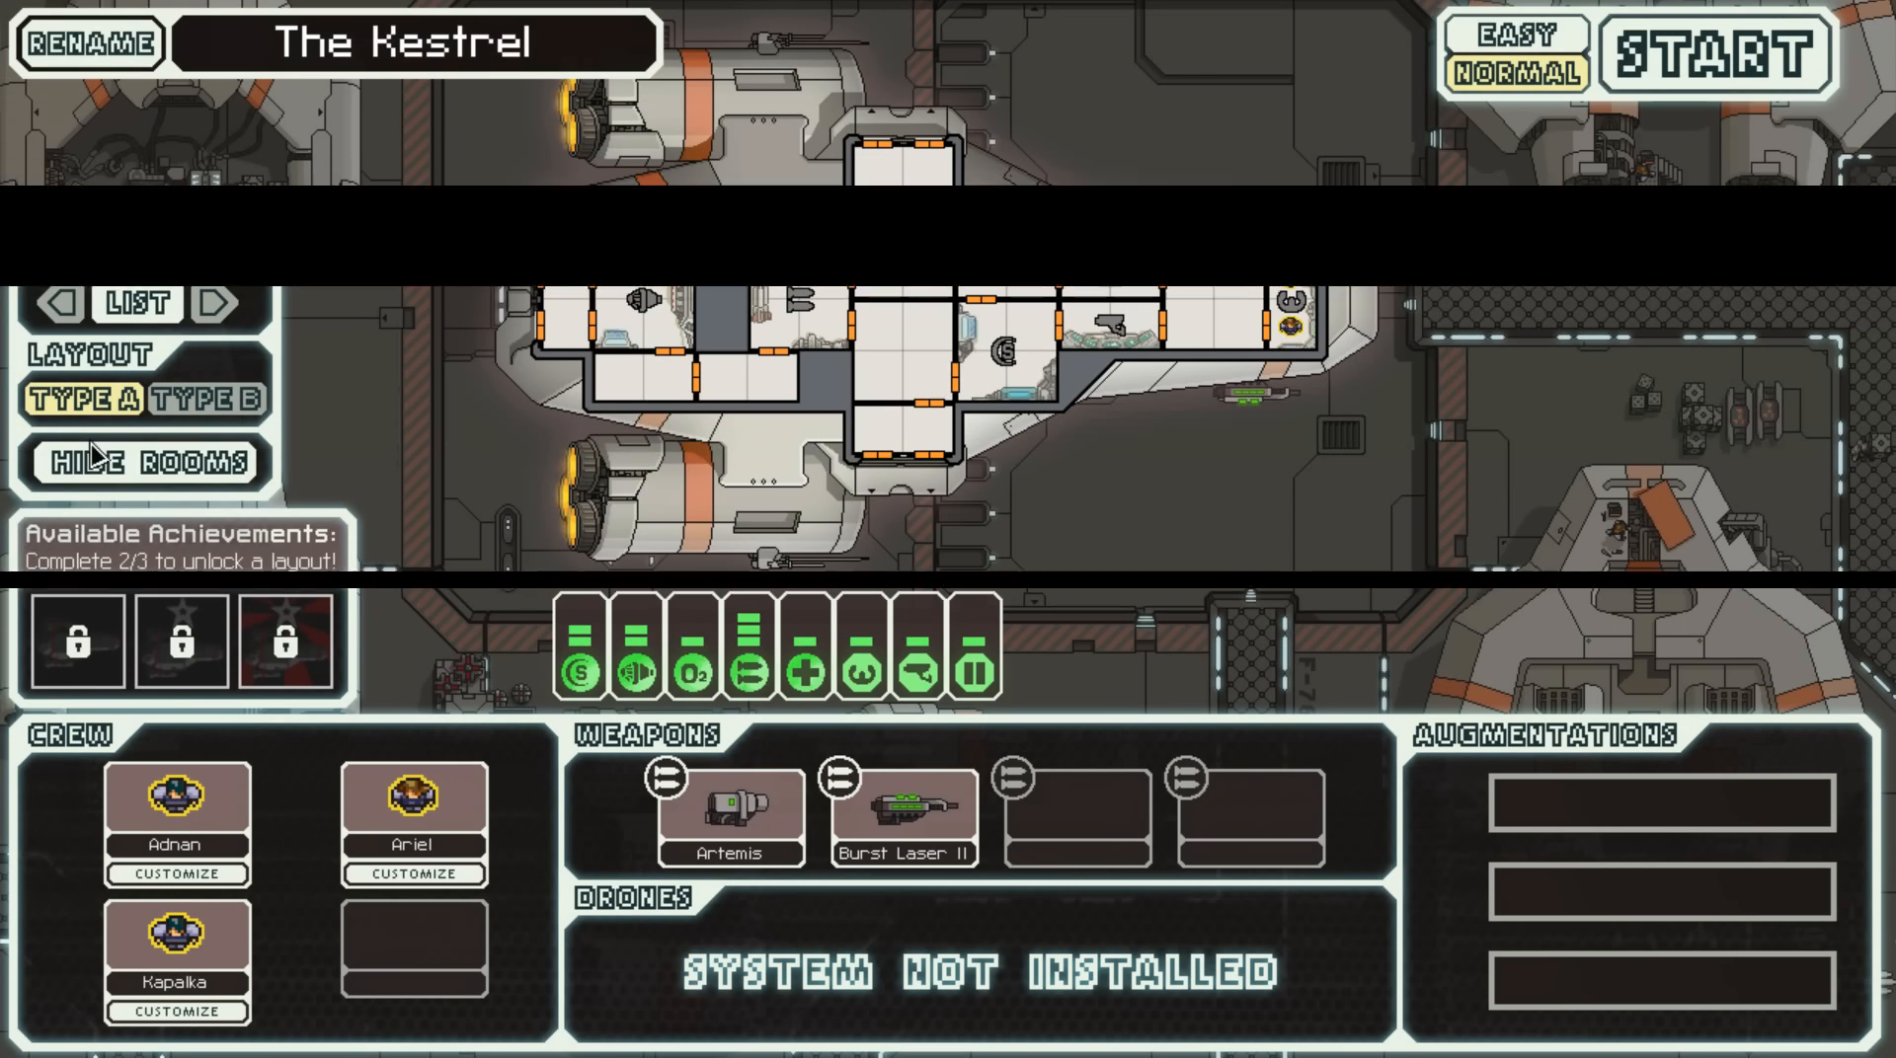
pyautogui.click(144, 464)
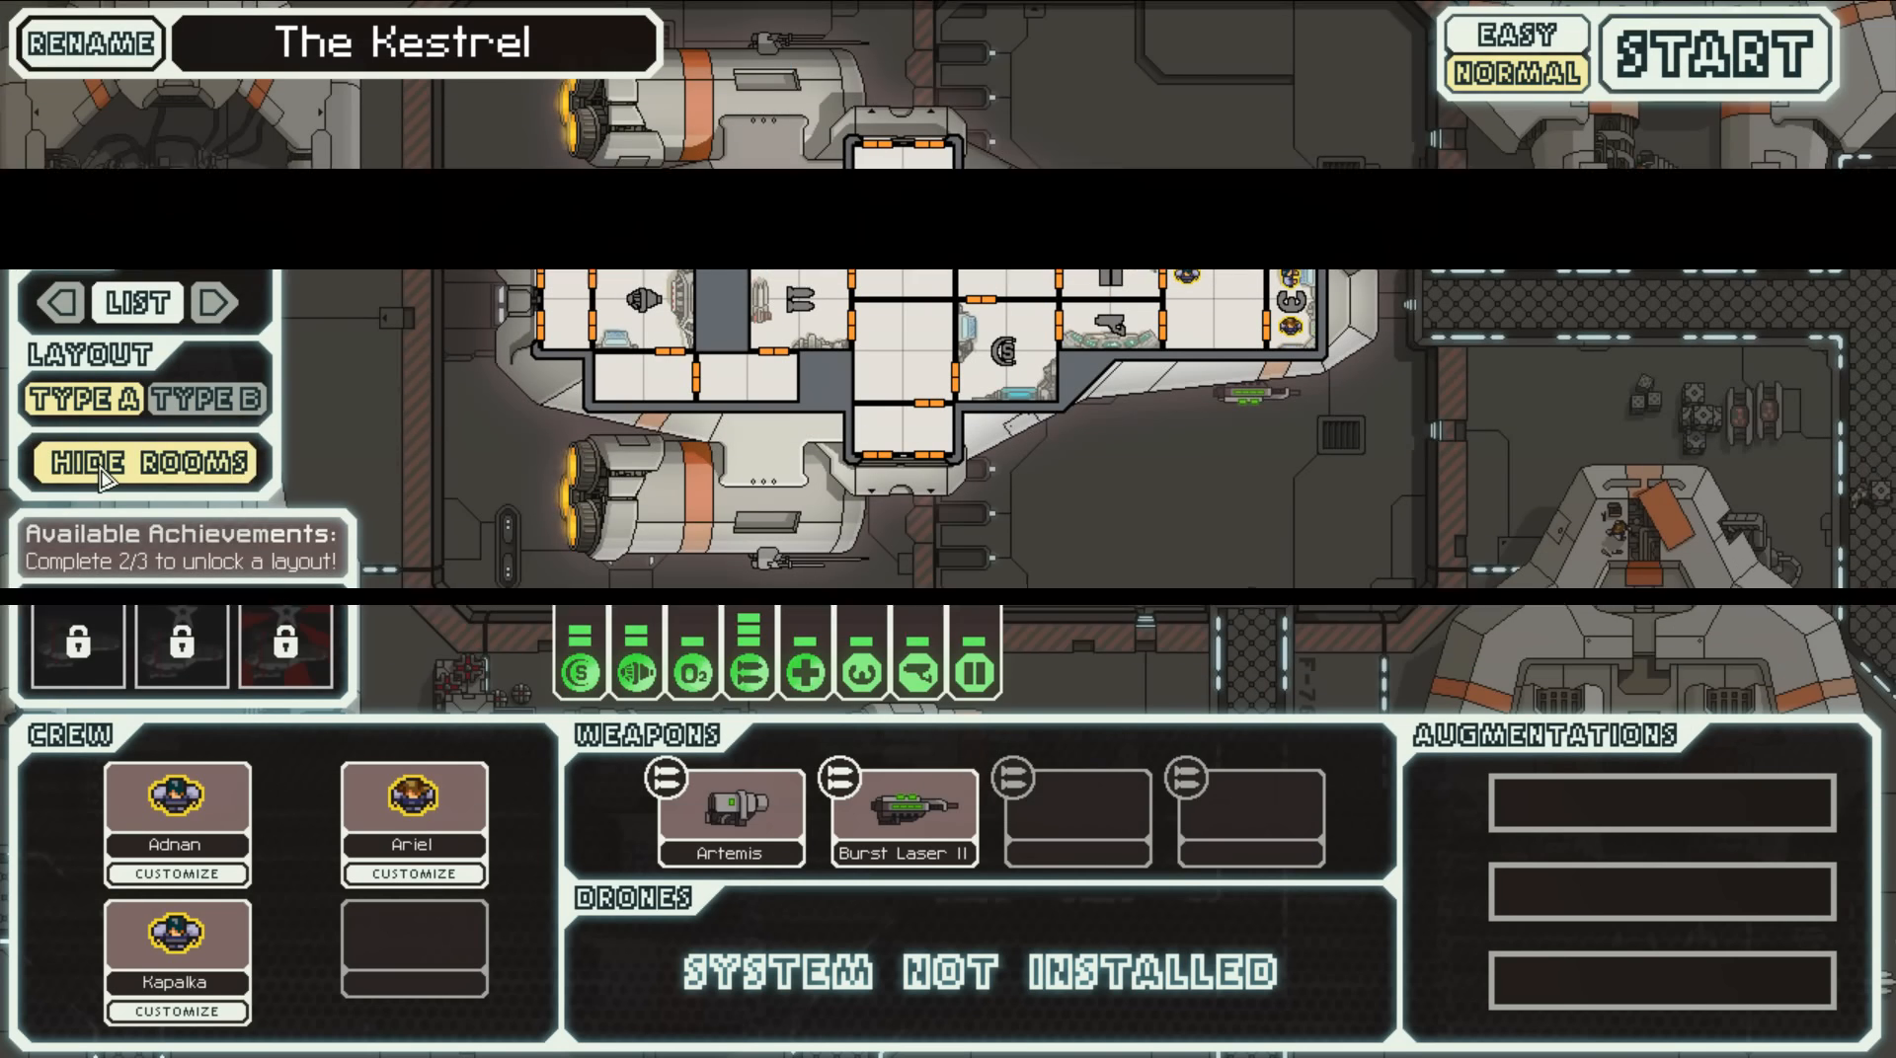
pyautogui.click(144, 464)
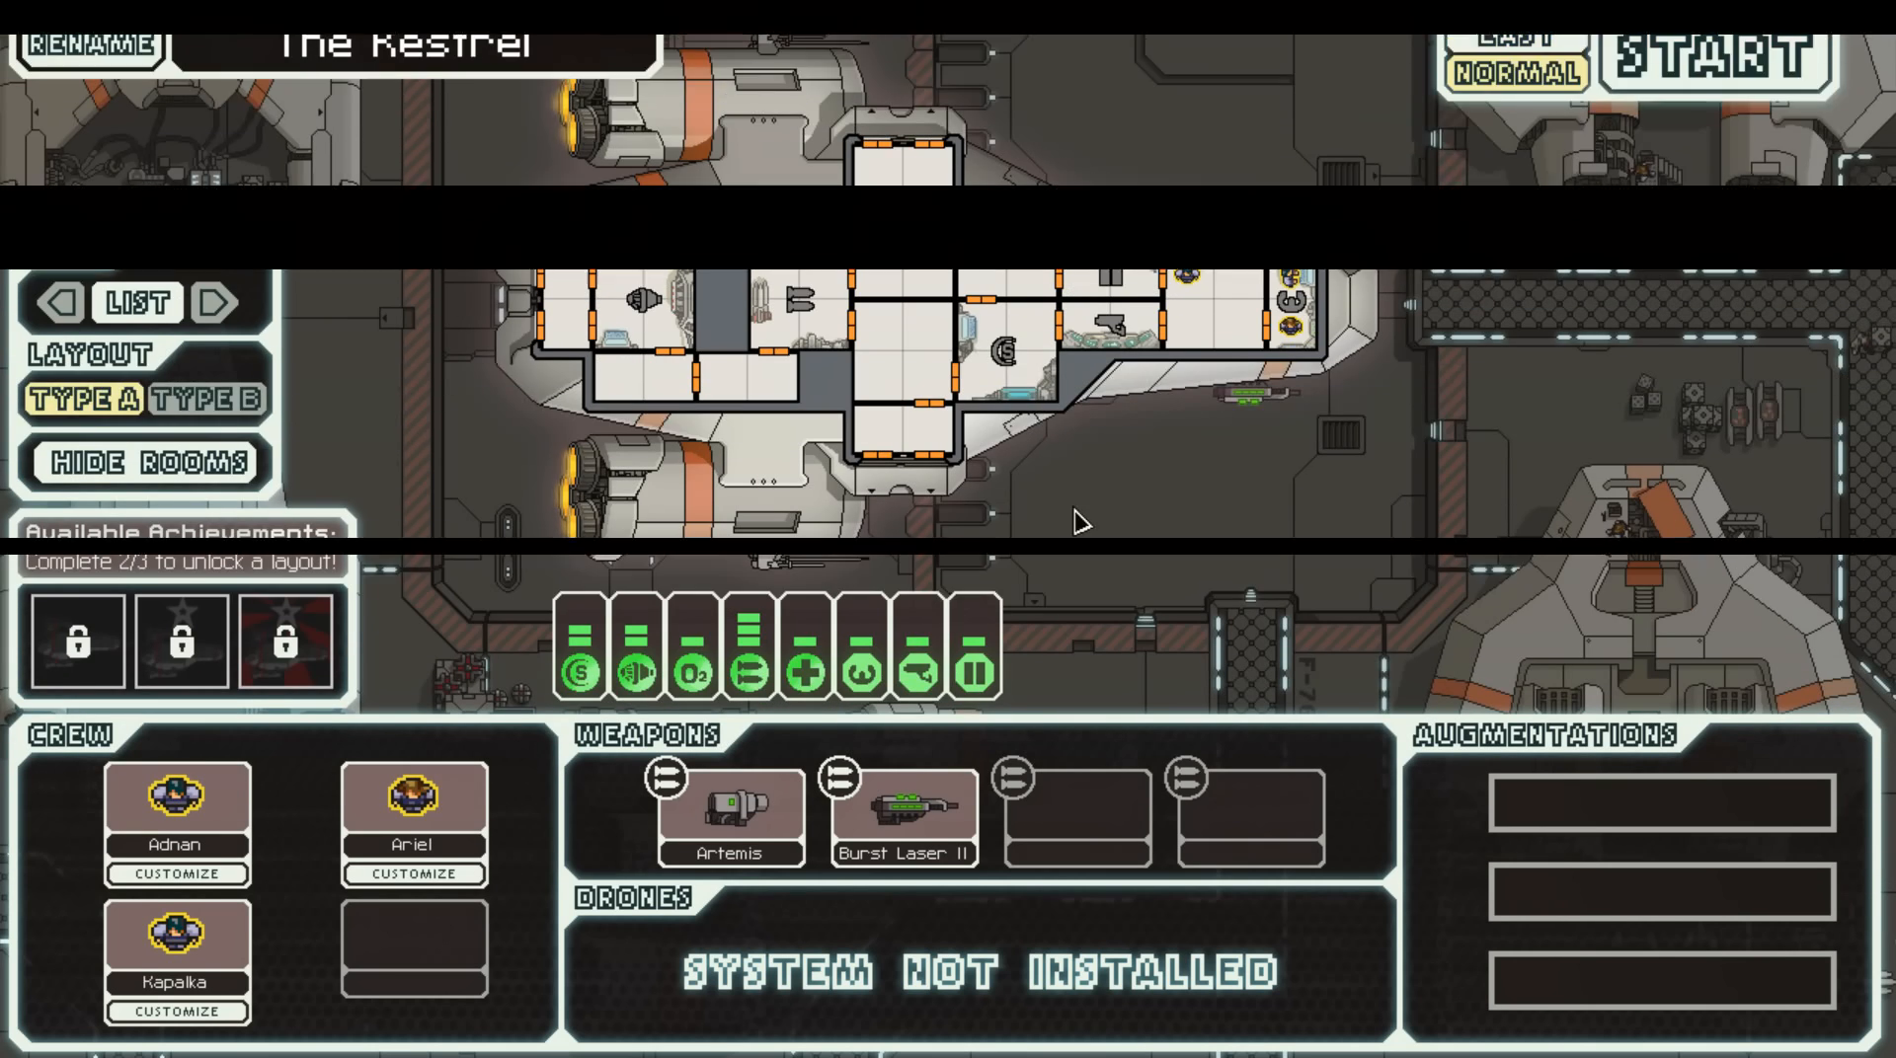
pyautogui.click(85, 45)
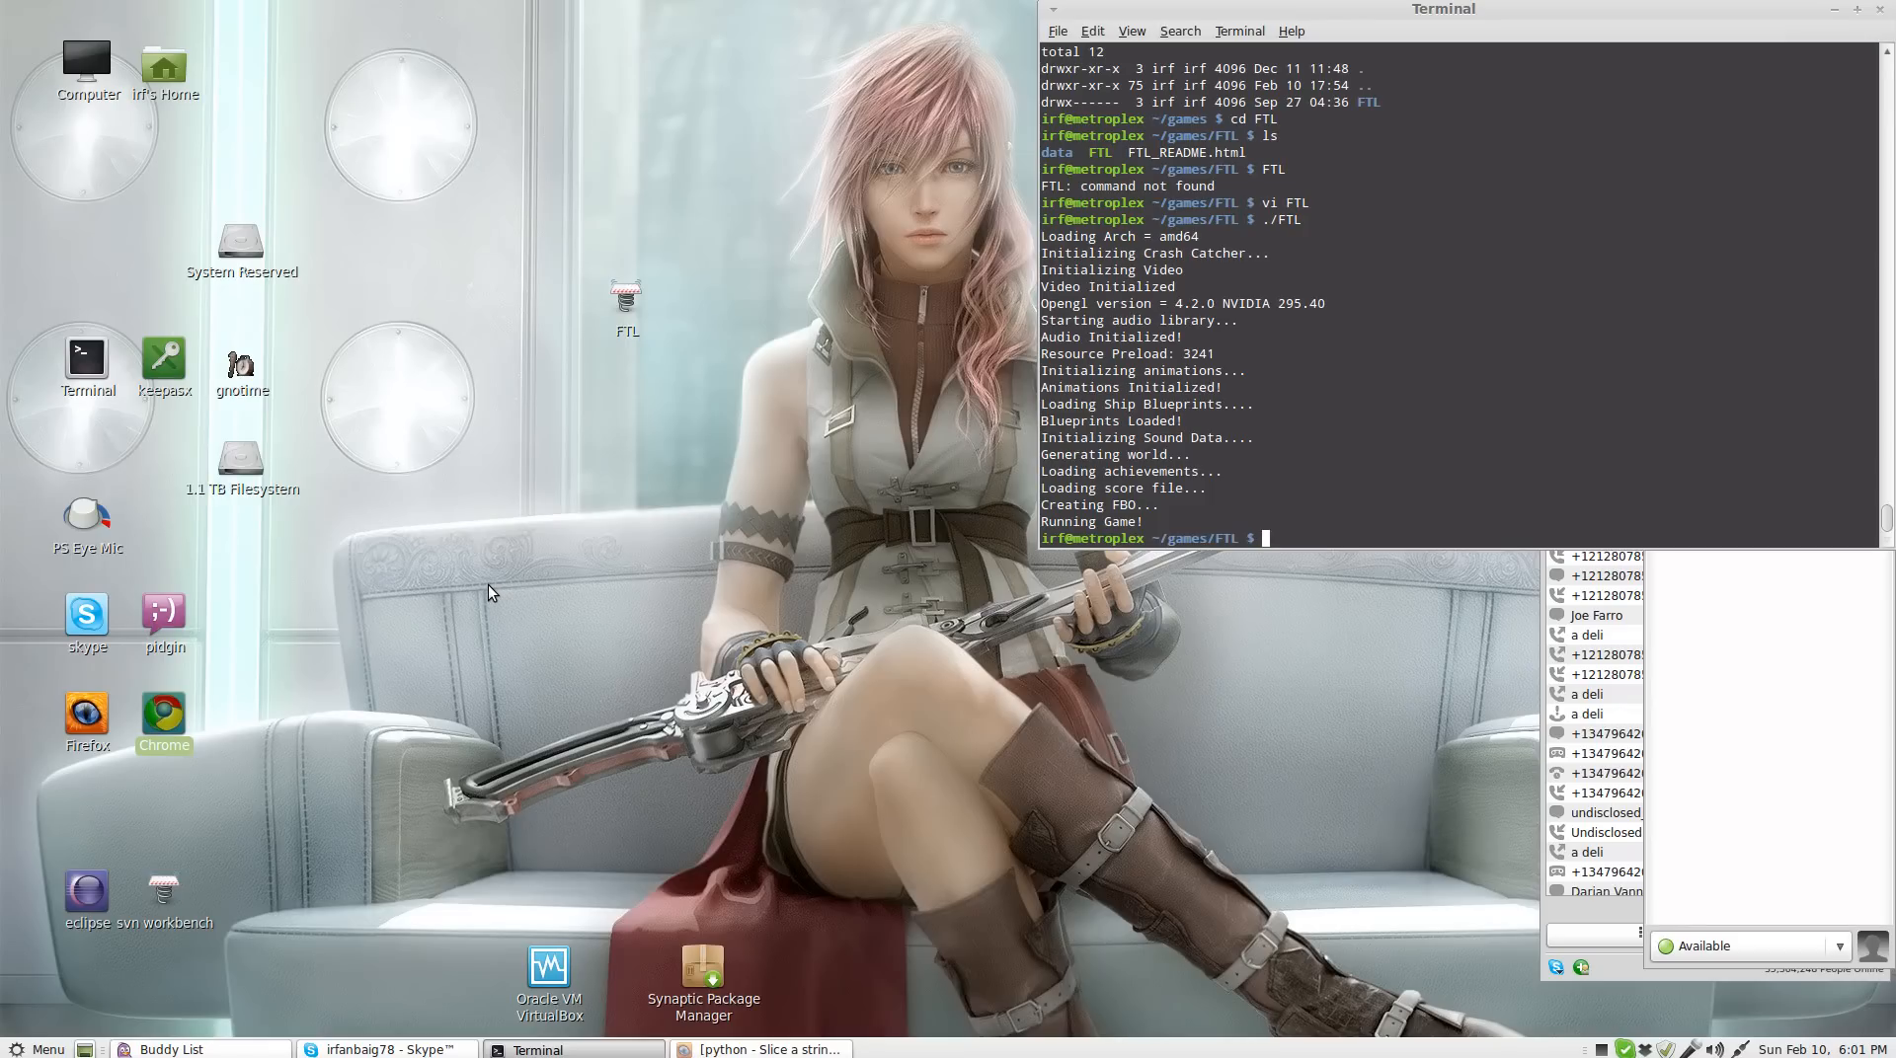
pyautogui.moveTo(914, 876)
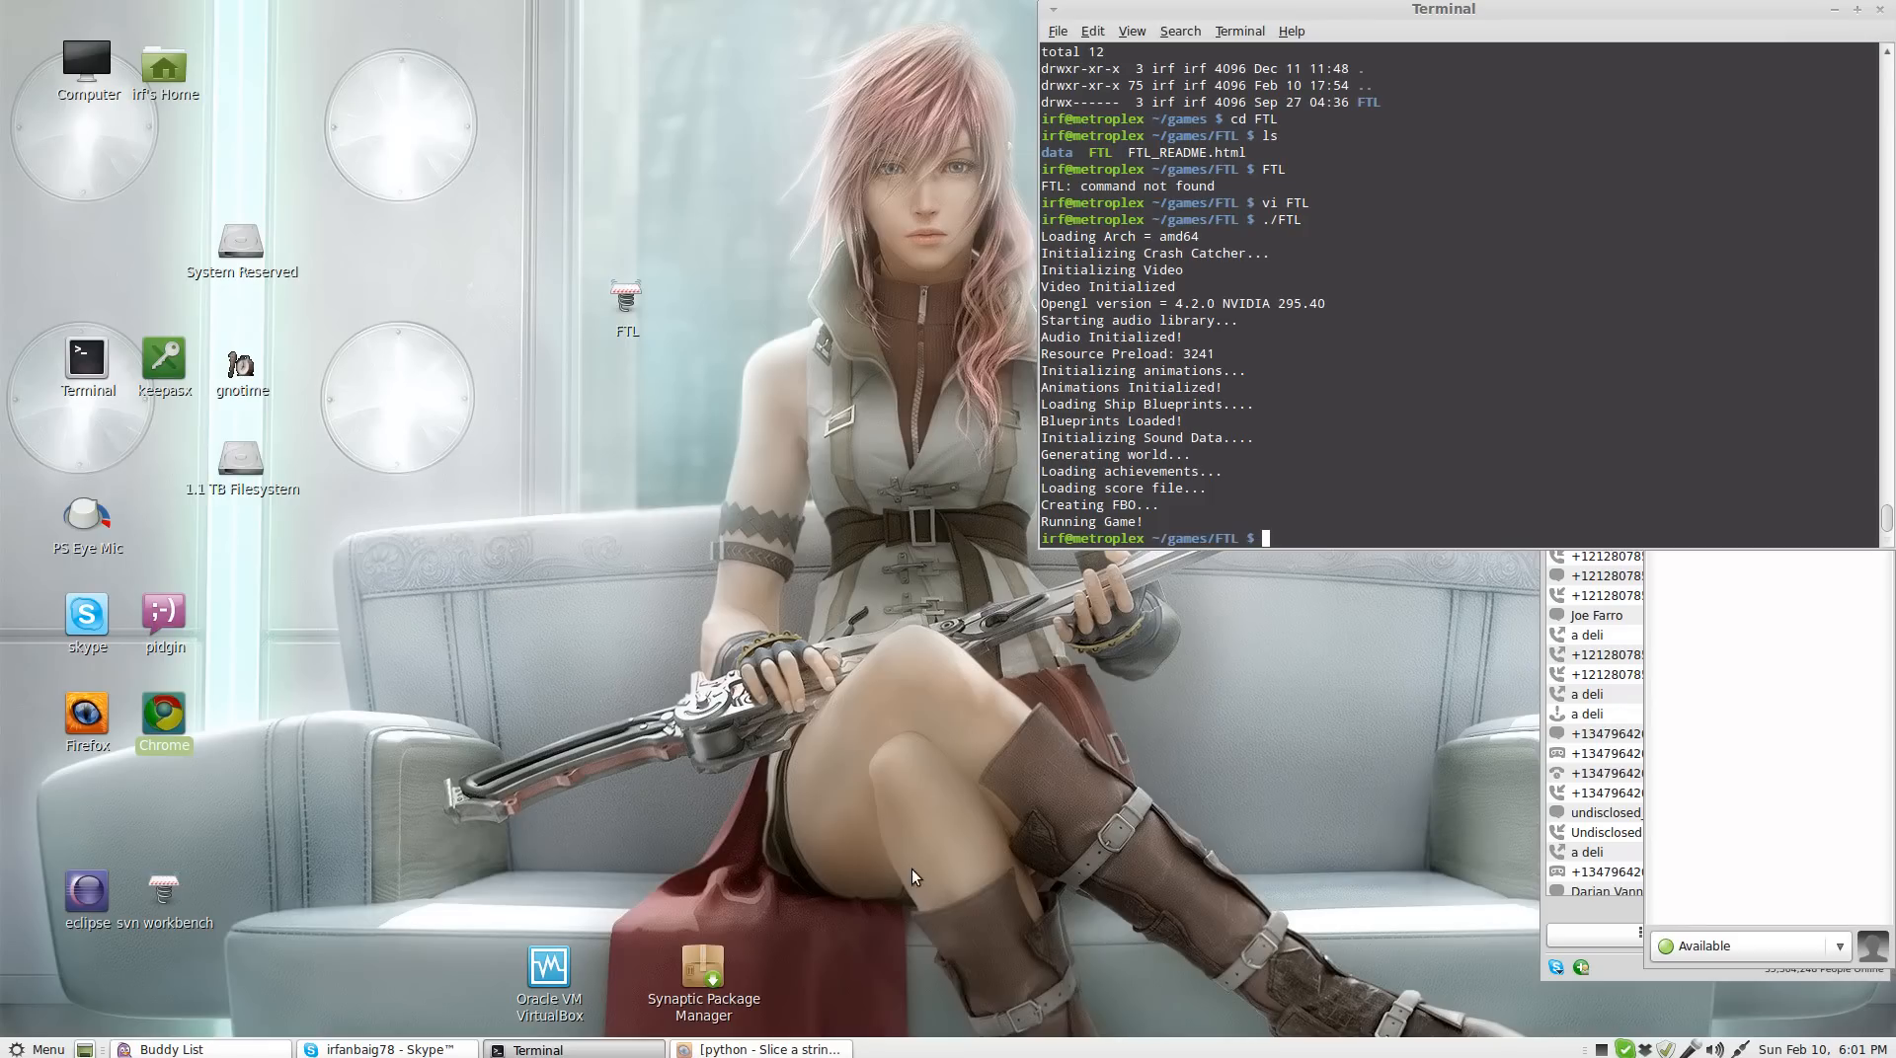